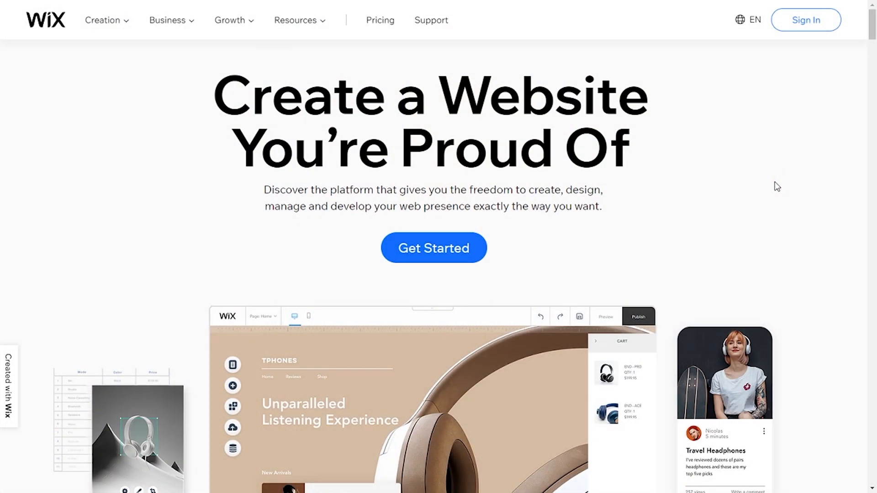
Log in to the existing Wix account with email and password.
{"action": "scroll", "scroll_direction": "down", "scroll_amount": 3}
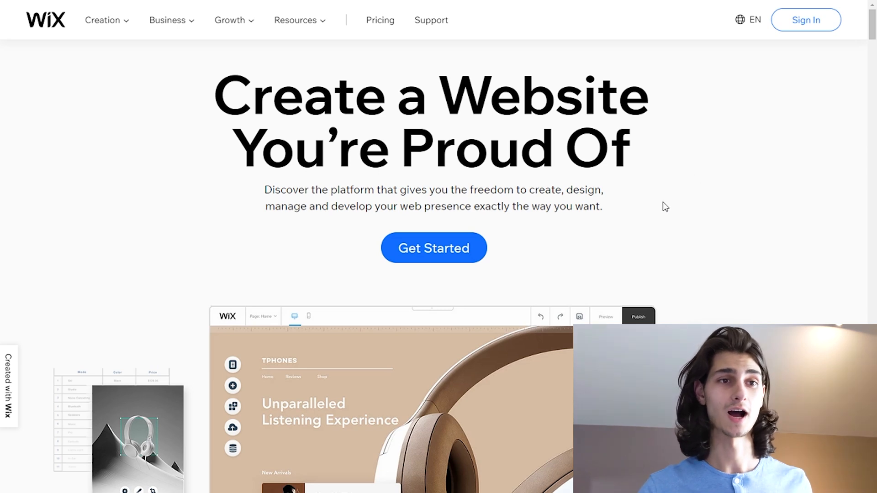
{"action": "mouse_move", "coordinate": [671, 201]}
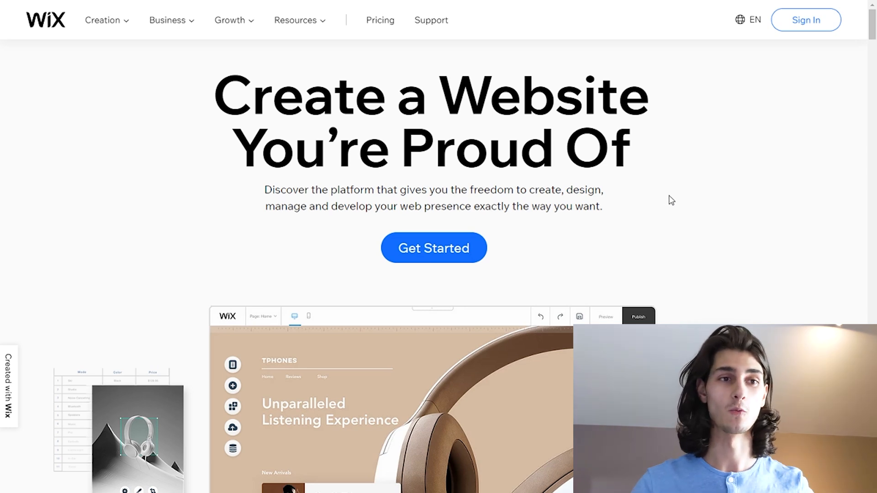
{"action": "mouse_move", "coordinate": [579, 220]}
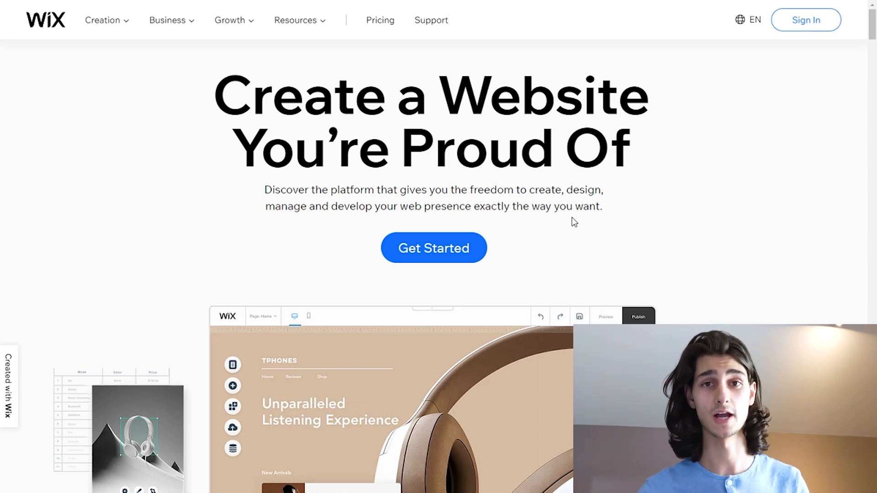
{"action": "mouse_move", "coordinate": [576, 242]}
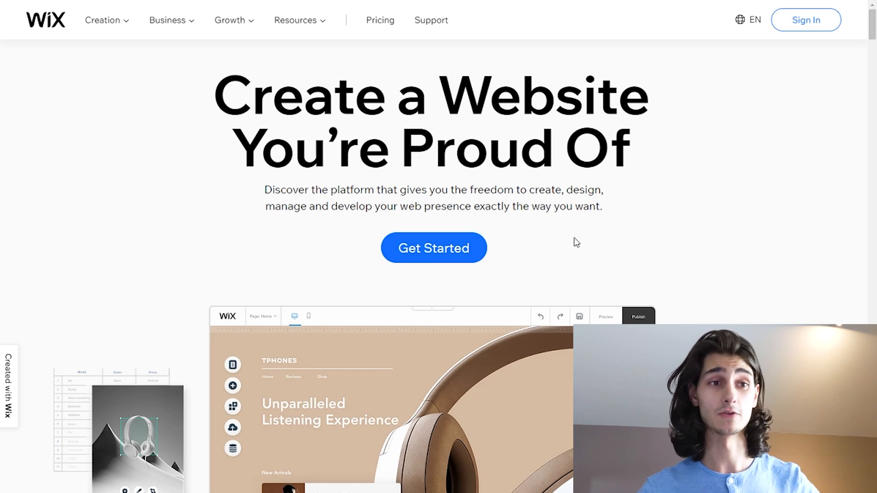
{"action": "mouse_move", "coordinate": [719, 88]}
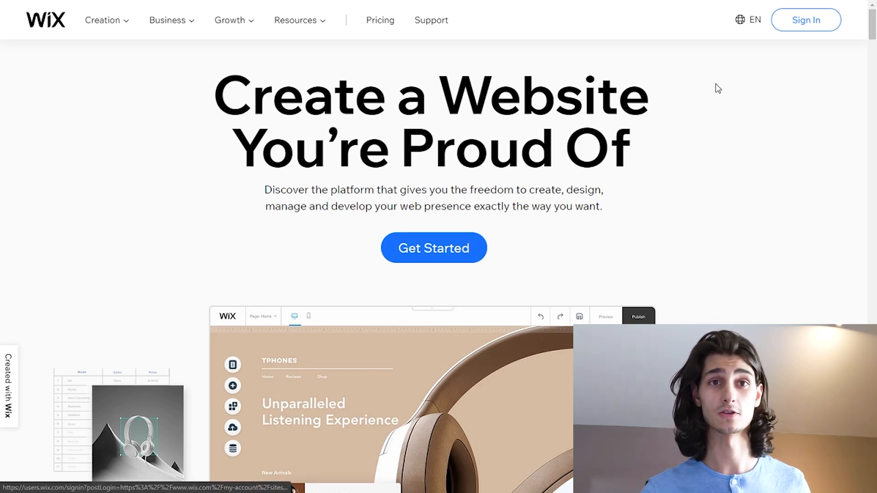
{"action": "left_click", "coordinate": [805, 20]}
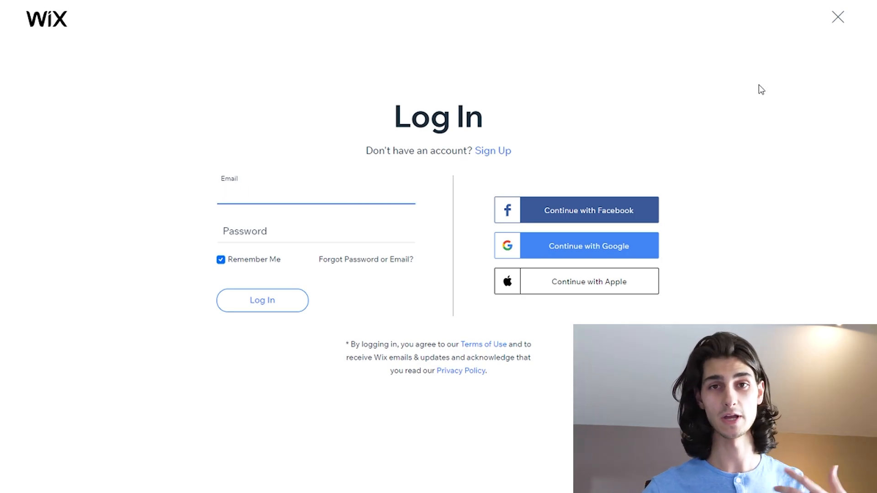
{"action": "mouse_move", "coordinate": [726, 99]}
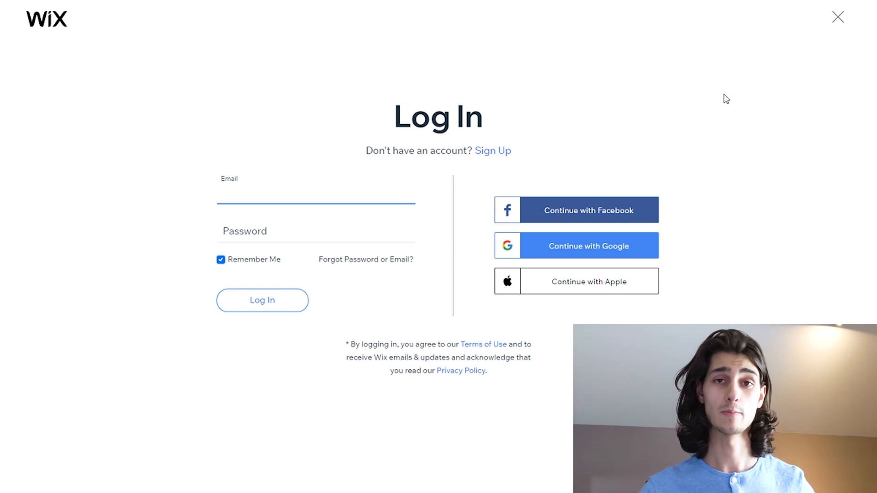
{"action": "mouse_move", "coordinate": [711, 102]}
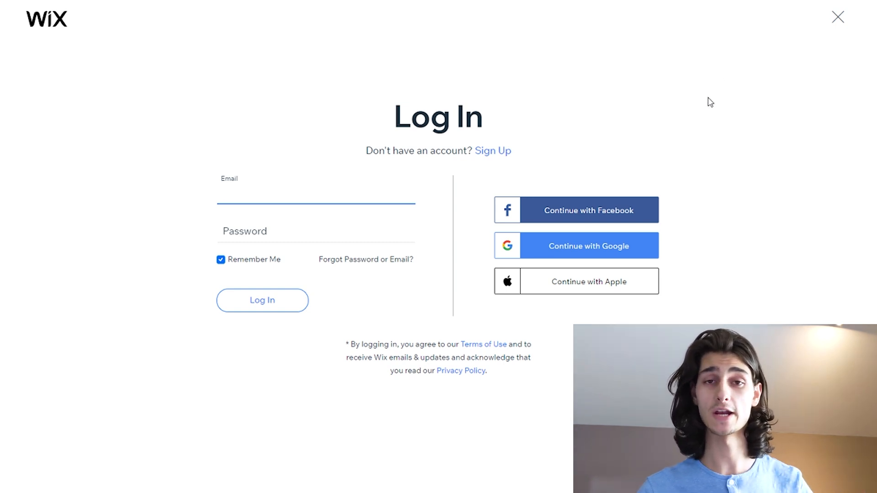
{"action": "mouse_move", "coordinate": [493, 151]}
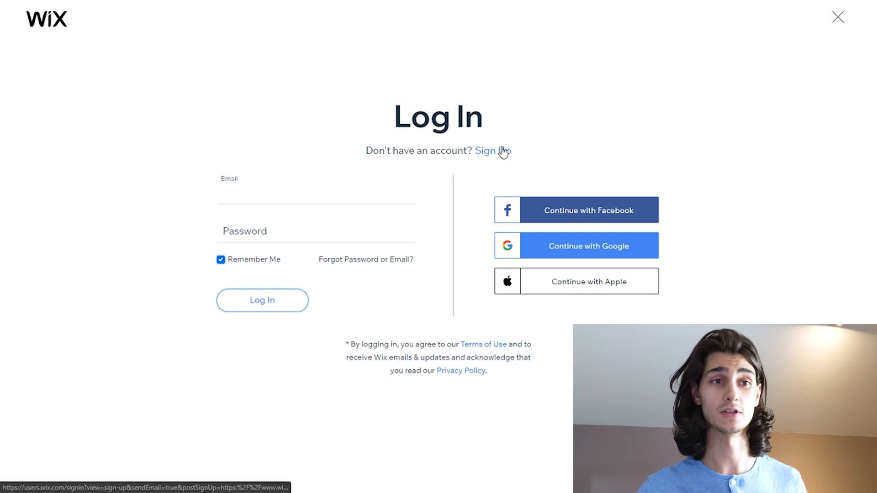
{"action": "left_click", "coordinate": [492, 151]}
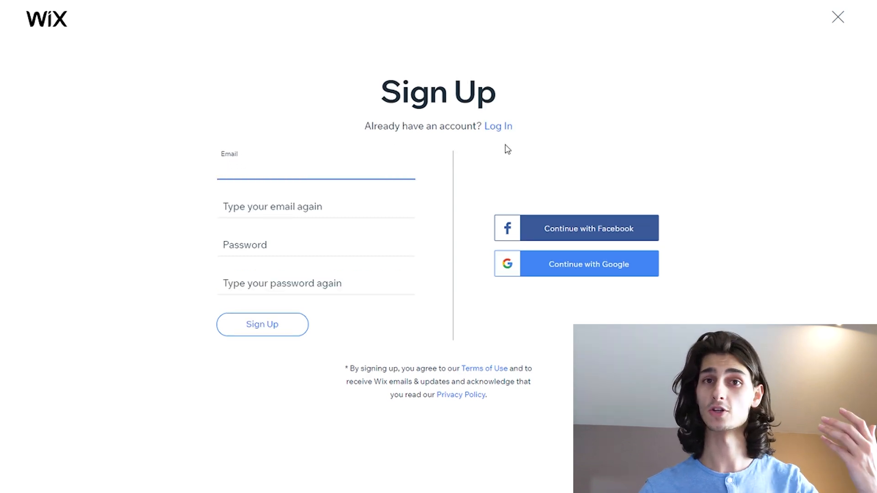
{"action": "left_click", "coordinate": [315, 168]}
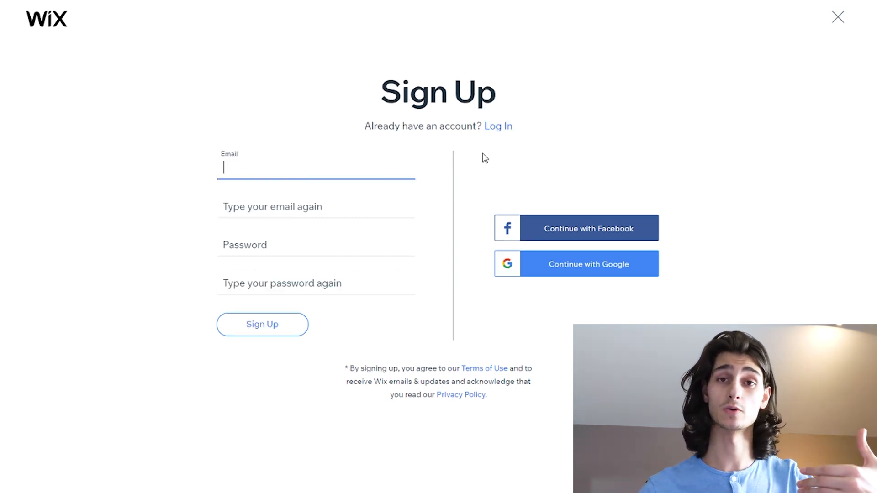
{"action": "mouse_move", "coordinate": [492, 133]}
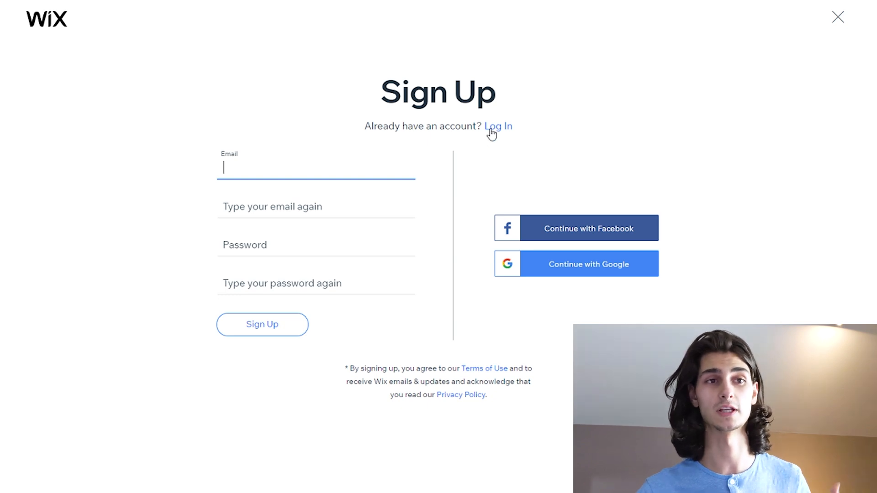
{"action": "left_click", "coordinate": [497, 126]}
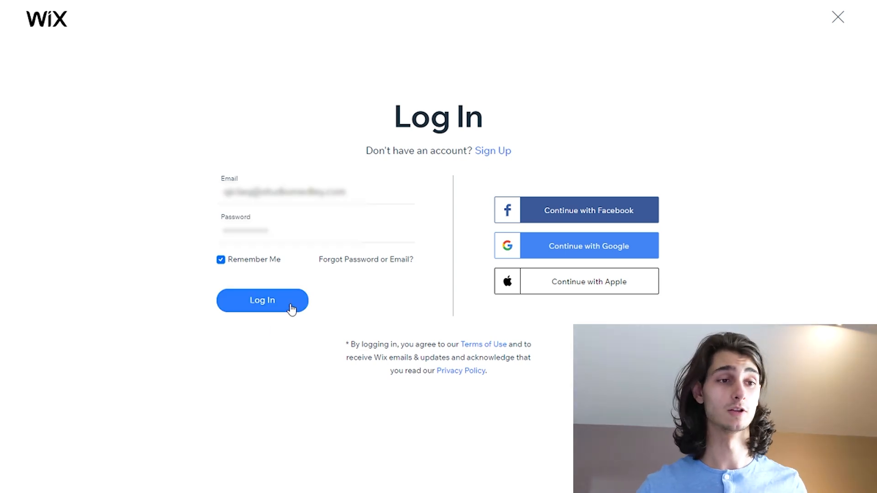
{"action": "left_click", "coordinate": [262, 301]}
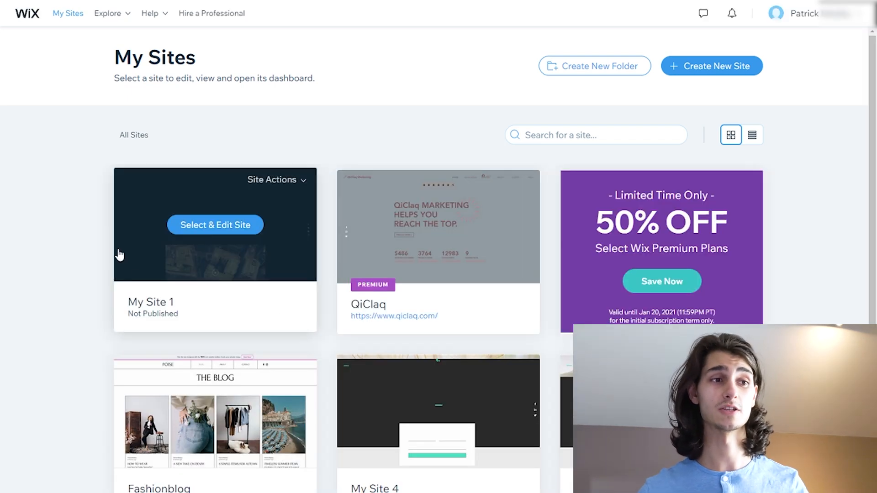
{"action": "mouse_move", "coordinate": [30, 235]}
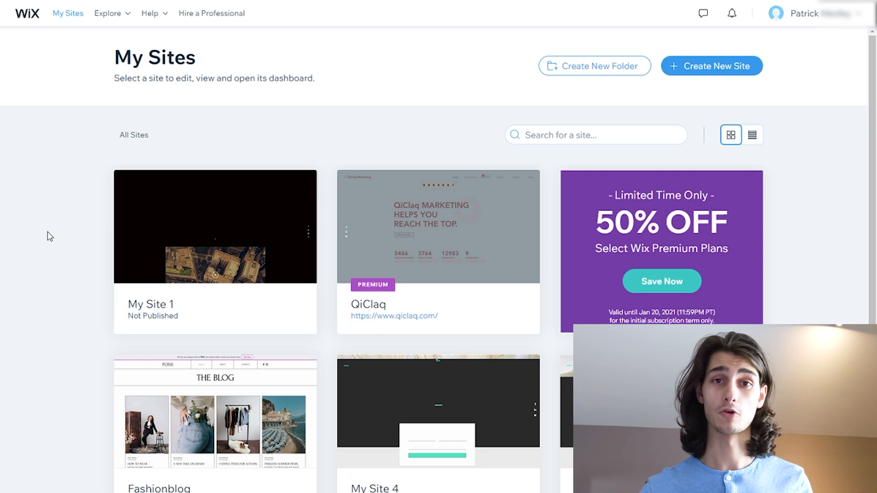
{"action": "mouse_move", "coordinate": [47, 229]}
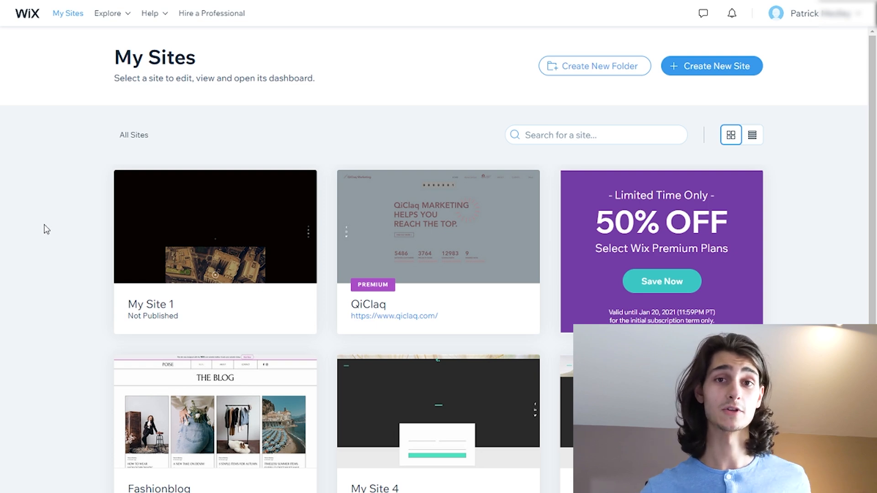
{"action": "mouse_move", "coordinate": [16, 241]}
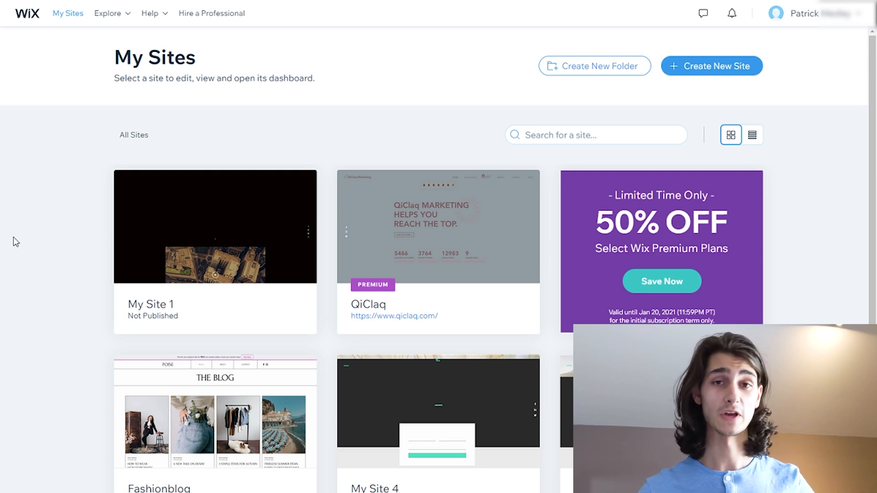
{"action": "mouse_move", "coordinate": [80, 155]}
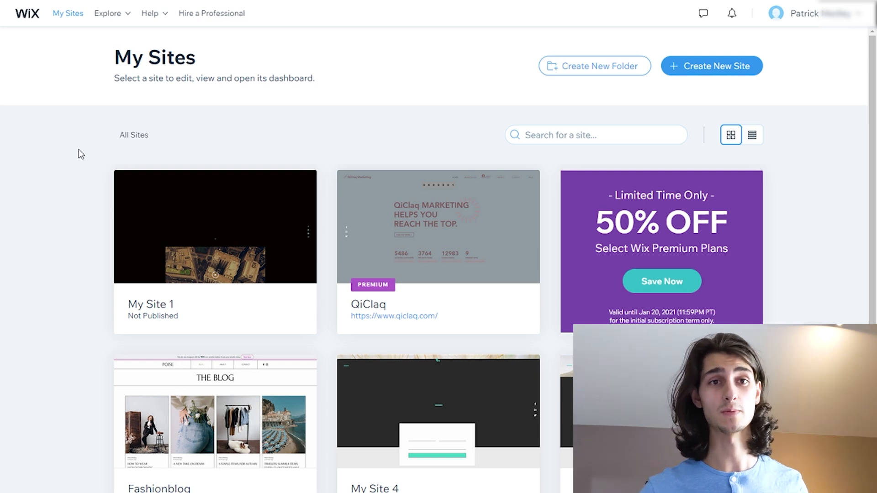
{"action": "mouse_move", "coordinate": [816, 126]}
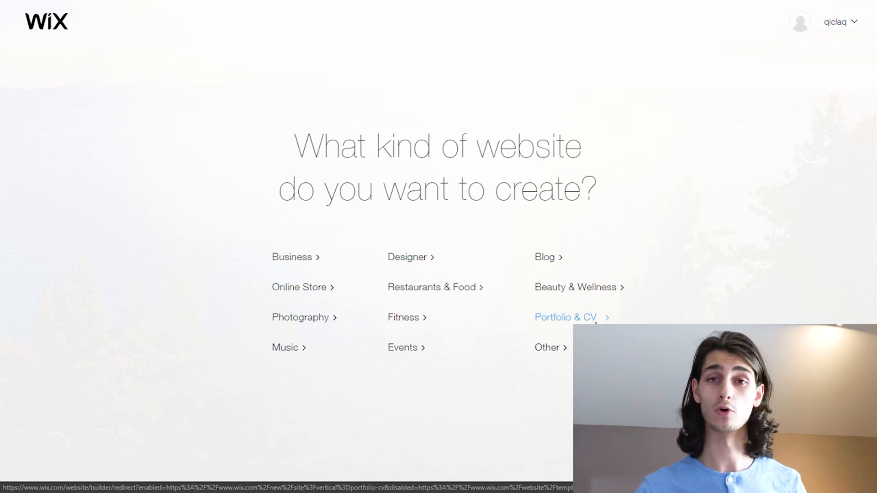
{"action": "mouse_move", "coordinate": [599, 313]}
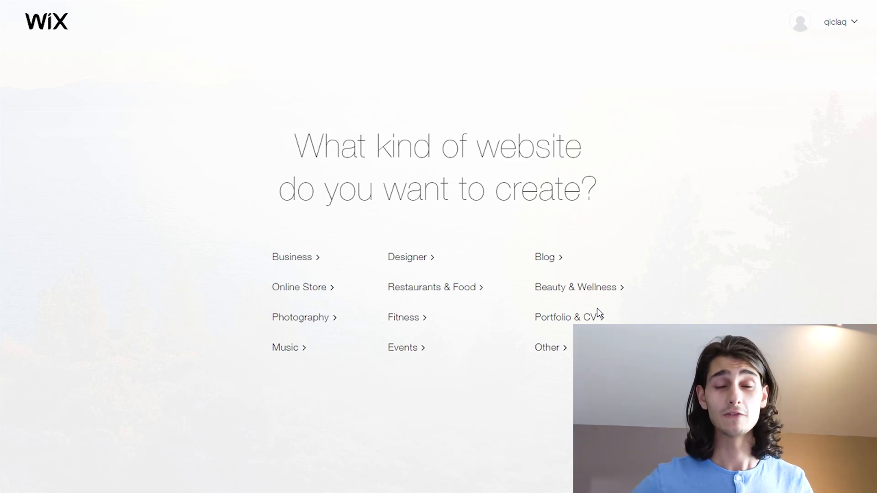
{"action": "mouse_move", "coordinate": [595, 311]}
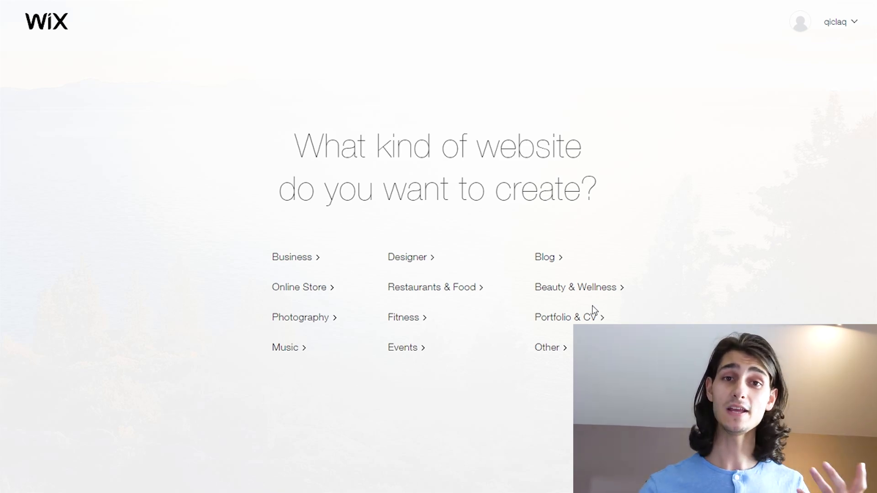
{"action": "mouse_move", "coordinate": [553, 312]}
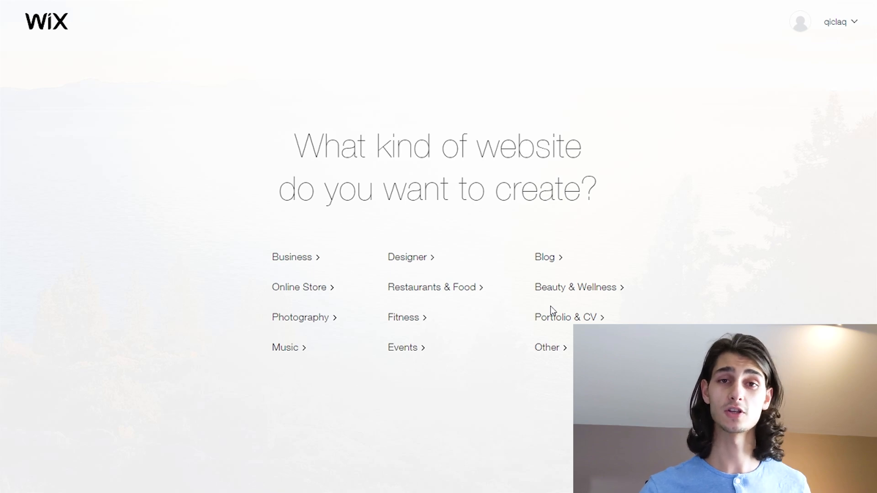
{"action": "mouse_move", "coordinate": [566, 317]}
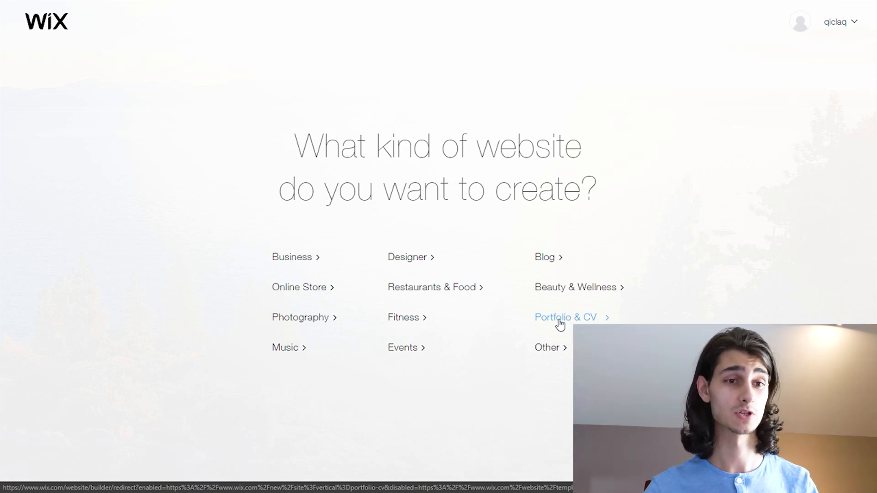
Choose Portfolio & CV as the kind of website to create.
{"action": "left_click", "coordinate": [566, 317]}
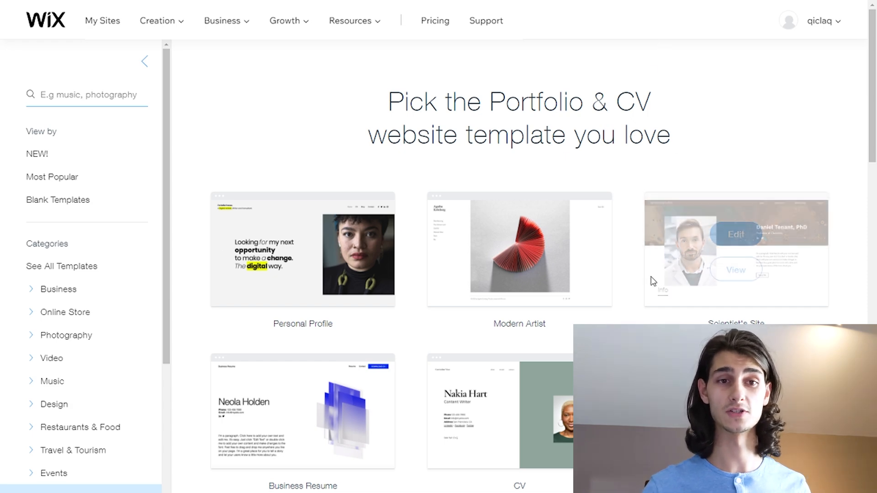
{"action": "mouse_move", "coordinate": [582, 311]}
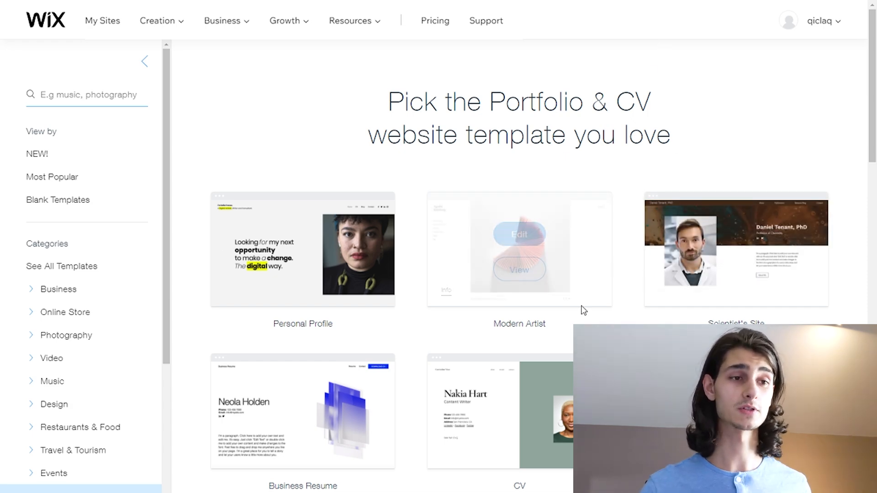
{"action": "scroll", "scroll_direction": "down", "scroll_amount": 3}
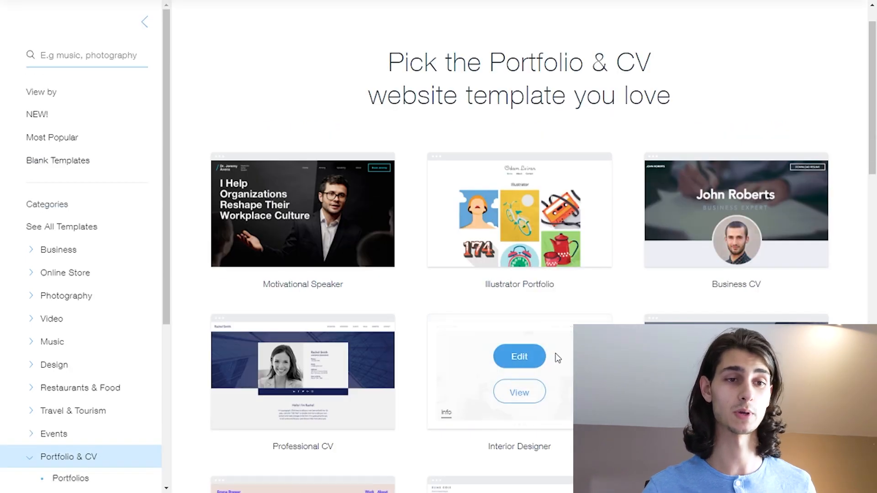
{"action": "mouse_move", "coordinate": [735, 208]}
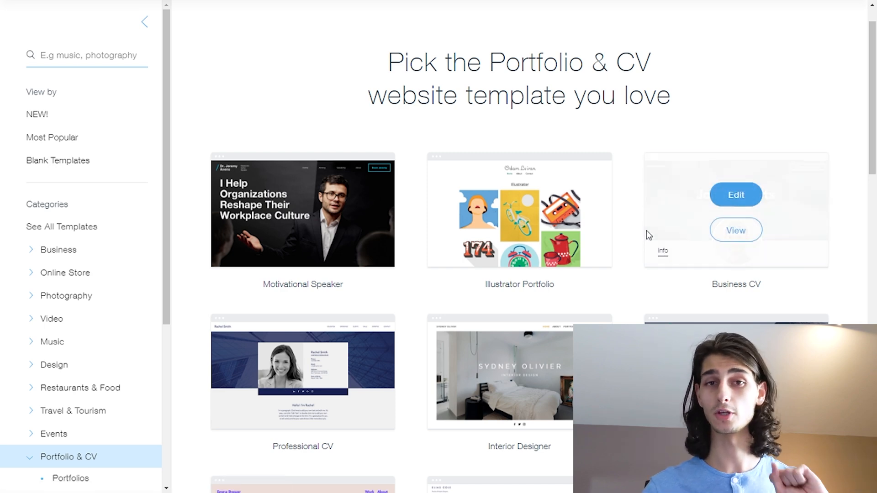
{"action": "mouse_move", "coordinate": [643, 250]}
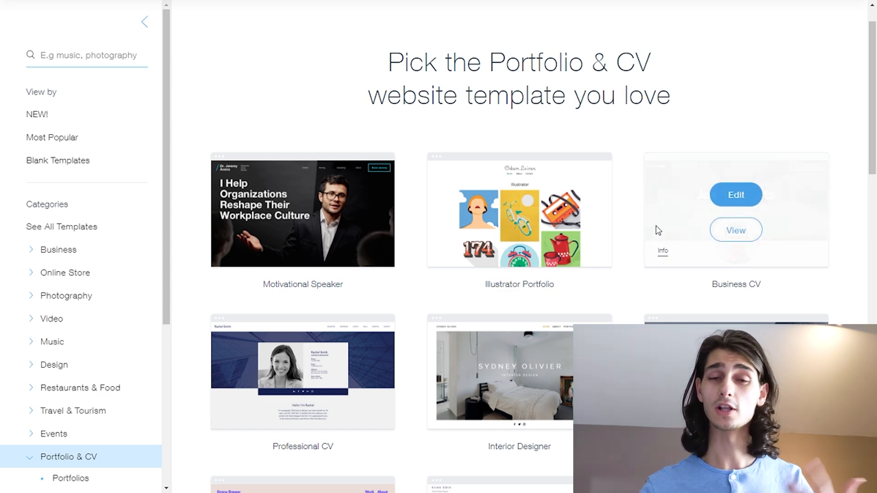
{"action": "mouse_move", "coordinate": [735, 230]}
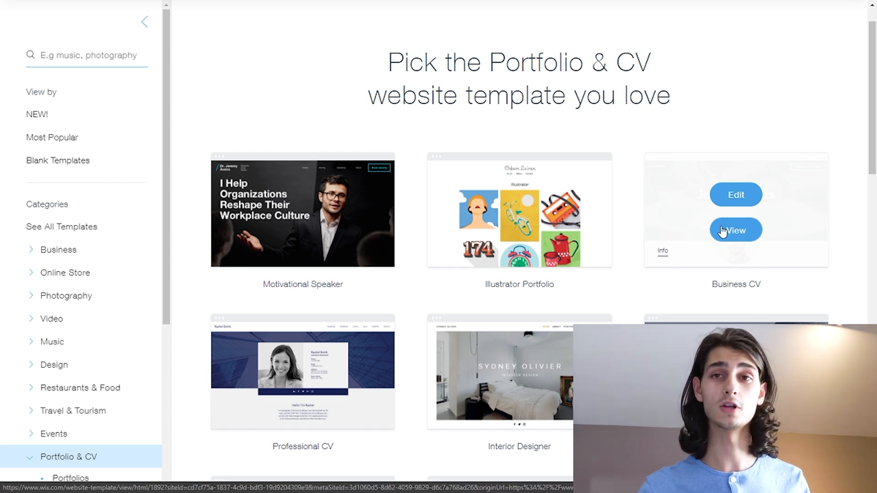
{"action": "mouse_move", "coordinate": [725, 220]}
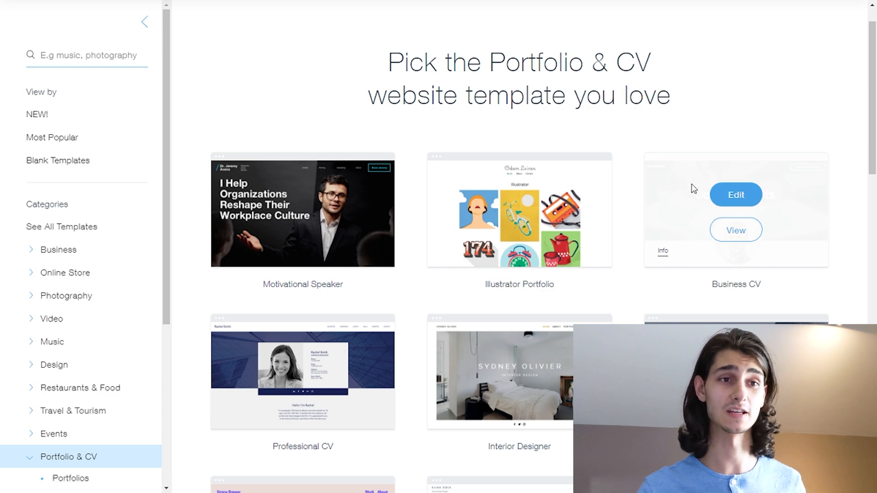
{"action": "scroll", "scroll_direction": "down", "scroll_amount": 3}
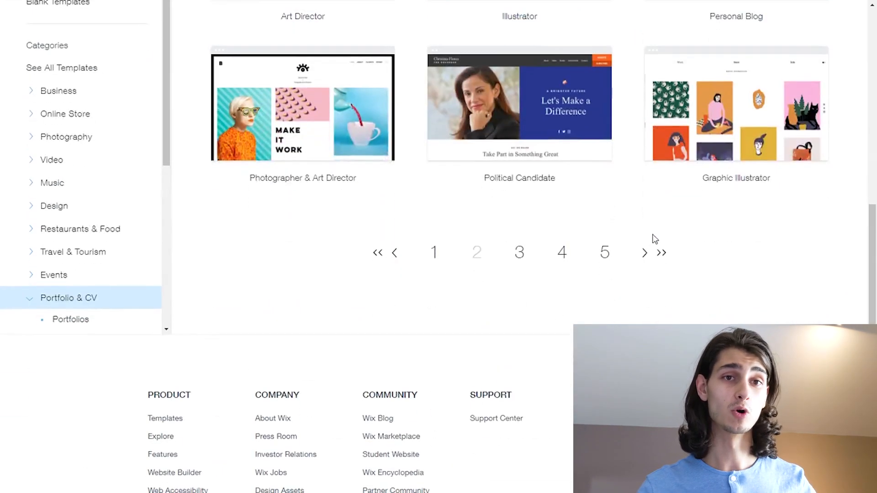
{"action": "scroll", "scroll_direction": "up", "scroll_amount": 3}
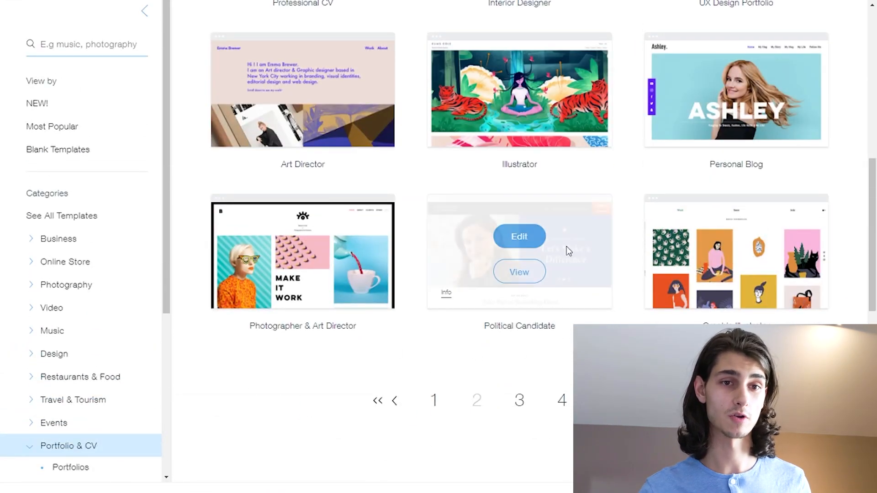
{"action": "scroll", "scroll_direction": "up", "scroll_amount": 3}
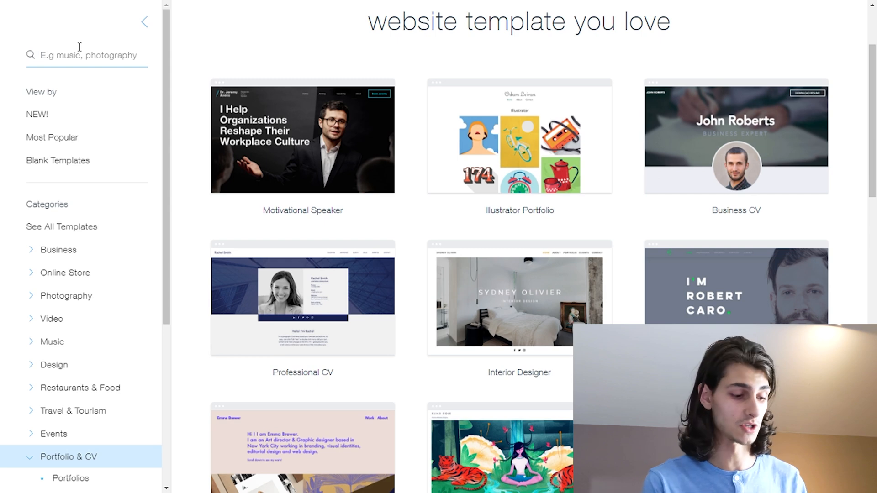
Search the templates for 'video portfolio'.
{"action": "type", "text": "video portfolio"}
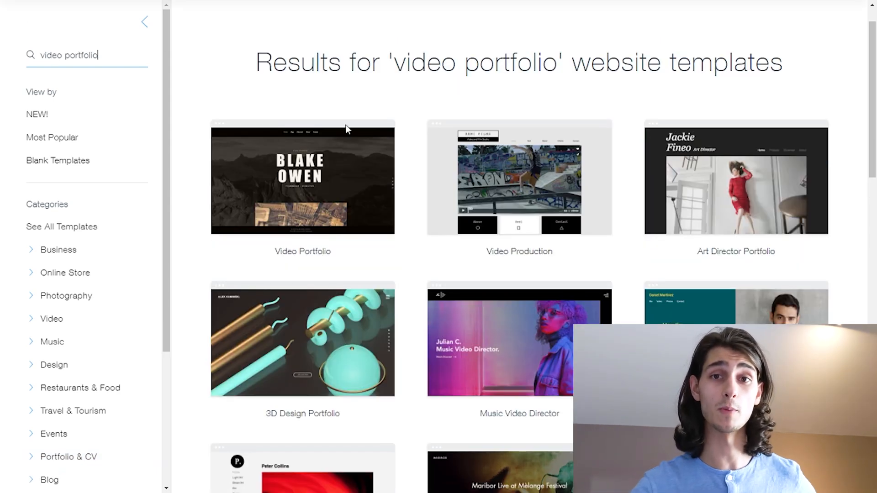
{"action": "mouse_move", "coordinate": [634, 102]}
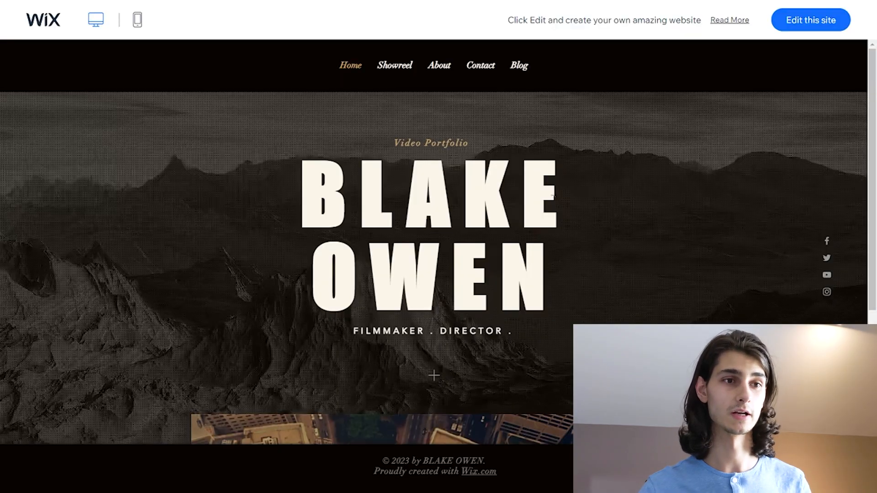
Scroll through the Video Portfolio template's home page preview.
{"action": "scroll", "scroll_direction": "down", "scroll_amount": 3}
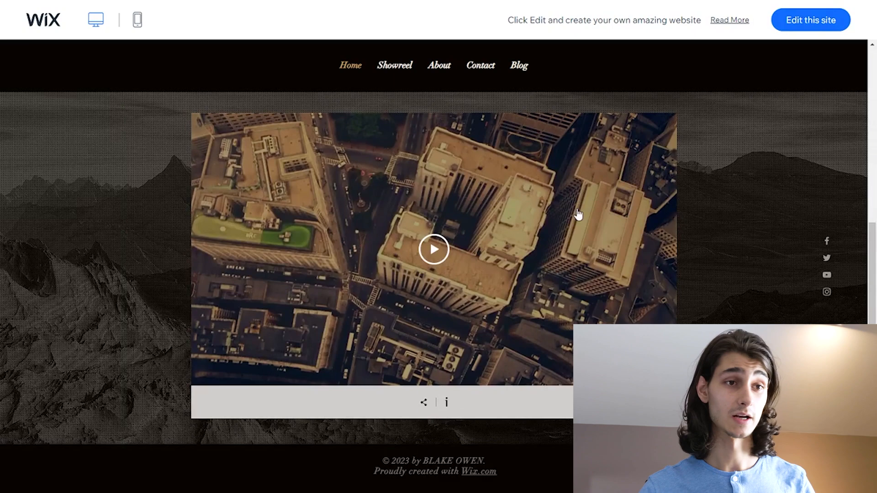
{"action": "scroll", "scroll_direction": "up", "scroll_amount": 3}
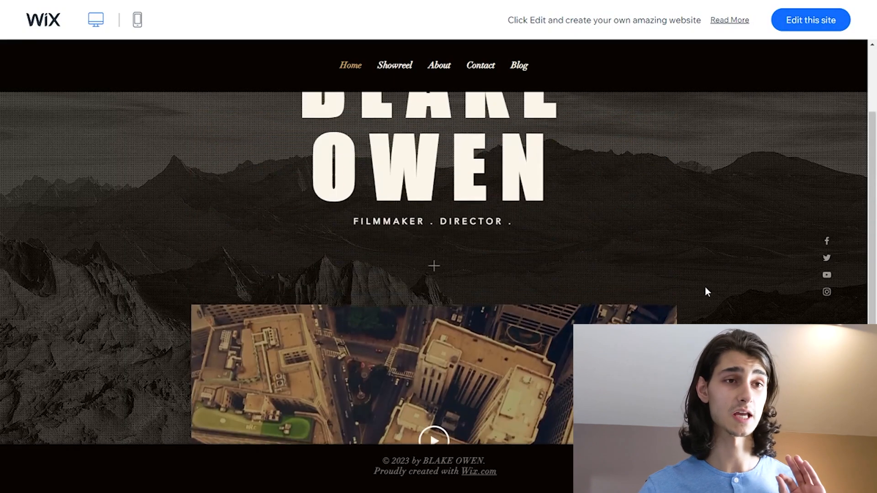
{"action": "scroll", "scroll_direction": "up", "scroll_amount": 3}
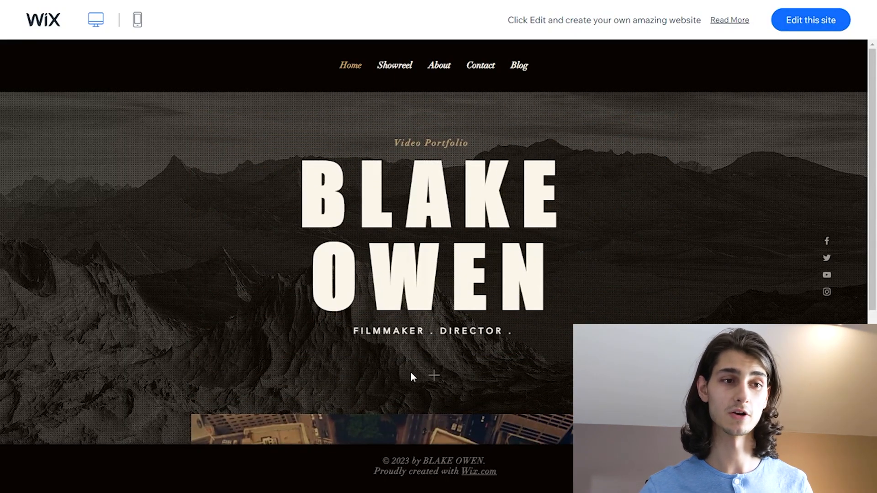
{"action": "scroll", "scroll_direction": "down", "scroll_amount": 3}
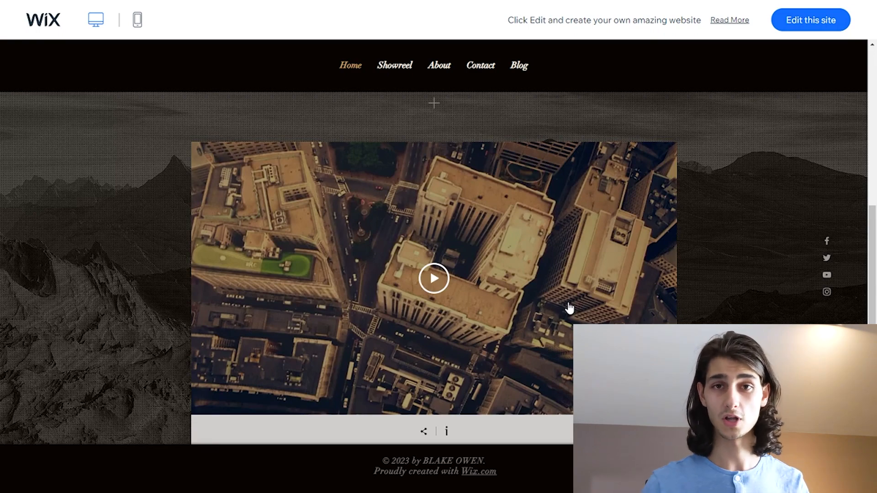
{"action": "scroll", "scroll_direction": "up", "scroll_amount": 3}
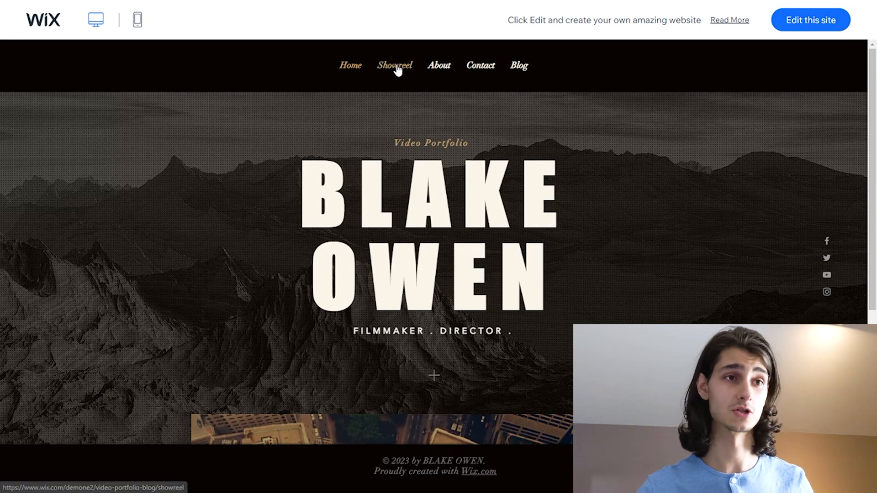
Open the Showreel page and pause its featured coastline video.
{"action": "left_click", "coordinate": [394, 65]}
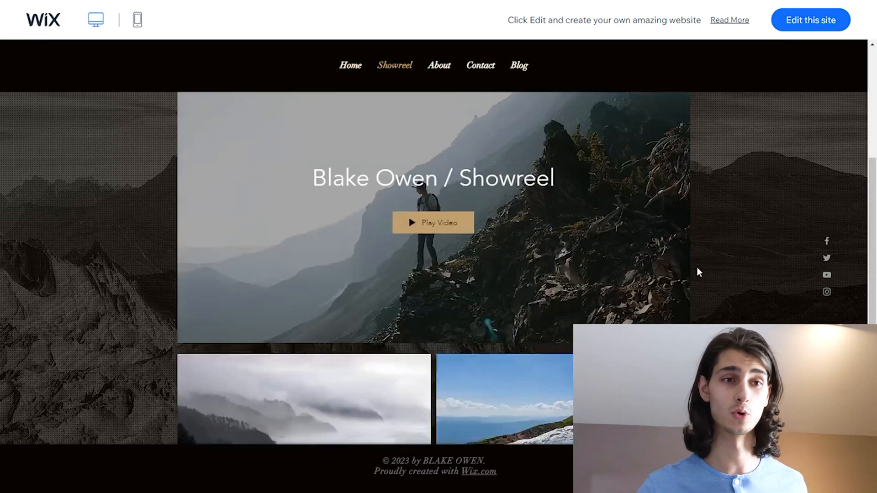
{"action": "scroll", "scroll_direction": "down", "scroll_amount": 3}
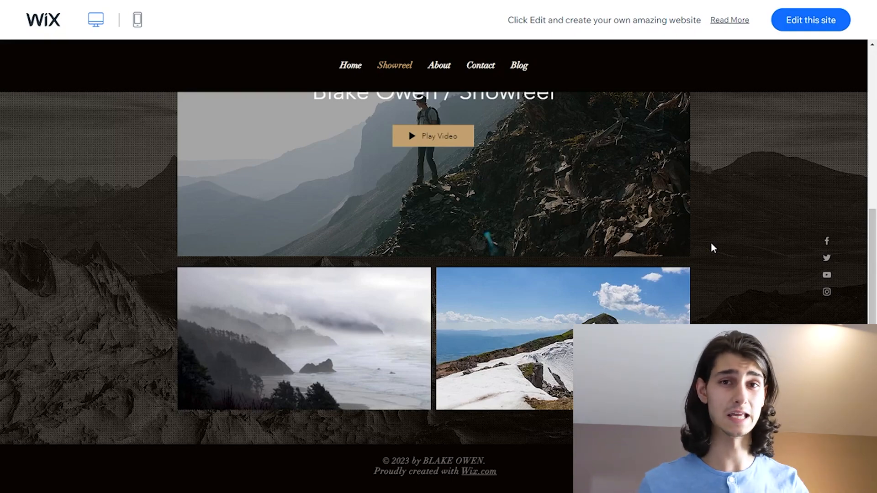
{"action": "scroll", "scroll_direction": "up", "scroll_amount": 3}
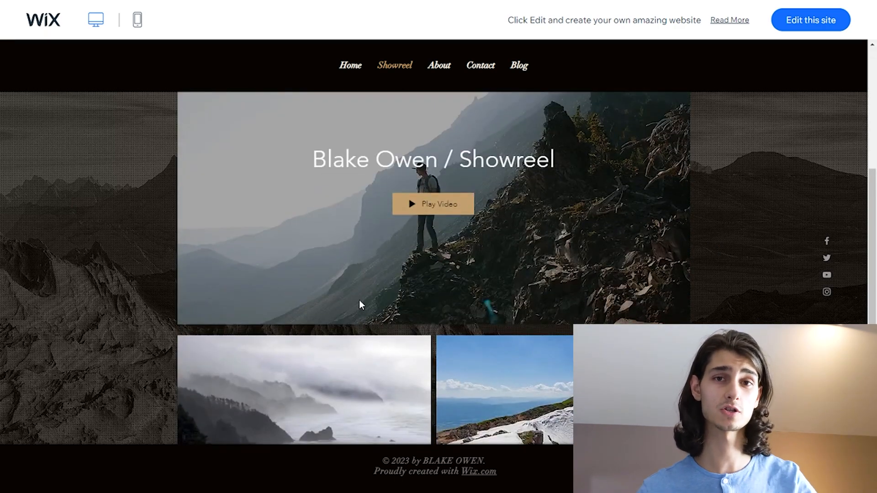
{"action": "mouse_move", "coordinate": [367, 291]}
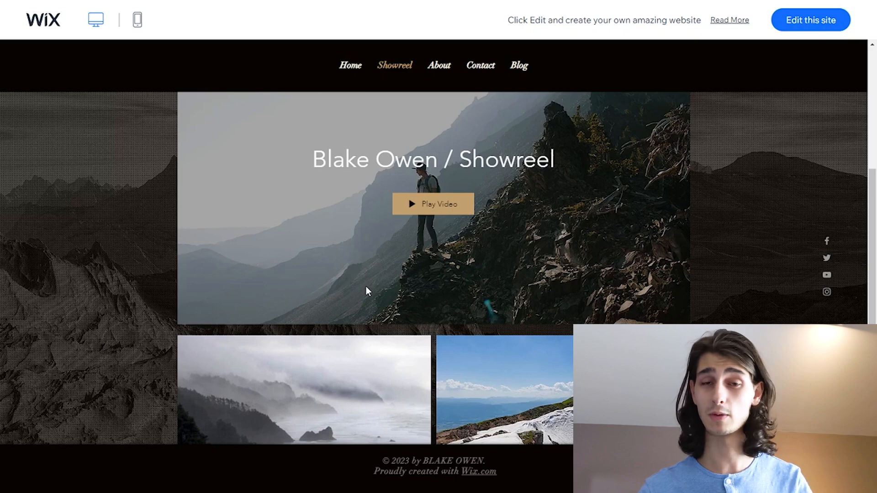
{"action": "mouse_move", "coordinate": [374, 298]}
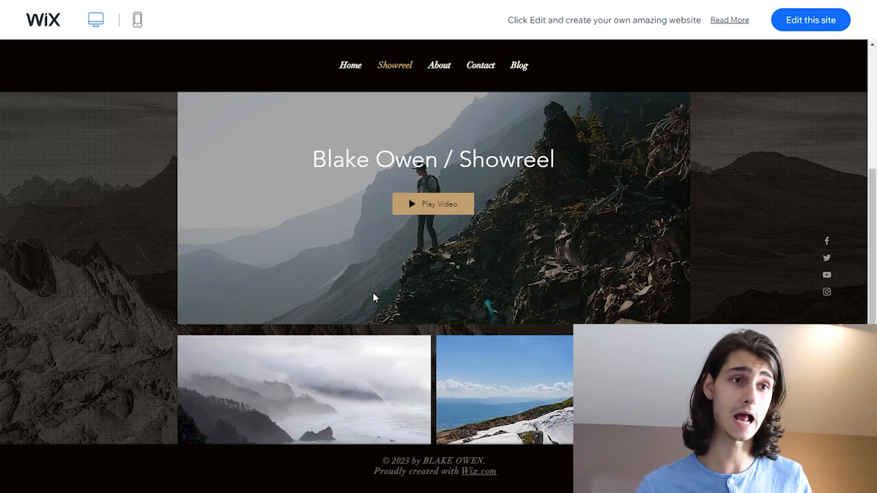
{"action": "scroll", "scroll_direction": "down", "scroll_amount": 3}
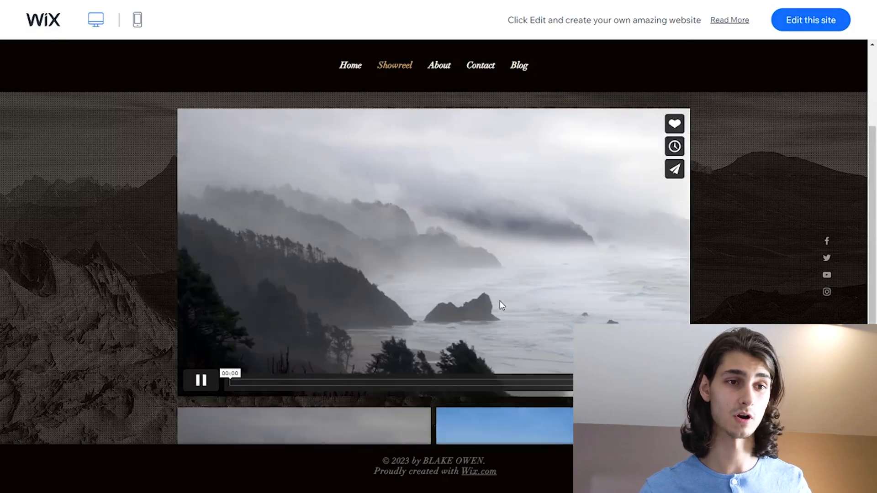
{"action": "left_click", "coordinate": [201, 380]}
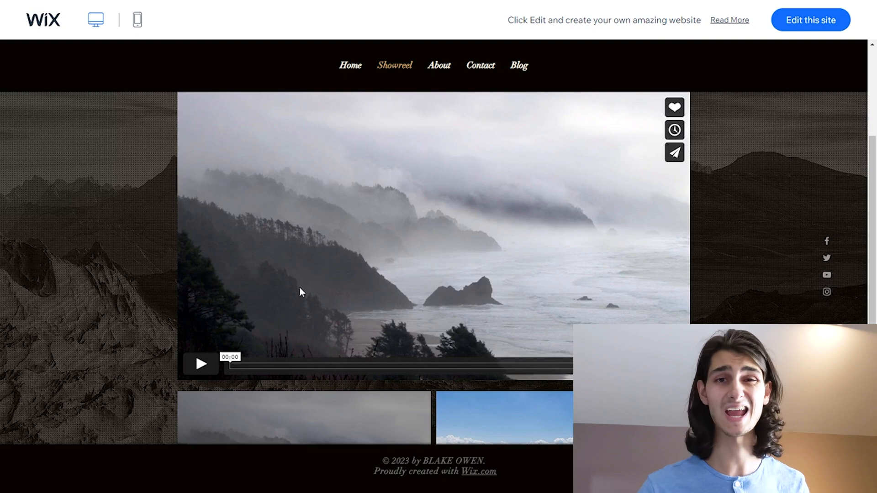
{"action": "mouse_move", "coordinate": [252, 307]}
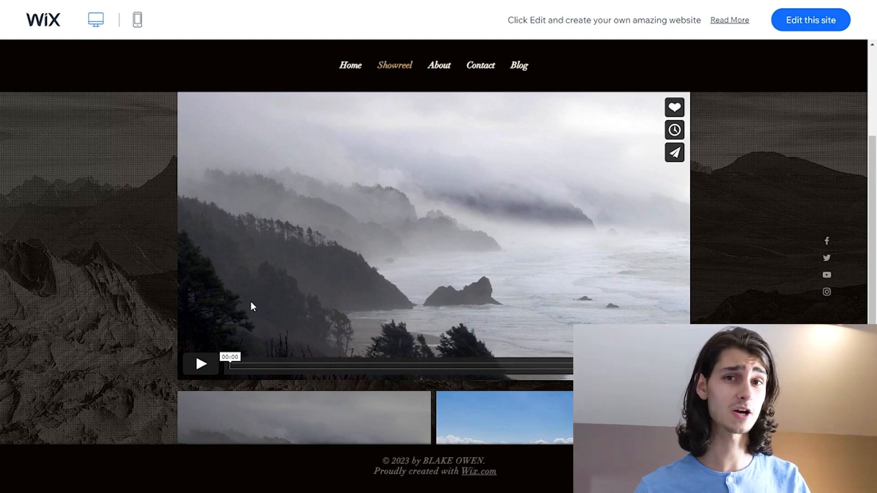
{"action": "mouse_move", "coordinate": [259, 293]}
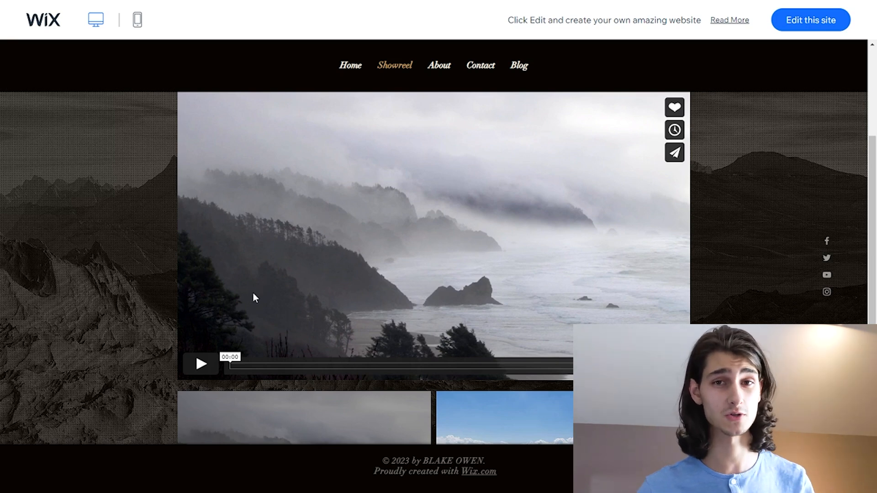
{"action": "mouse_move", "coordinate": [312, 212]}
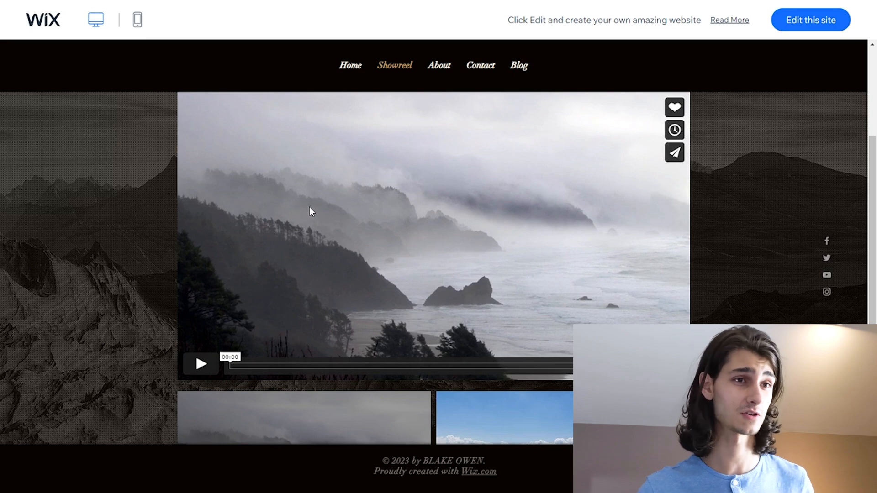
View the About Me page, then the Contact page's details and message form.
{"action": "left_click", "coordinate": [438, 65]}
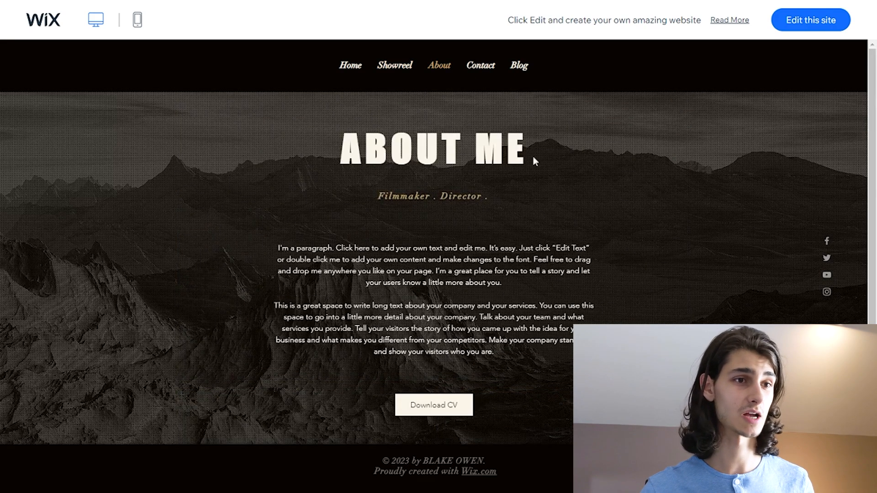
{"action": "mouse_move", "coordinate": [432, 147]}
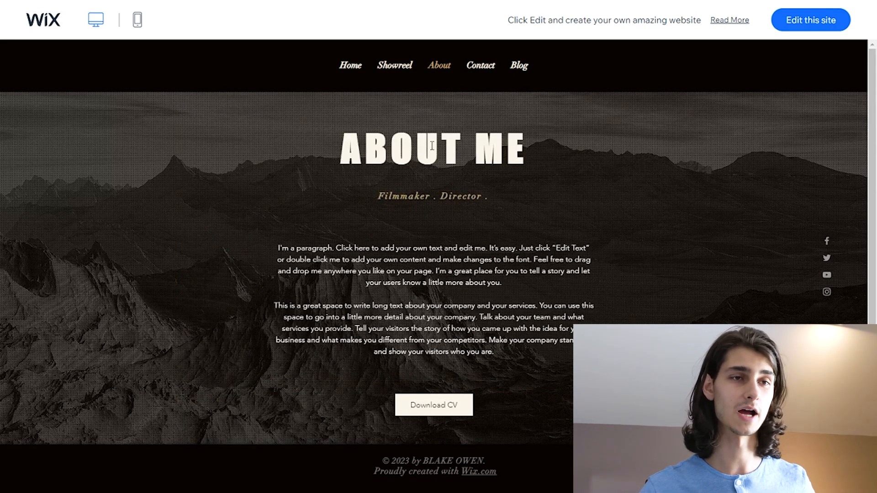
{"action": "left_click", "coordinate": [481, 65]}
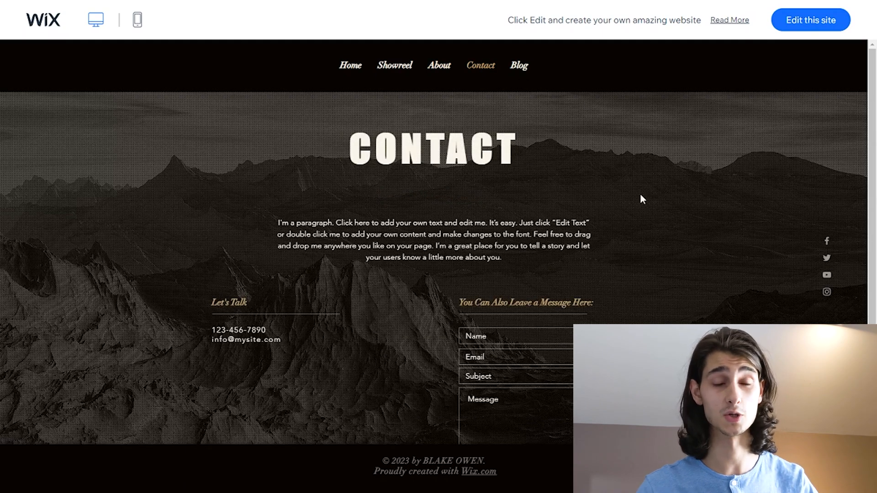
{"action": "scroll", "scroll_direction": "down", "scroll_amount": 3}
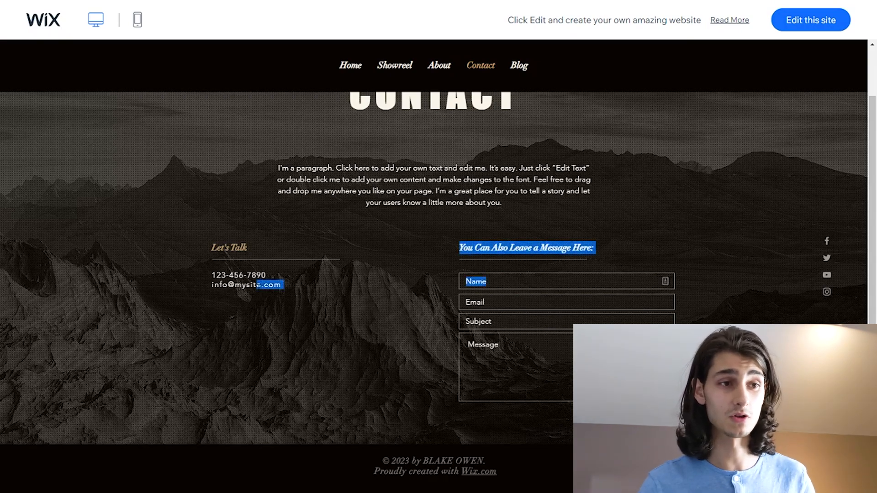
{"action": "left_click", "coordinate": [280, 316]}
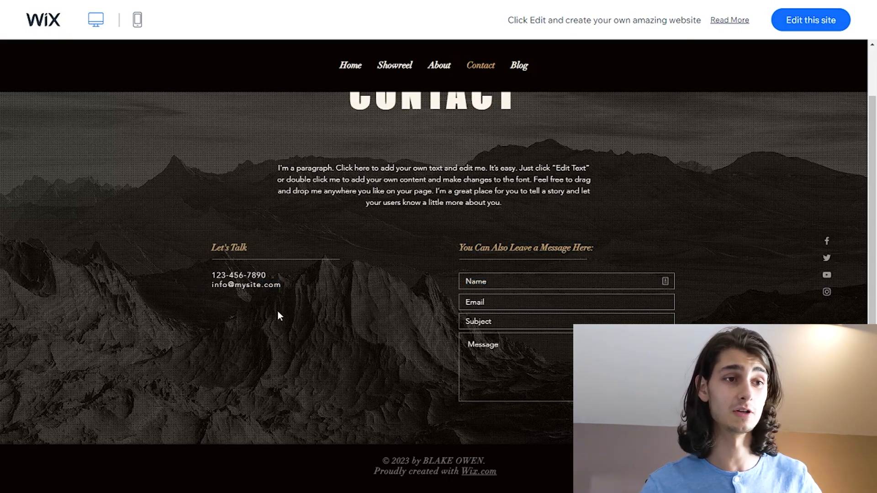
{"action": "mouse_move", "coordinate": [245, 284]}
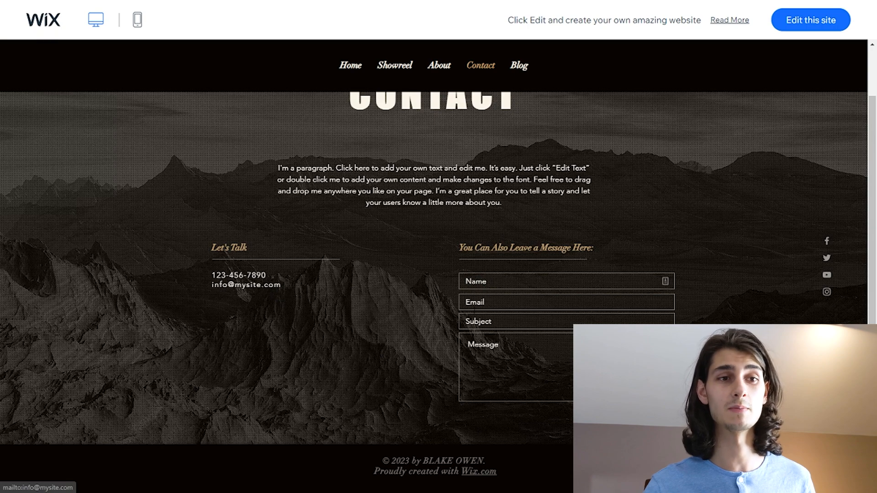
{"action": "mouse_move", "coordinate": [451, 280]}
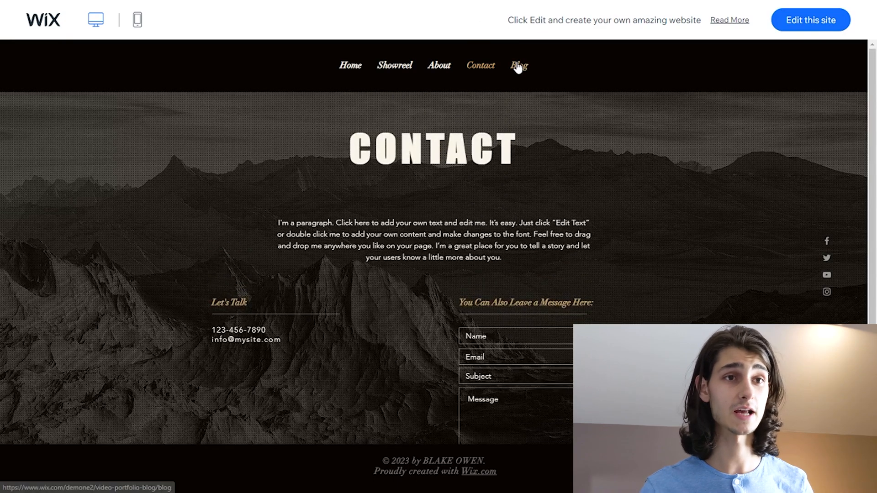
Open the template's Blog page with its list of posts.
{"action": "left_click", "coordinate": [519, 65]}
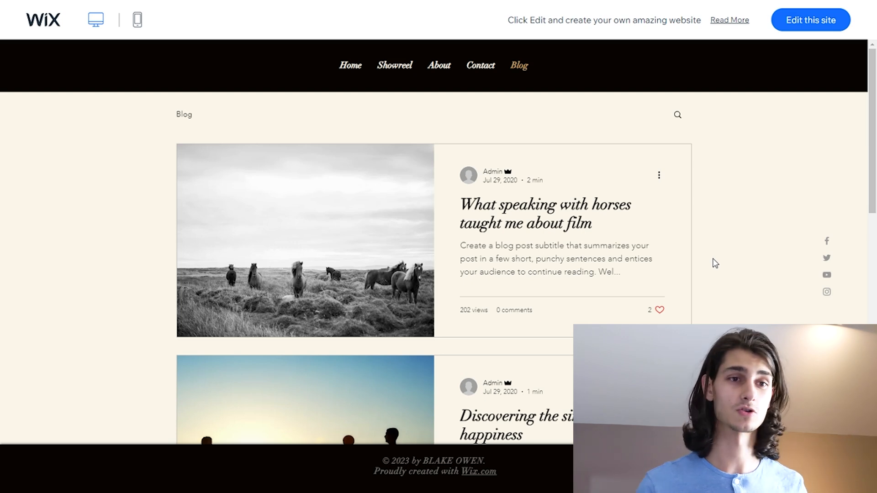
{"action": "mouse_move", "coordinate": [747, 132]}
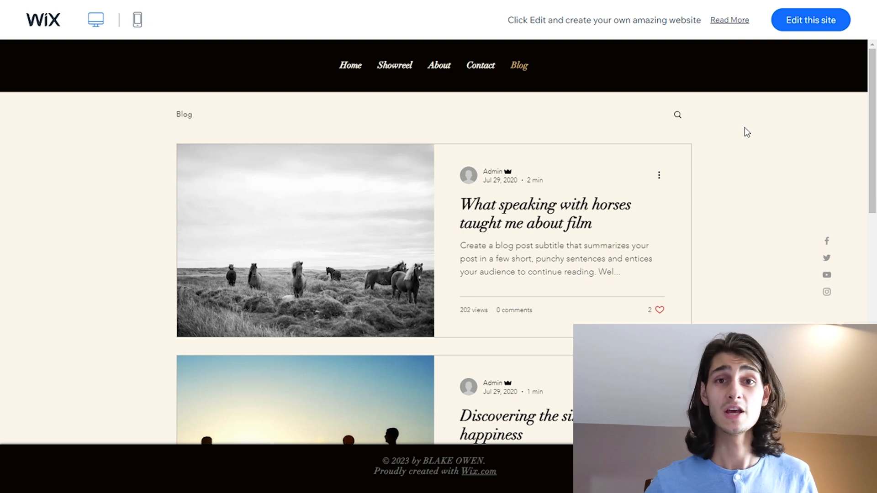
{"action": "mouse_move", "coordinate": [834, 114]}
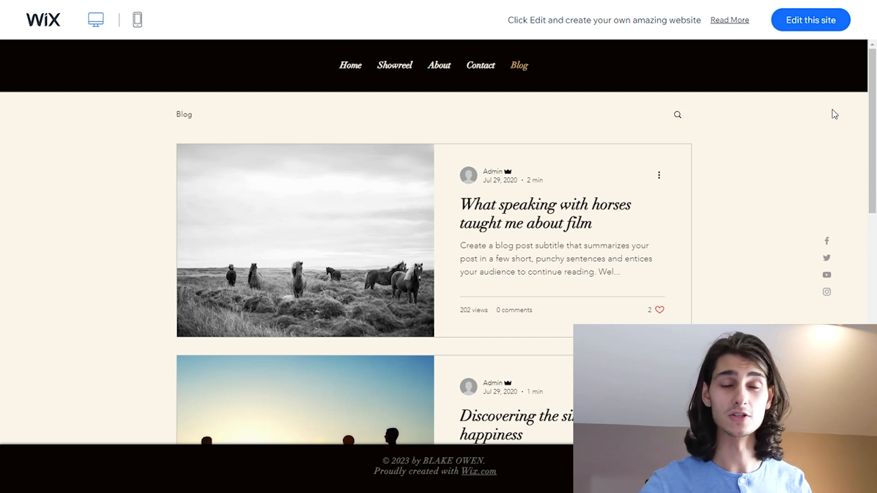
{"action": "mouse_move", "coordinate": [747, 196]}
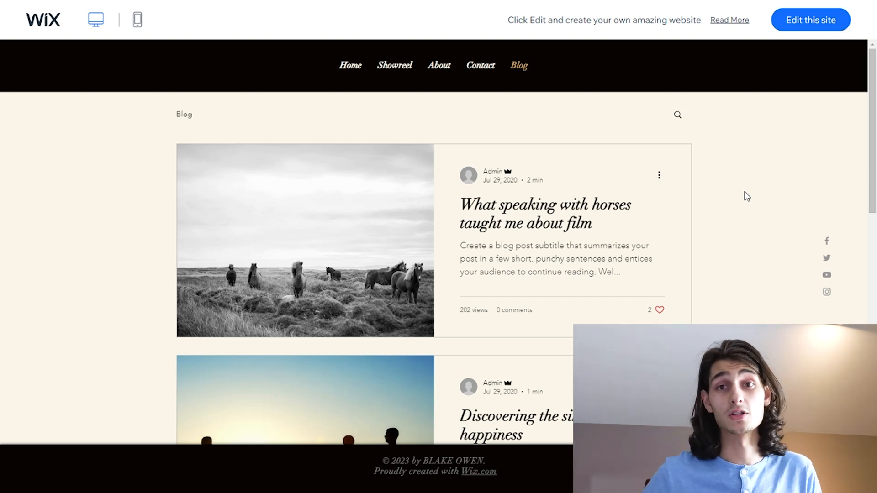
{"action": "mouse_move", "coordinate": [733, 209]}
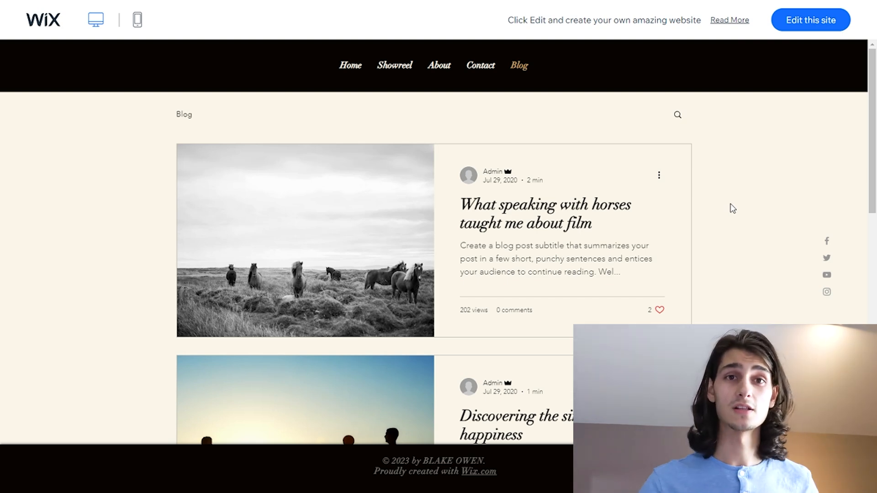
{"action": "mouse_move", "coordinate": [137, 20]}
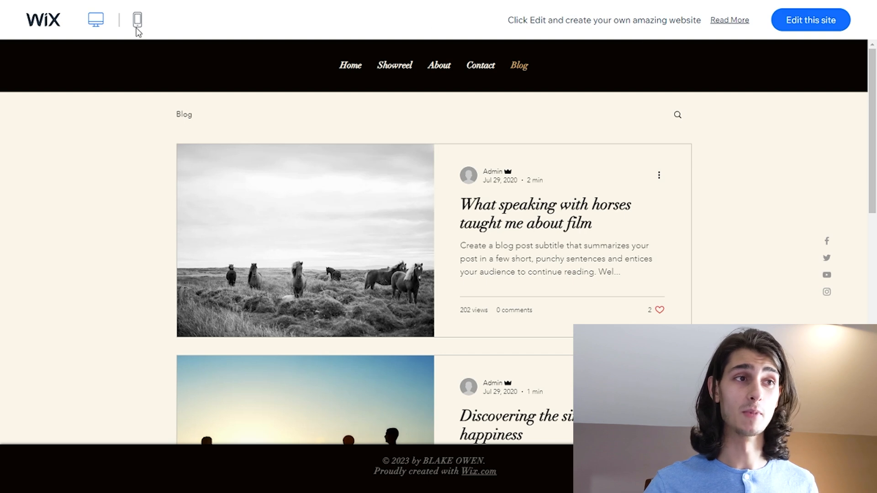
Preview the template's mobile layout, then switch back to desktop view.
{"action": "left_click", "coordinate": [137, 20]}
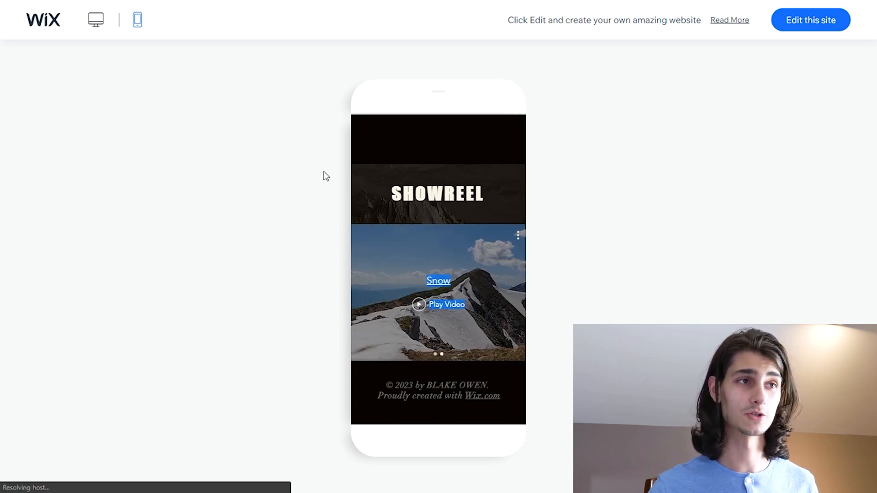
{"action": "left_click", "coordinate": [95, 20]}
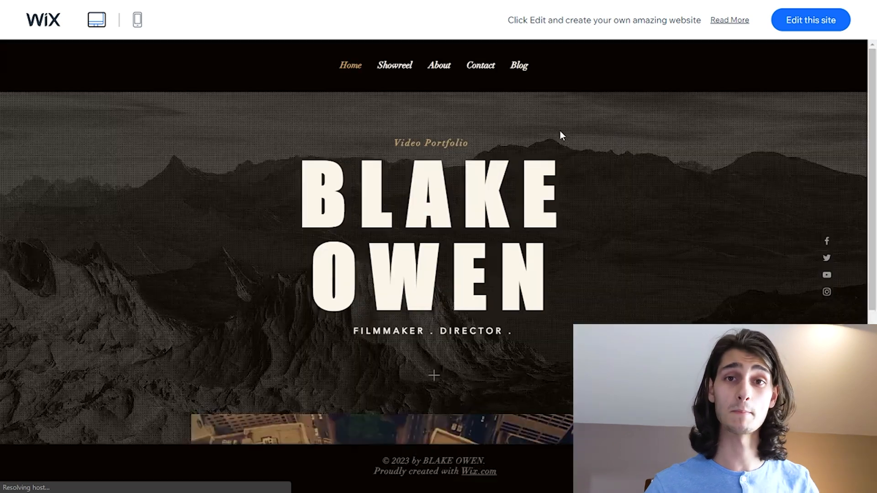
Open the Video Portfolio template in the Wix Editor on its Blake Owen home page.
{"action": "left_click", "coordinate": [810, 19]}
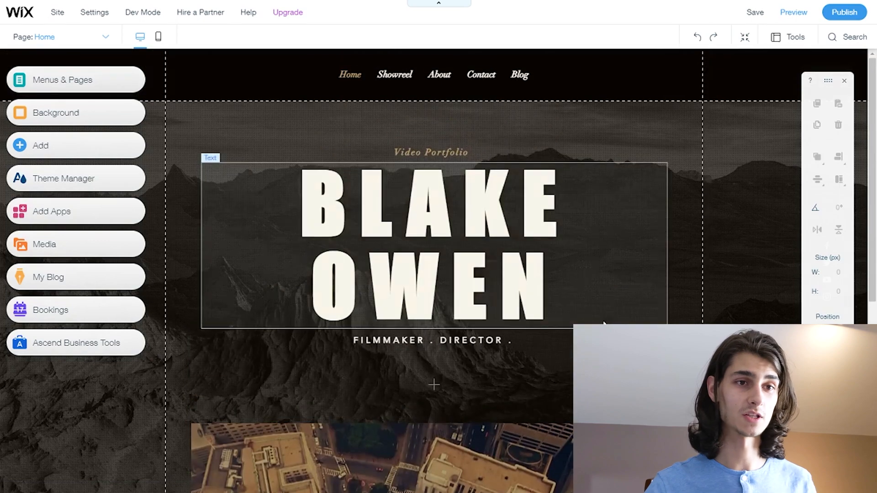
{"action": "left_click", "coordinate": [687, 140]}
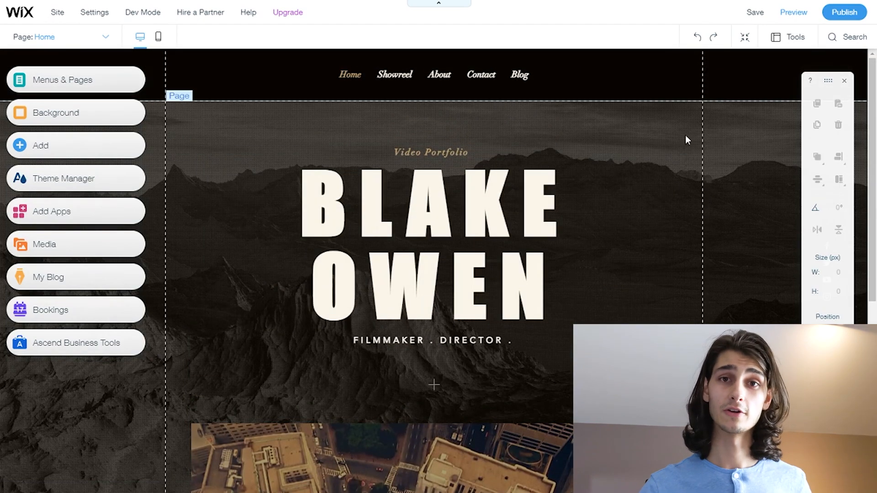
{"action": "left_click", "coordinate": [431, 74]}
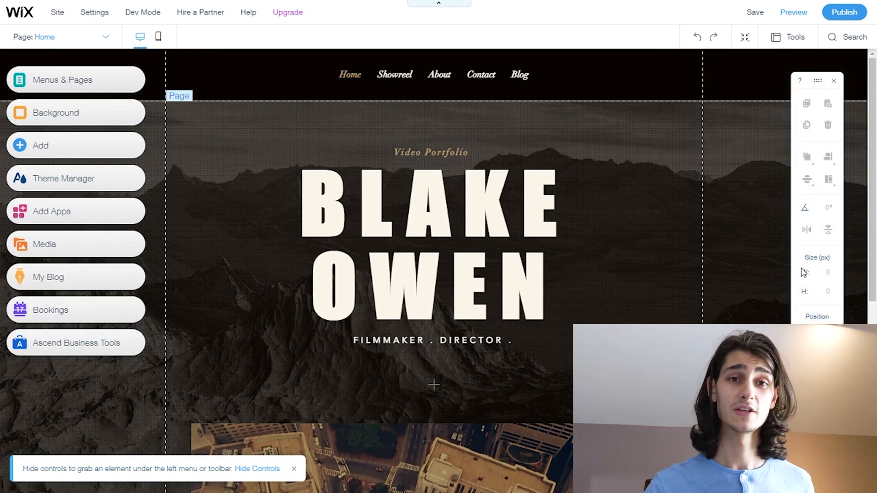
{"action": "mouse_move", "coordinate": [799, 263]}
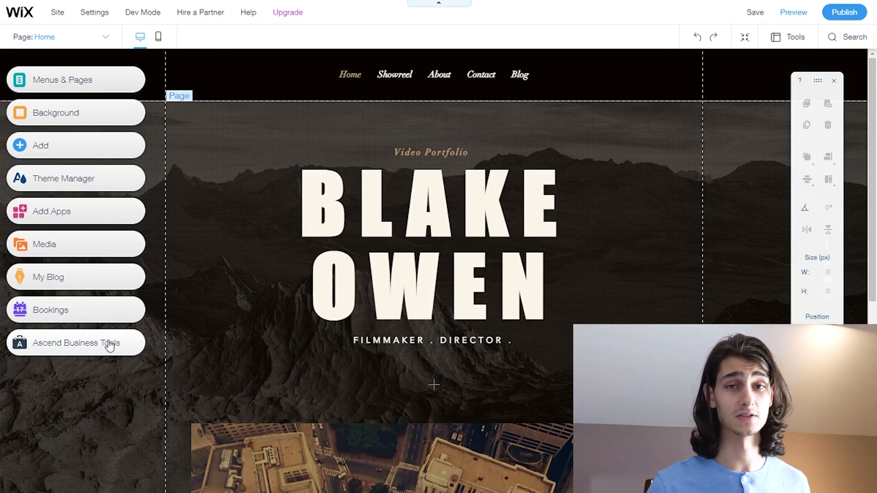
Replace the BLAKE OWEN heading with Patrick and append PRODUCER to the tagline.
{"action": "left_click", "coordinate": [317, 283]}
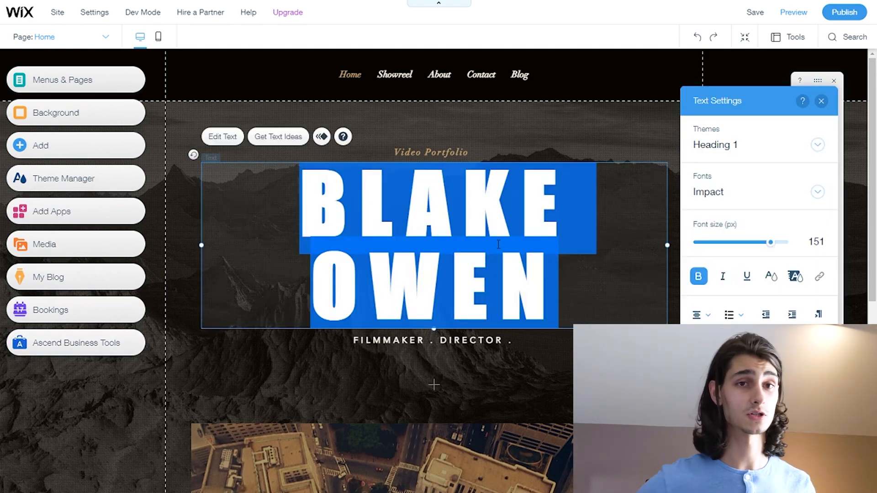
{"action": "type", "text": "Patrick"}
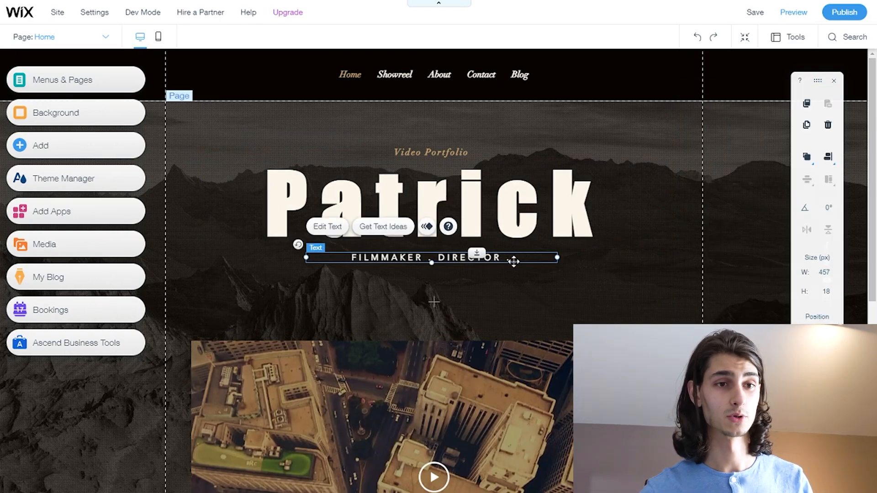
{"action": "mouse_move", "coordinate": [476, 252]}
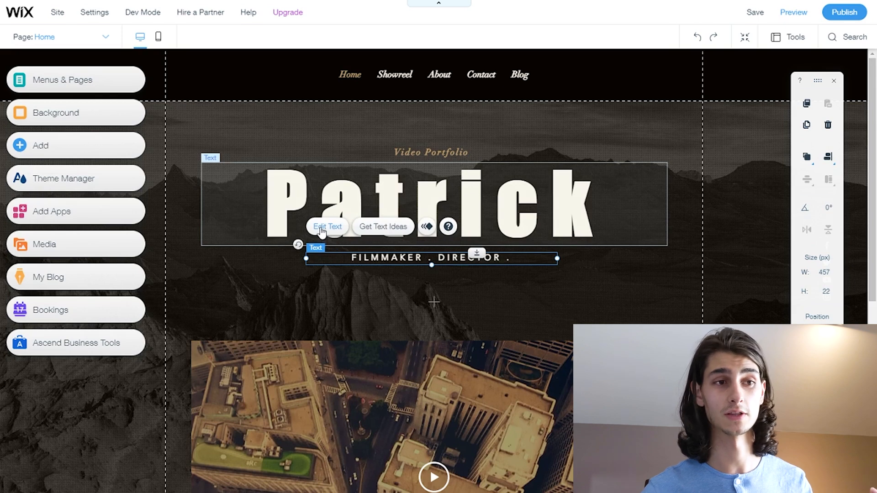
{"action": "left_click", "coordinate": [326, 227]}
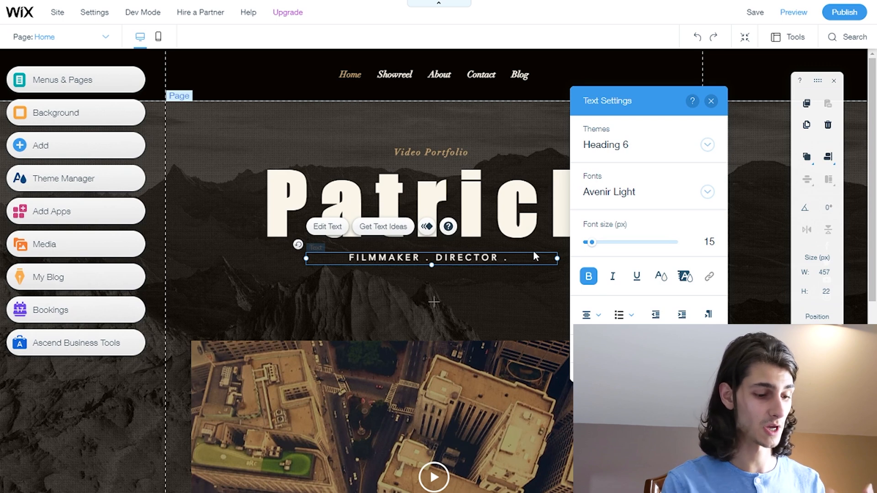
{"action": "type", "text": "PRODUCER ."}
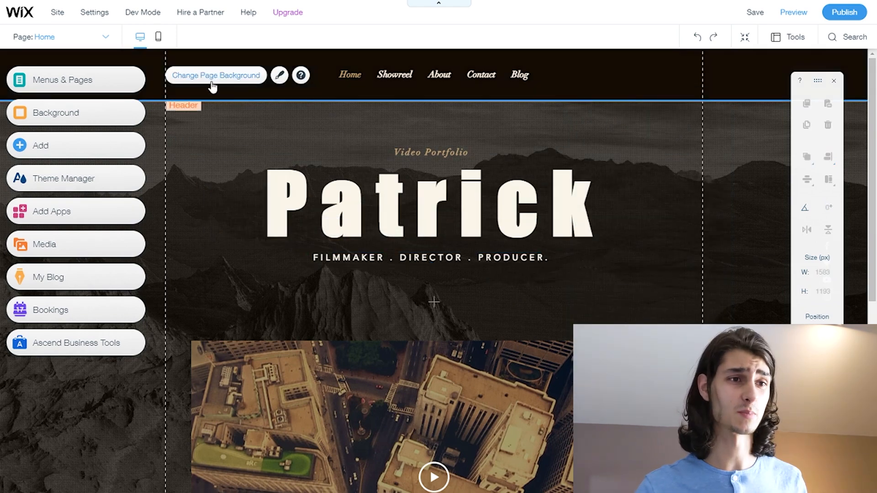
Swap the Home page's mountain background for the aerial ocean surfing video background.
{"action": "left_click", "coordinate": [216, 74]}
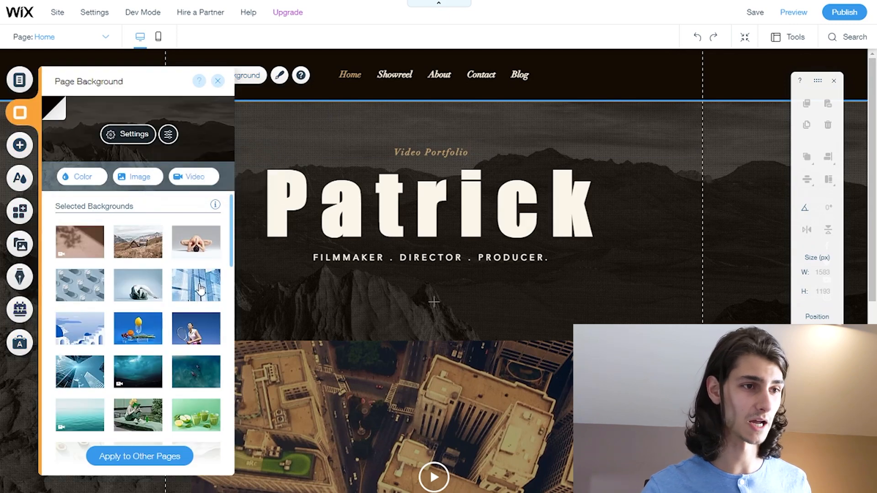
{"action": "left_click", "coordinate": [195, 285]}
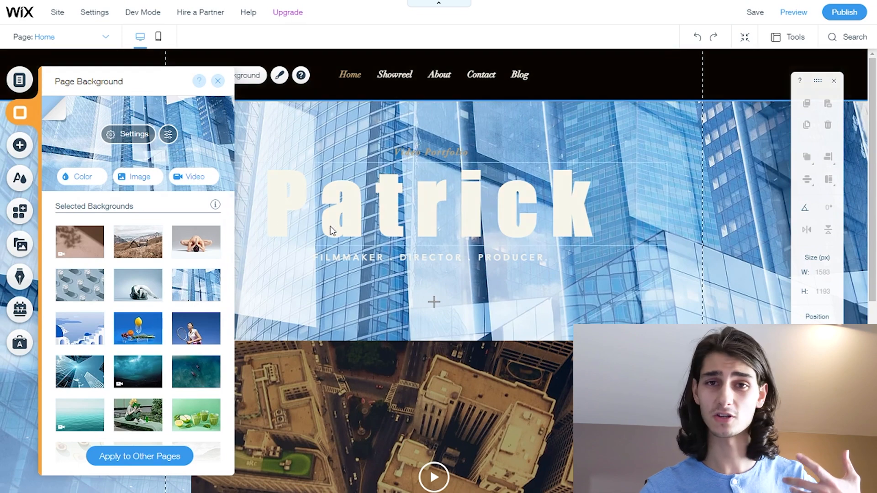
{"action": "scroll", "scroll_direction": "down", "scroll_amount": 3}
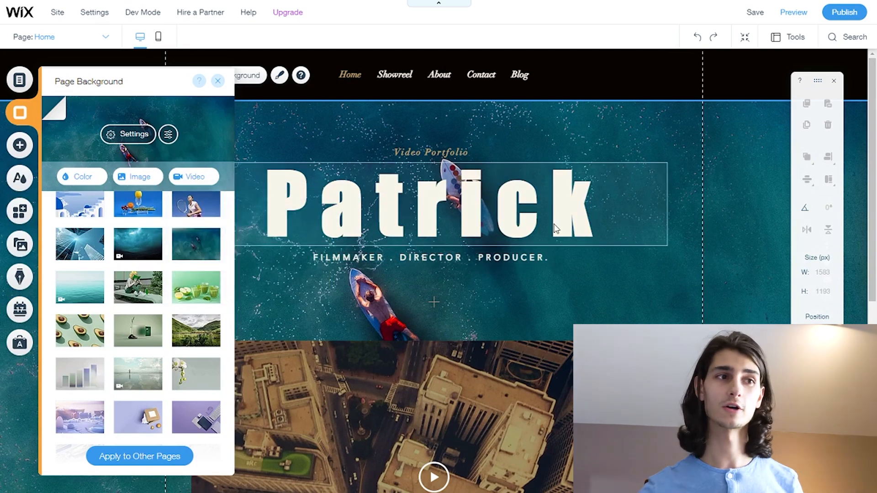
{"action": "left_click", "coordinate": [219, 81]}
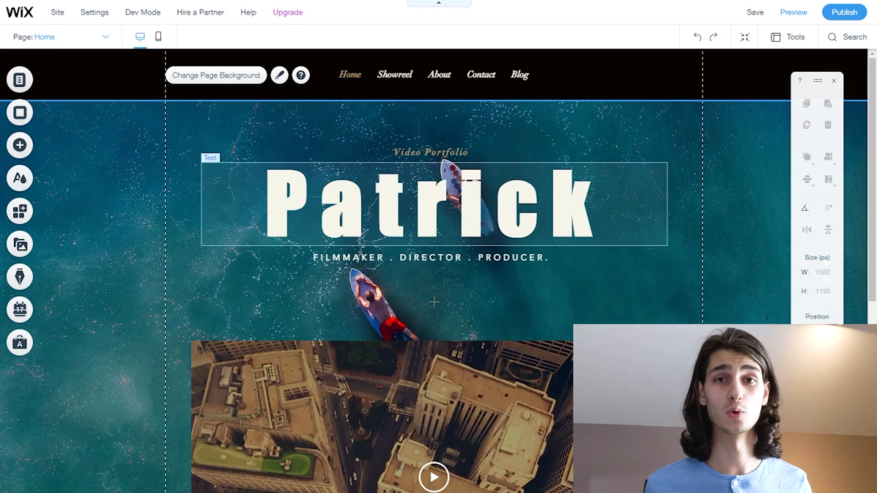
{"action": "mouse_move", "coordinate": [556, 246]}
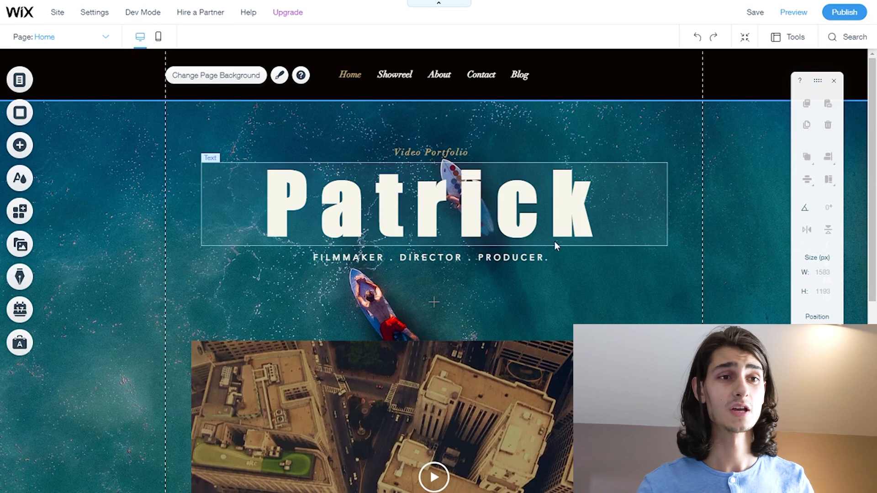
{"action": "mouse_move", "coordinate": [581, 279]}
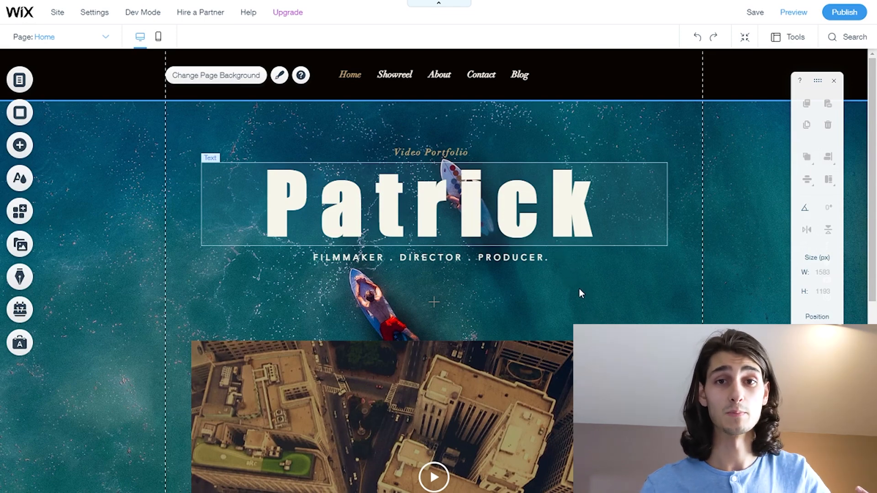
{"action": "mouse_move", "coordinate": [578, 290]}
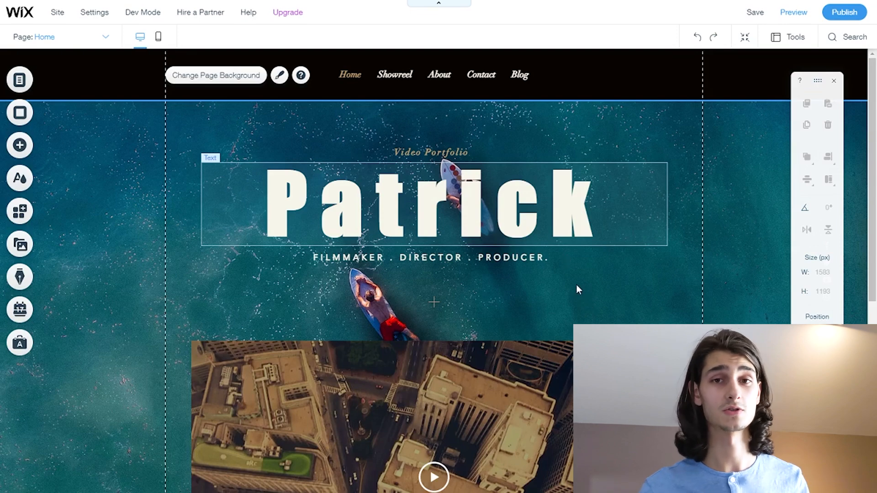
{"action": "mouse_move", "coordinate": [598, 305]}
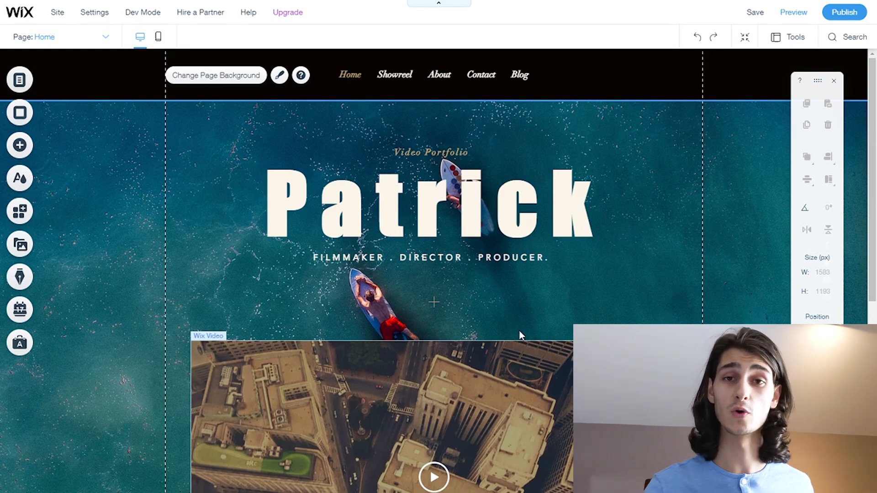
Scroll down to inspect the aerial city video below the heading, then back up.
{"action": "scroll", "scroll_direction": "down", "scroll_amount": 3}
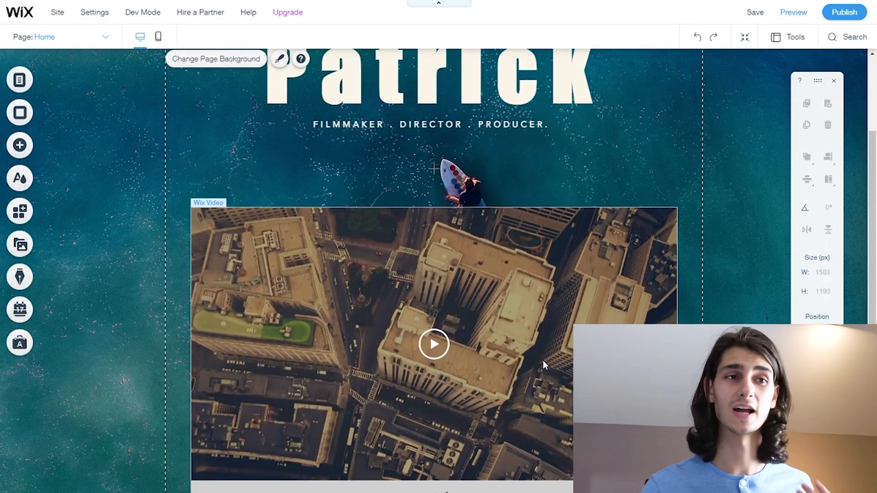
{"action": "scroll", "scroll_direction": "down", "scroll_amount": 3}
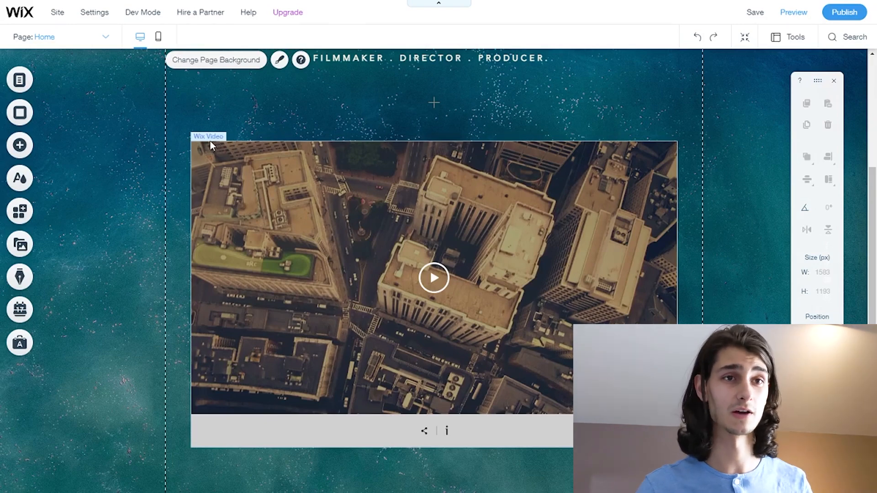
{"action": "scroll", "scroll_direction": "up", "scroll_amount": 3}
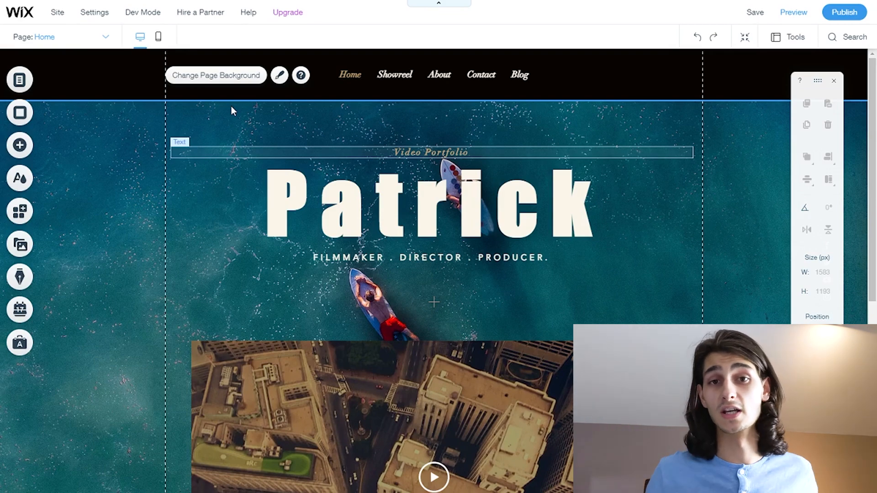
{"action": "mouse_move", "coordinate": [214, 147]}
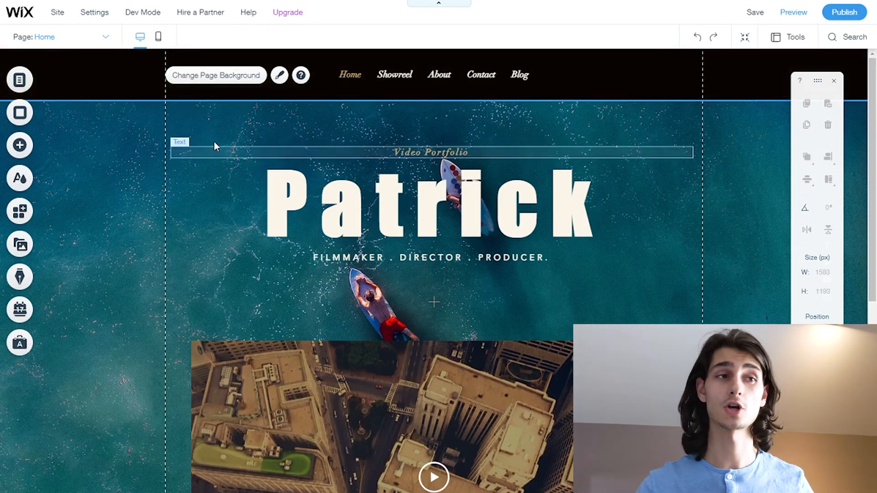
{"action": "mouse_move", "coordinate": [76, 44]}
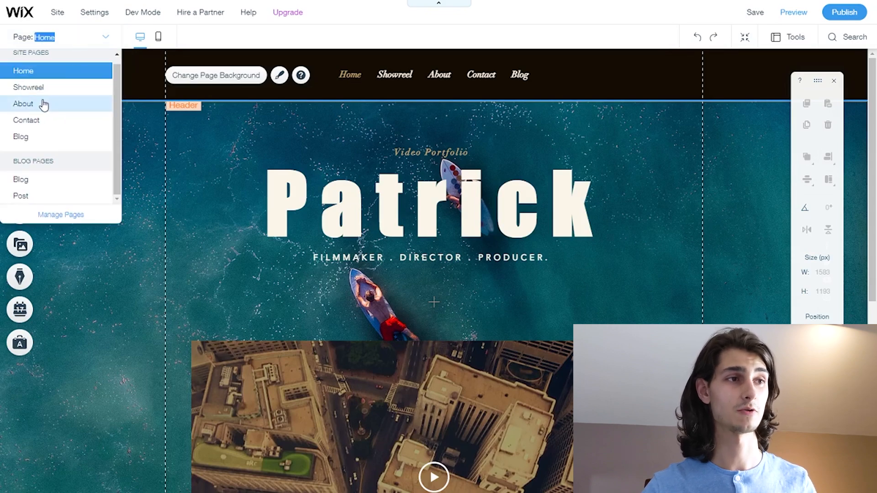
Switch to the About page and extend its subtitle to 'Filmmaker . Director . Producer'.
{"action": "left_click", "coordinate": [23, 104]}
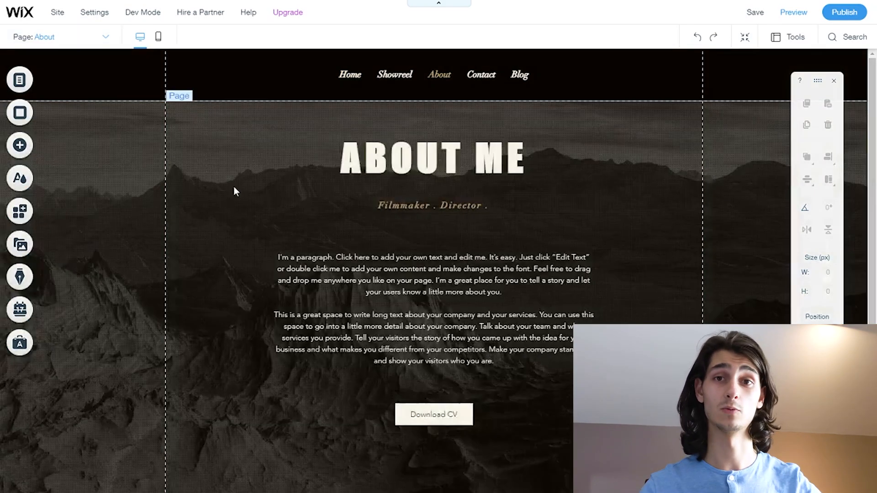
{"action": "mouse_move", "coordinate": [456, 221]}
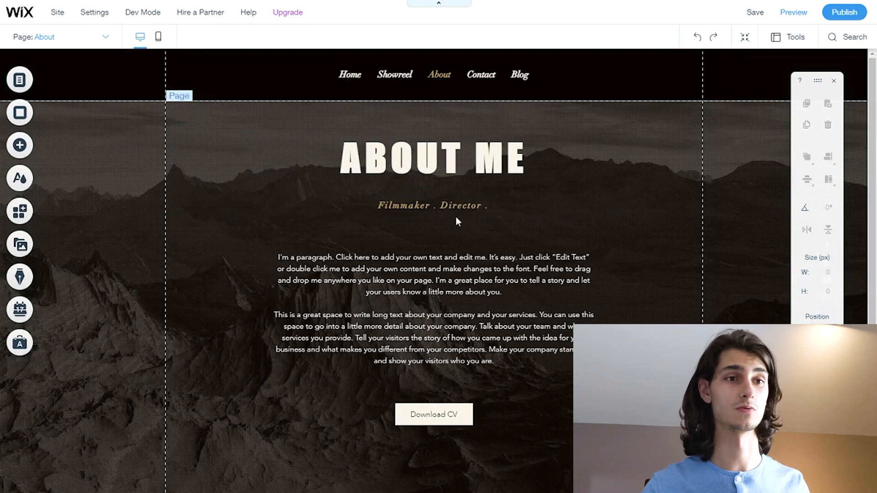
{"action": "left_click", "coordinate": [431, 205]}
{"action": "type", "text": " Producer"}
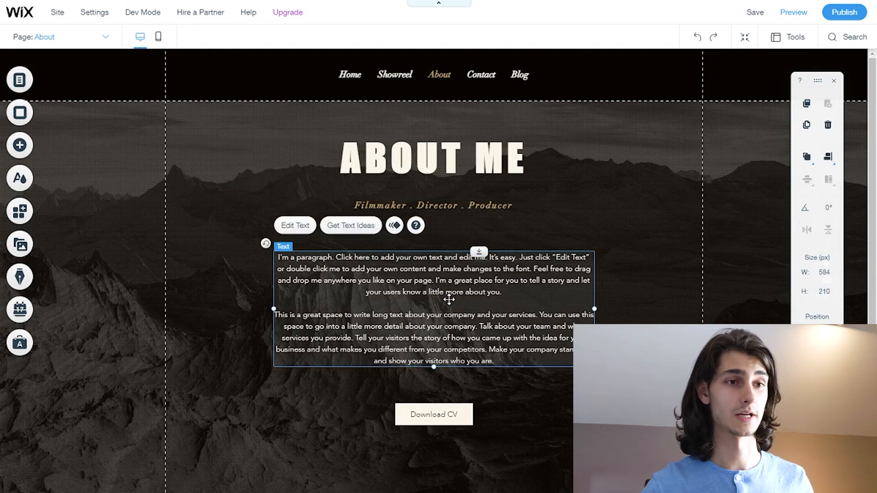
{"action": "mouse_move", "coordinate": [475, 340]}
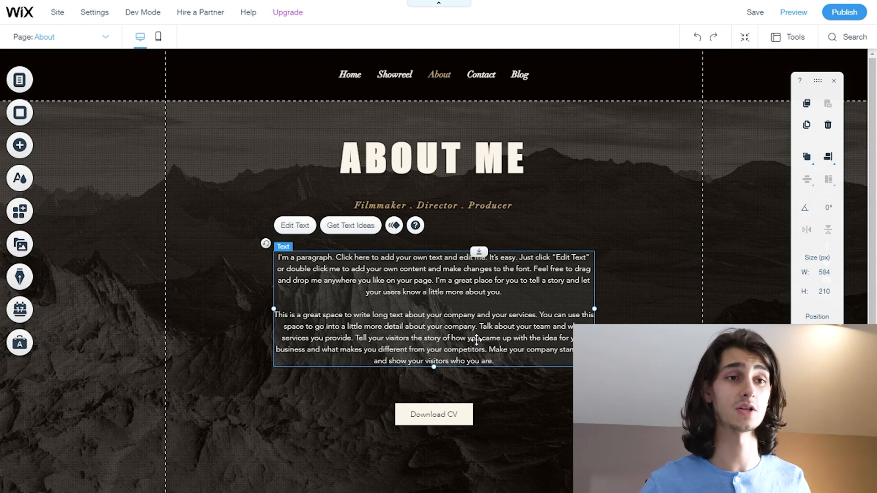
{"action": "mouse_move", "coordinate": [107, 37]}
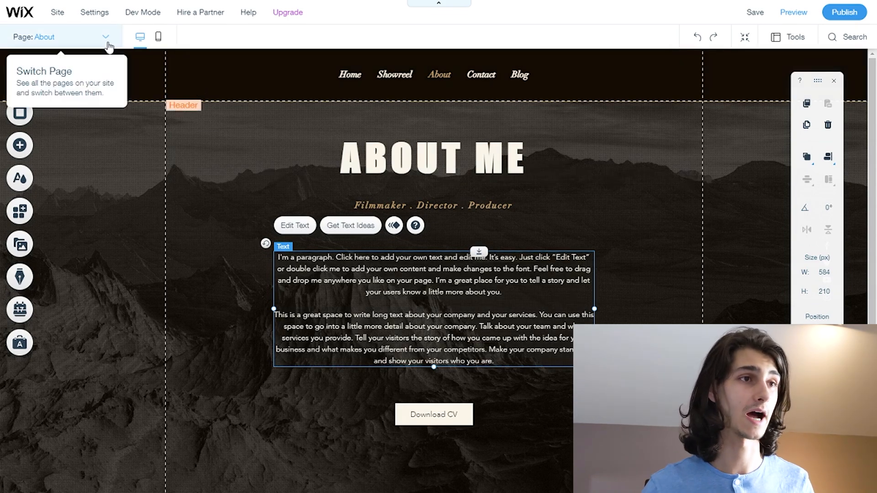
{"action": "left_click", "coordinate": [76, 127]}
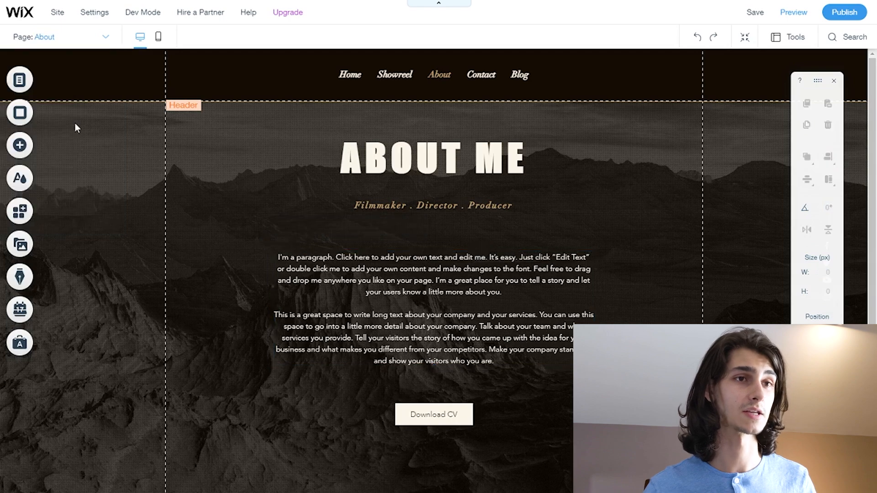
Go to the Contact page and open the contact form's Wix Forms settings.
{"action": "left_click", "coordinate": [480, 74]}
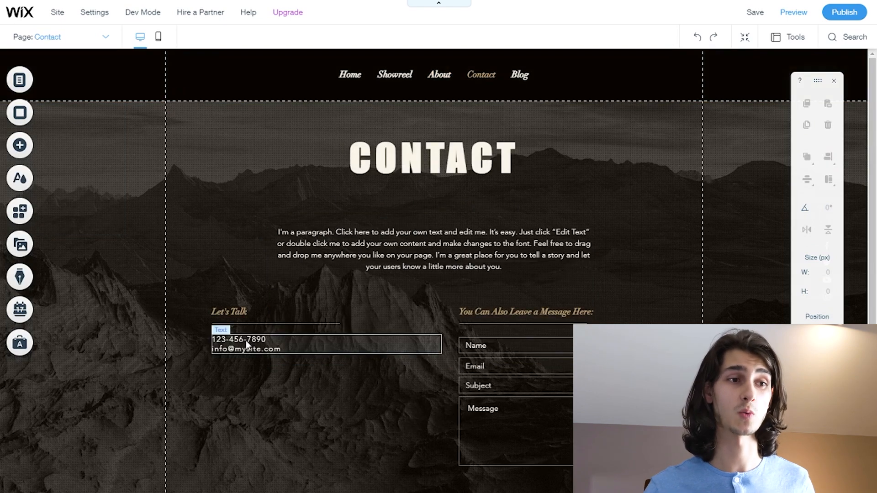
{"action": "double_click", "coordinate": [246, 344]}
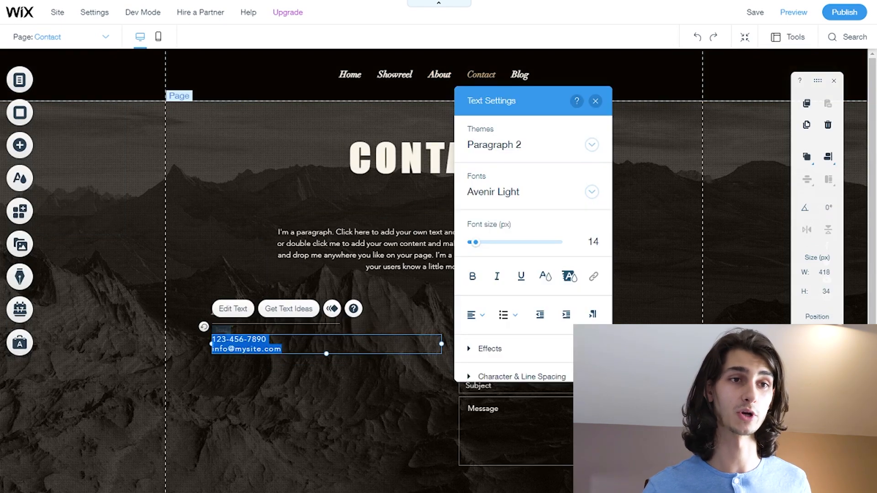
{"action": "left_click", "coordinate": [595, 102]}
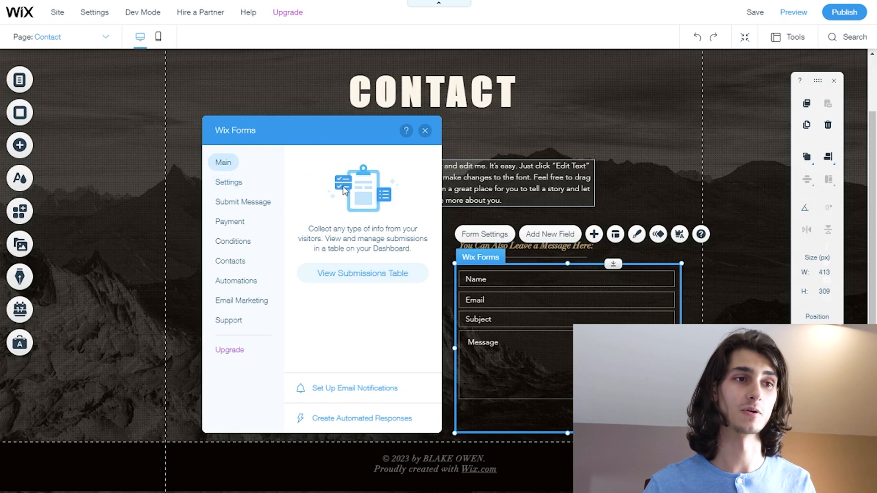
{"action": "mouse_move", "coordinate": [362, 277]}
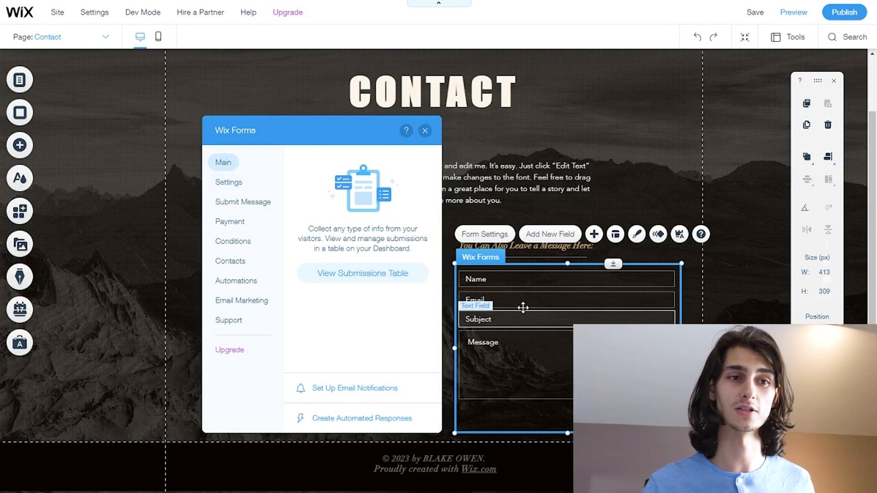
Check the form's 'Thanks for submitting!' submit message and its Email Marketing templates.
{"action": "left_click", "coordinate": [243, 202]}
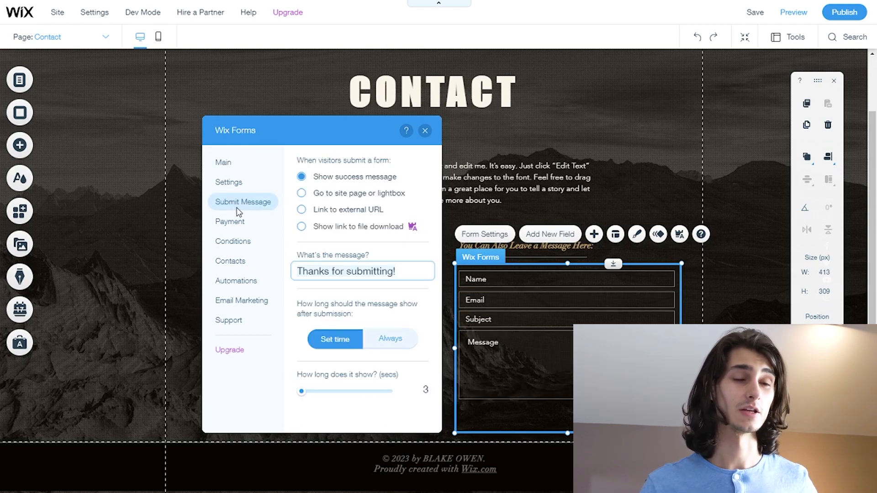
{"action": "mouse_move", "coordinate": [316, 158]}
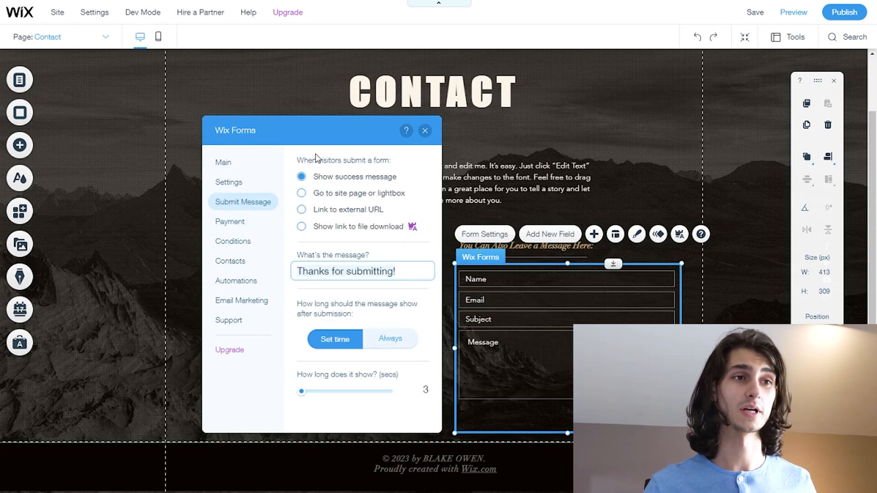
{"action": "mouse_move", "coordinate": [356, 240]}
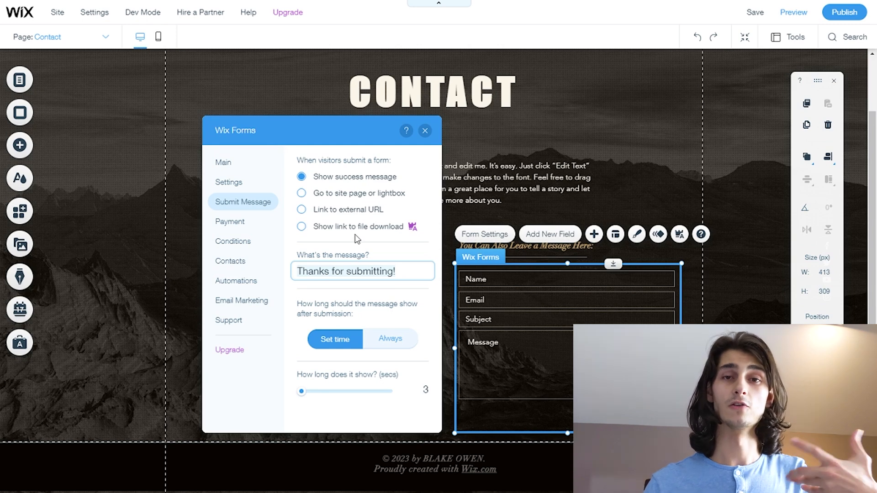
{"action": "mouse_move", "coordinate": [334, 221]}
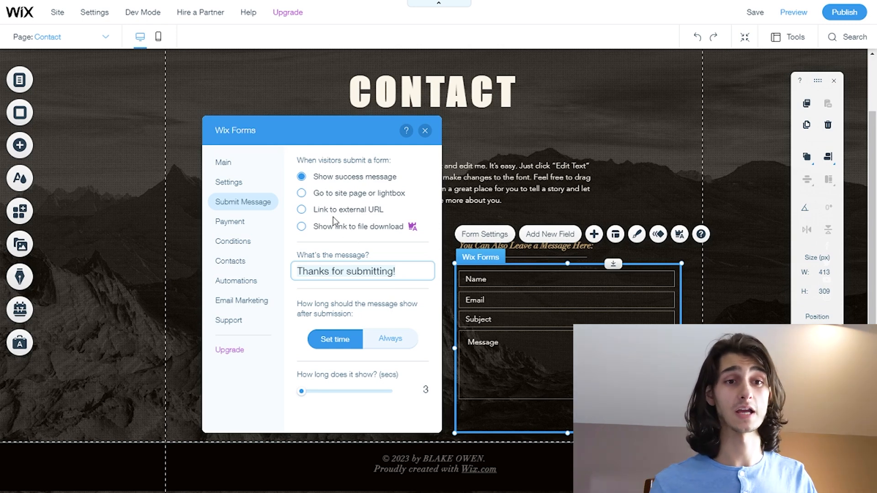
{"action": "mouse_move", "coordinate": [230, 330]}
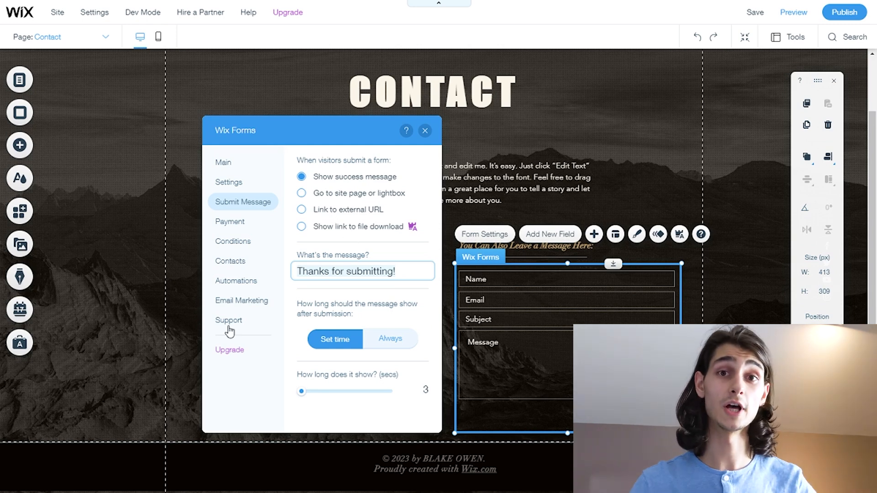
{"action": "left_click", "coordinate": [241, 301]}
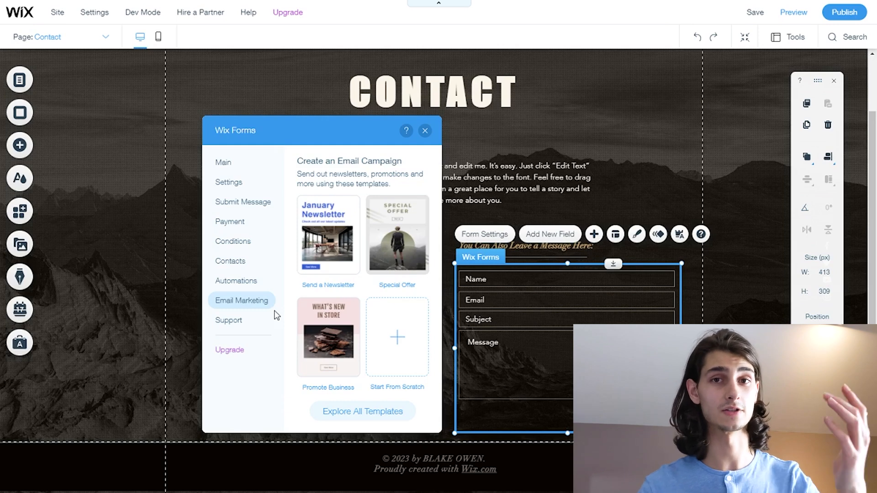
{"action": "mouse_move", "coordinate": [397, 235]}
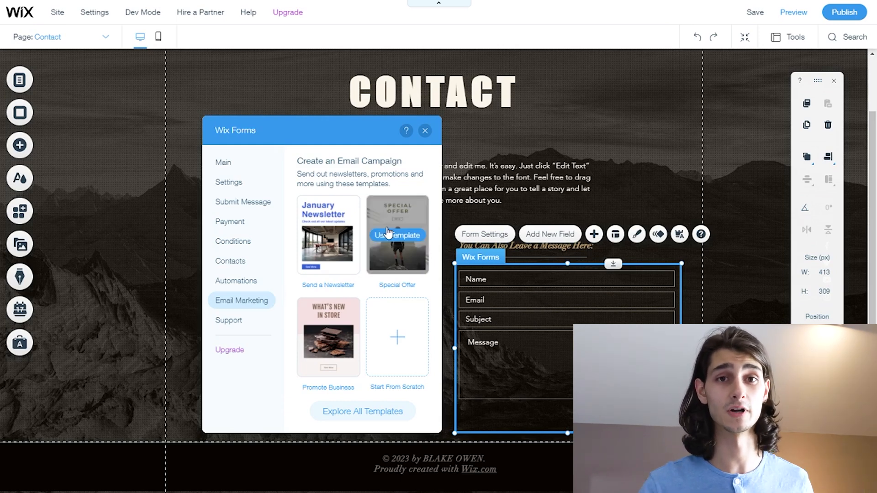
{"action": "mouse_move", "coordinate": [426, 133]}
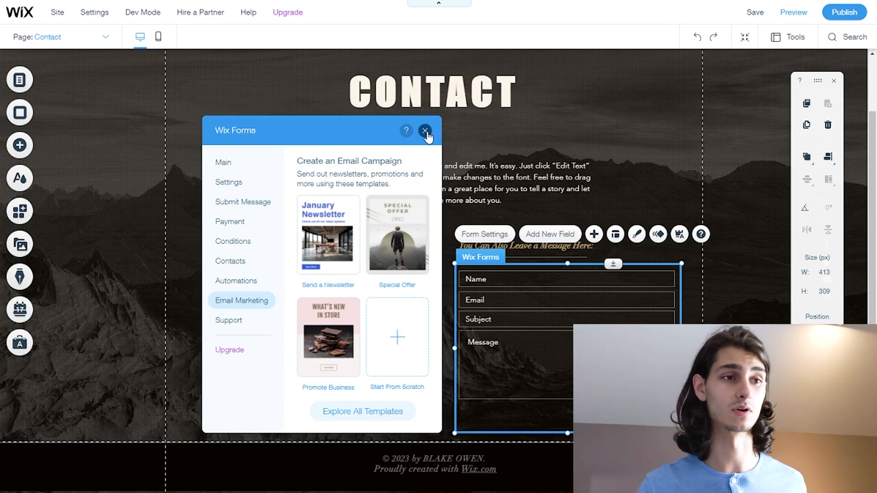
Close the Wix Forms settings, return to the Home page, and scroll through it.
{"action": "left_click", "coordinate": [426, 130]}
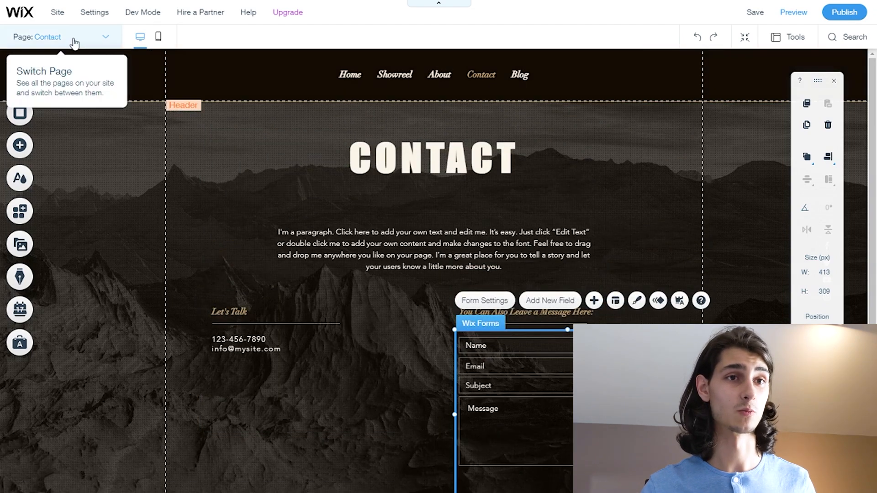
{"action": "left_click", "coordinate": [105, 36]}
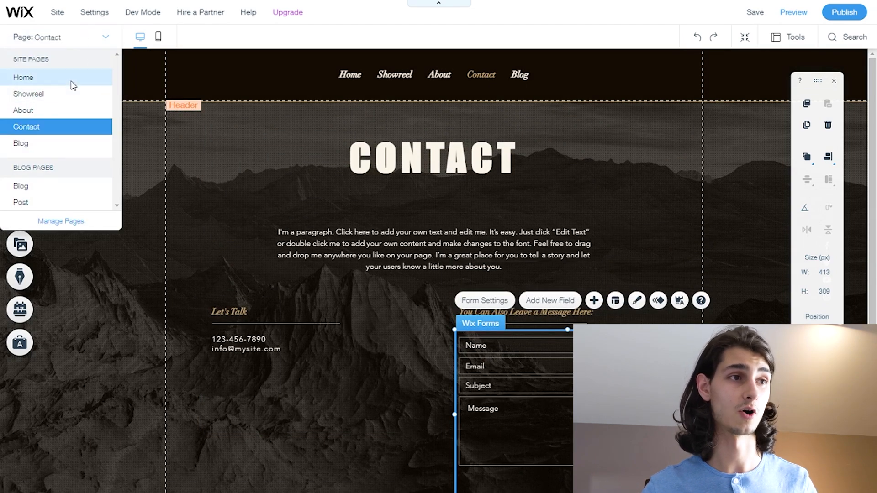
{"action": "left_click", "coordinate": [24, 77]}
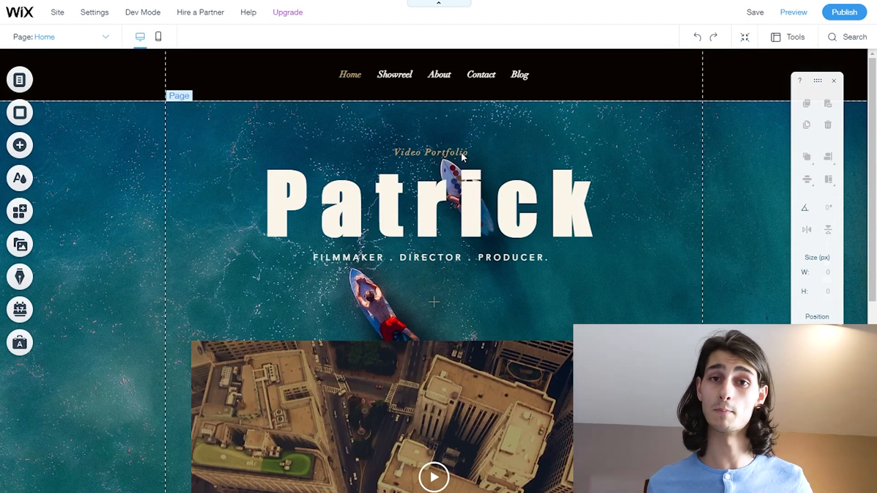
{"action": "left_click", "coordinate": [437, 204]}
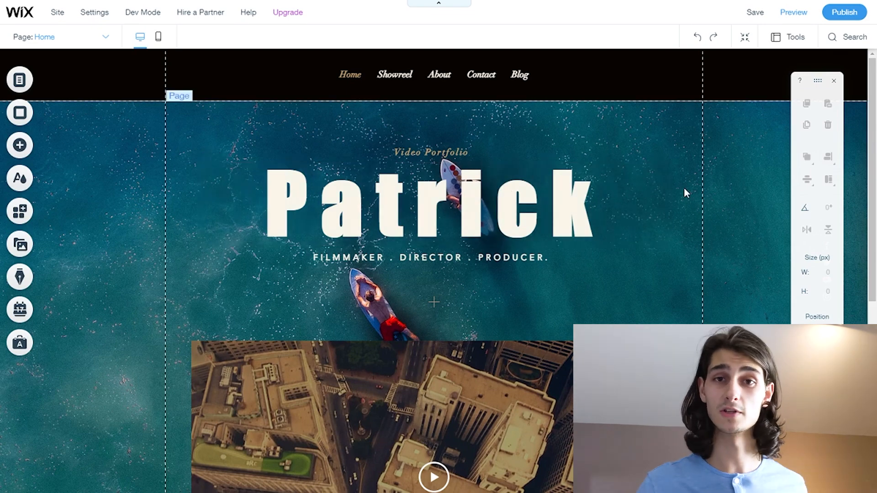
{"action": "scroll", "scroll_direction": "down", "scroll_amount": 3}
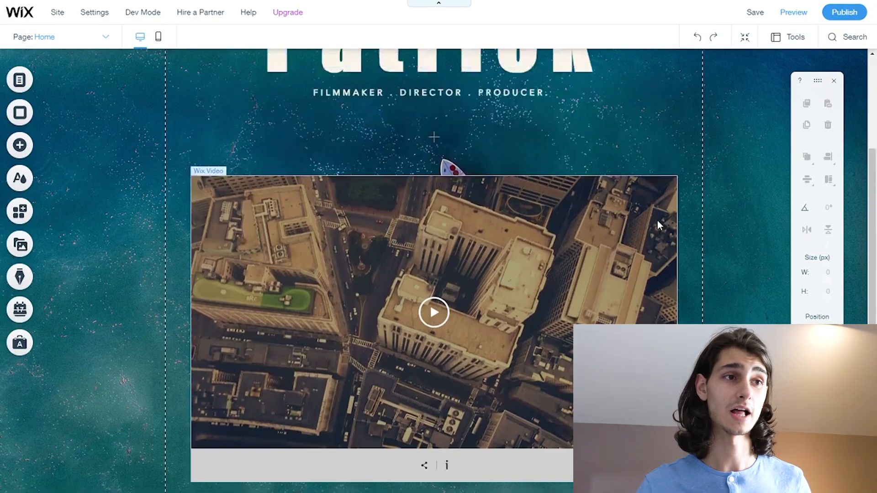
{"action": "scroll", "scroll_direction": "up", "scroll_amount": 3}
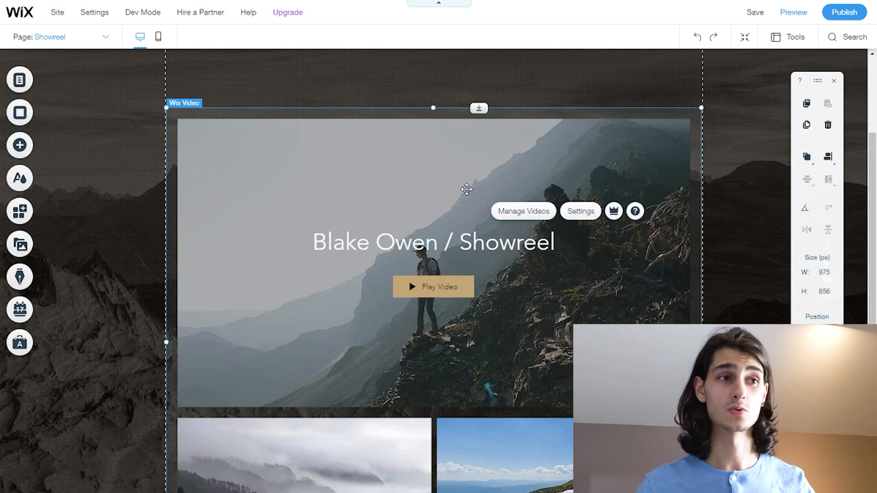
Open the Wix Video library dashboard from the Showreel gallery's Manage Videos.
{"action": "left_click", "coordinate": [522, 211]}
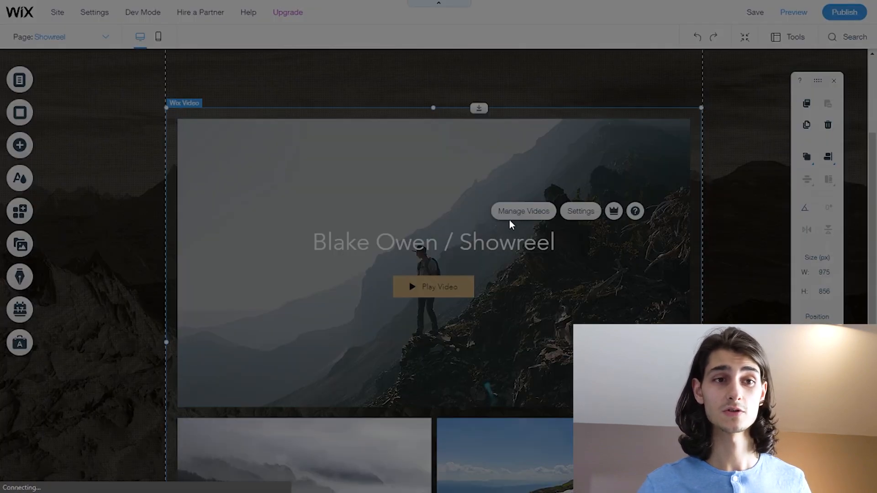
{"action": "left_click", "coordinate": [522, 211]}
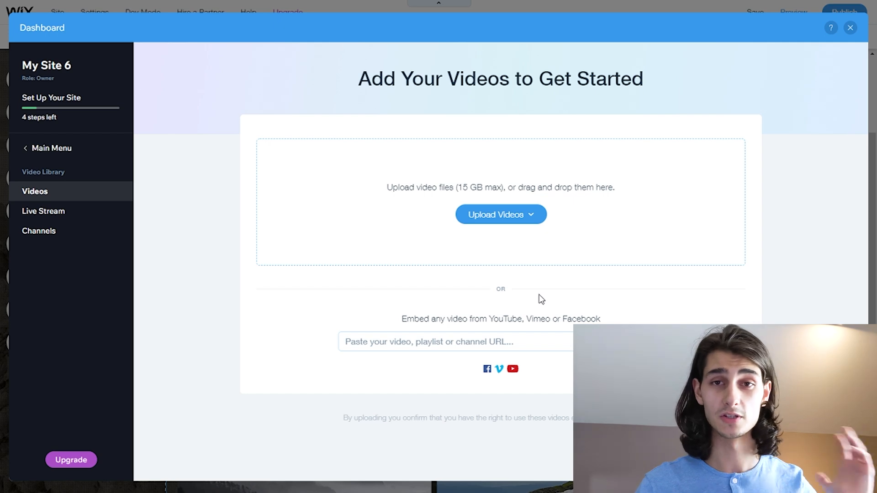
{"action": "mouse_move", "coordinate": [576, 279]}
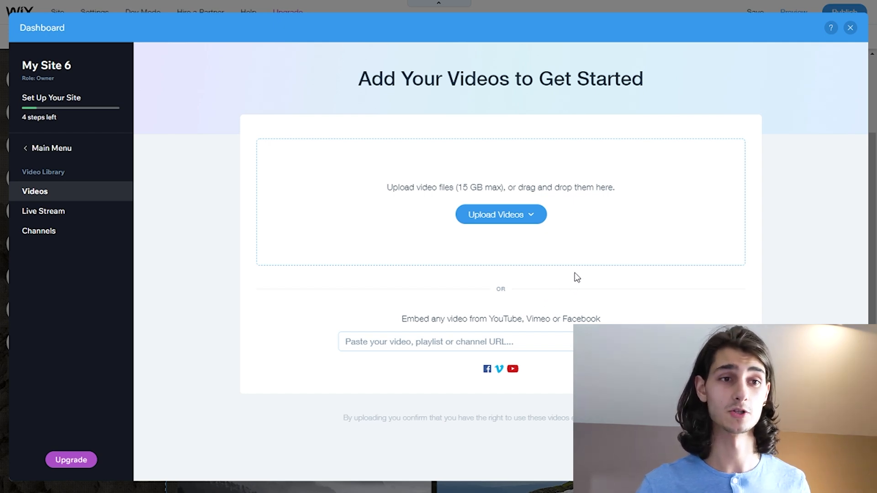
{"action": "mouse_move", "coordinate": [535, 247]}
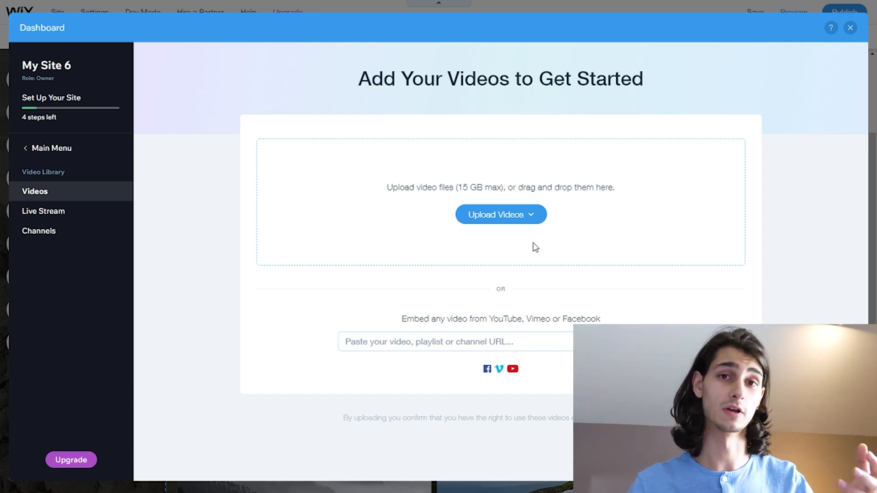
{"action": "mouse_move", "coordinate": [530, 249]}
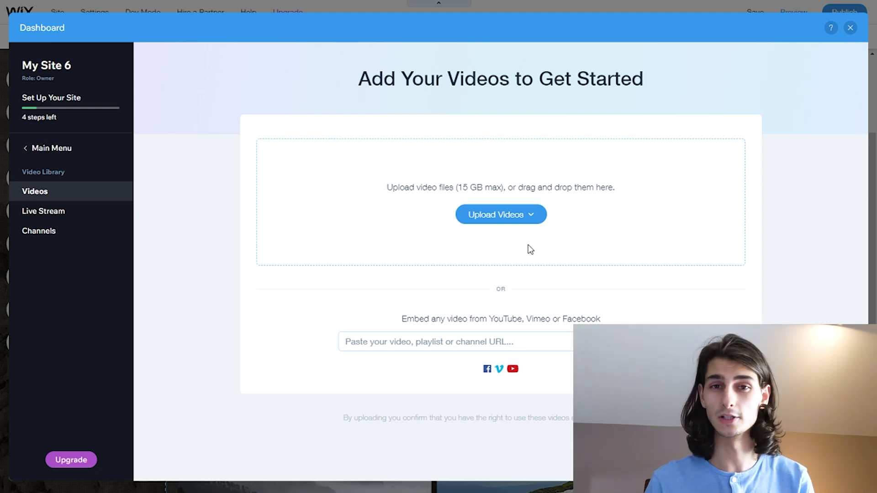
{"action": "mouse_move", "coordinate": [505, 317]}
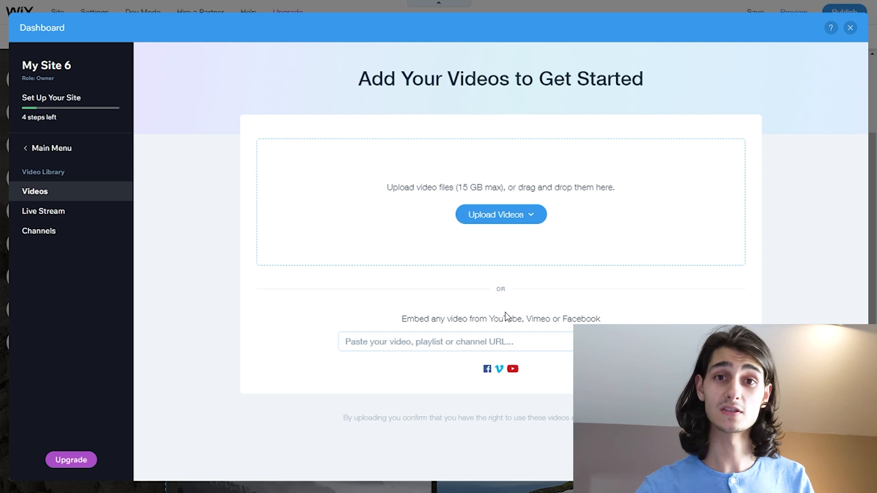
{"action": "left_click", "coordinate": [429, 341]}
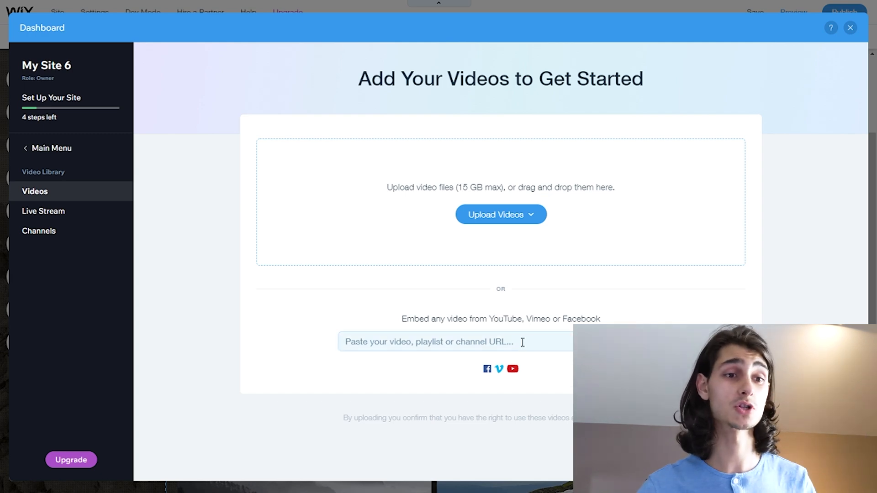
{"action": "left_click", "coordinate": [453, 341]}
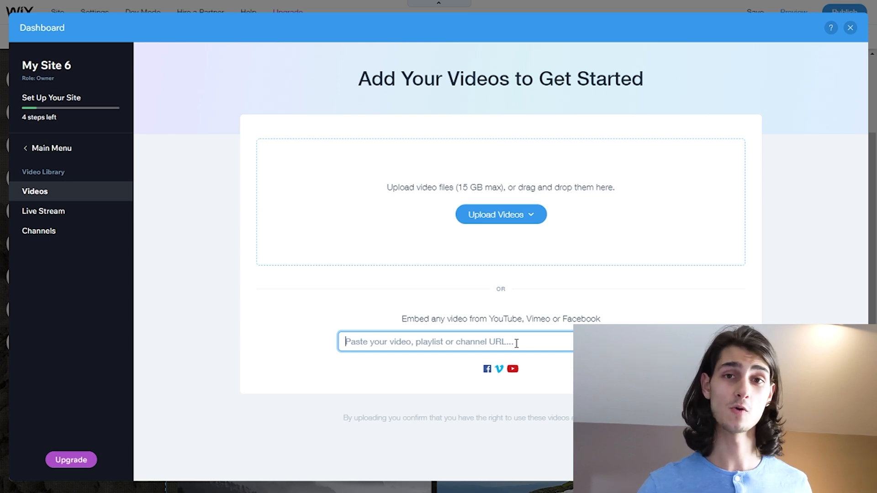
{"action": "type", "text": "https://www.youtube.com/watch?v=Ze3YEgS3qHw&t=3s"}
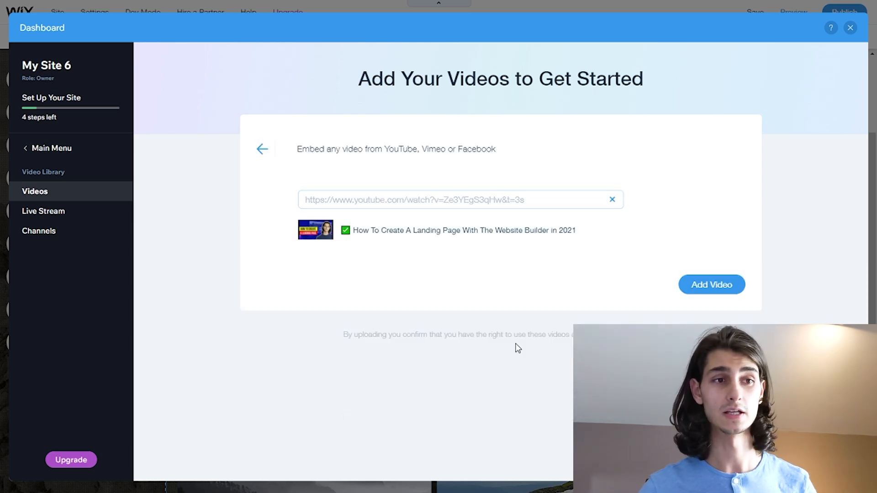
{"action": "mouse_move", "coordinate": [658, 268]}
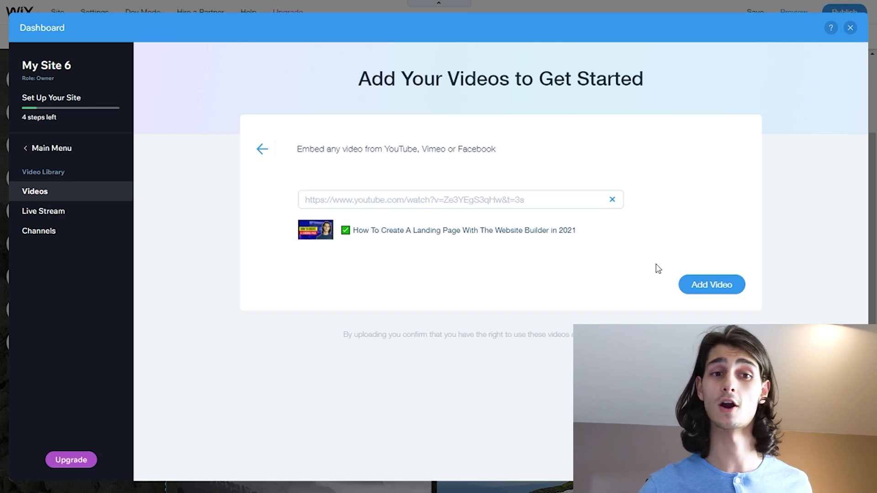
{"action": "left_click", "coordinate": [712, 285]}
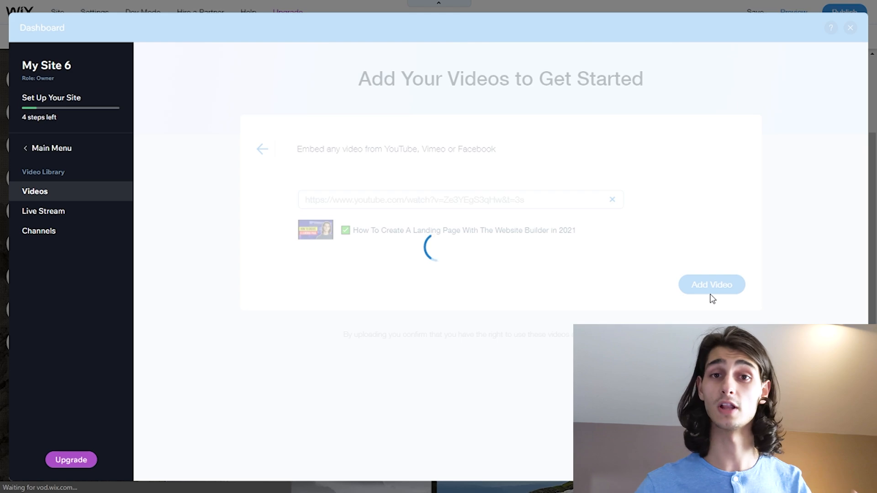
{"action": "left_click", "coordinate": [712, 284]}
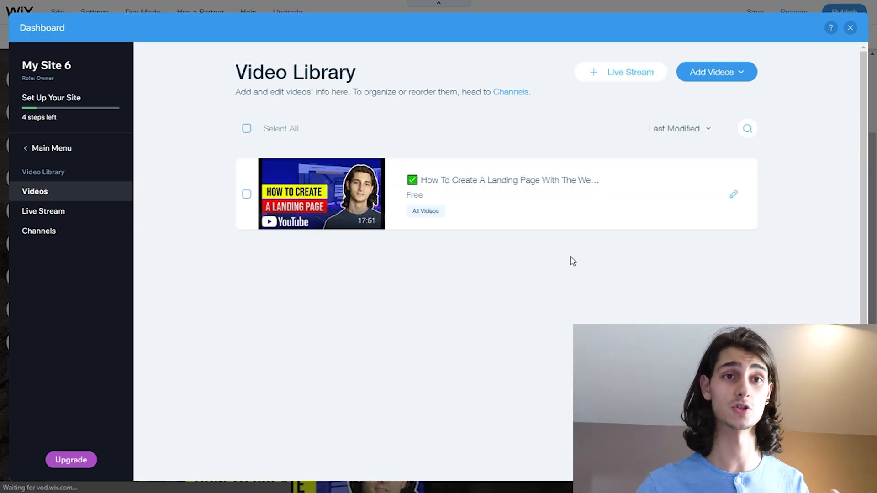
{"action": "left_click", "coordinate": [717, 72]}
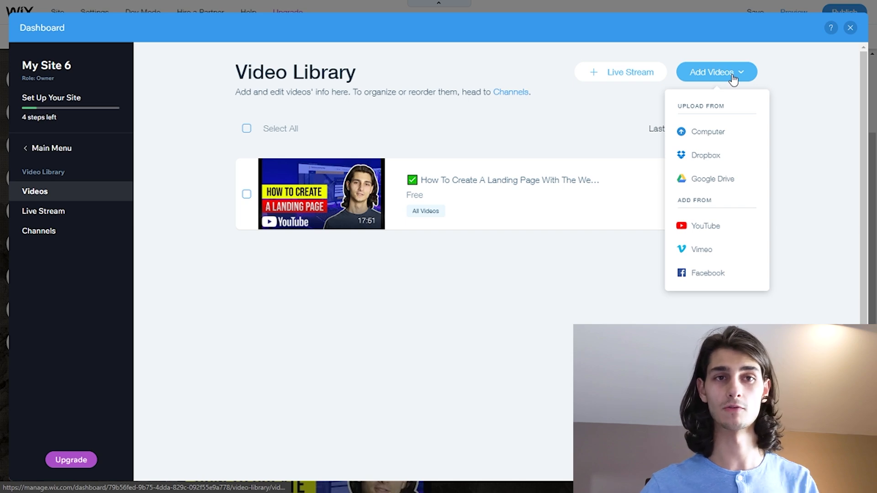
{"action": "left_click", "coordinate": [705, 225]}
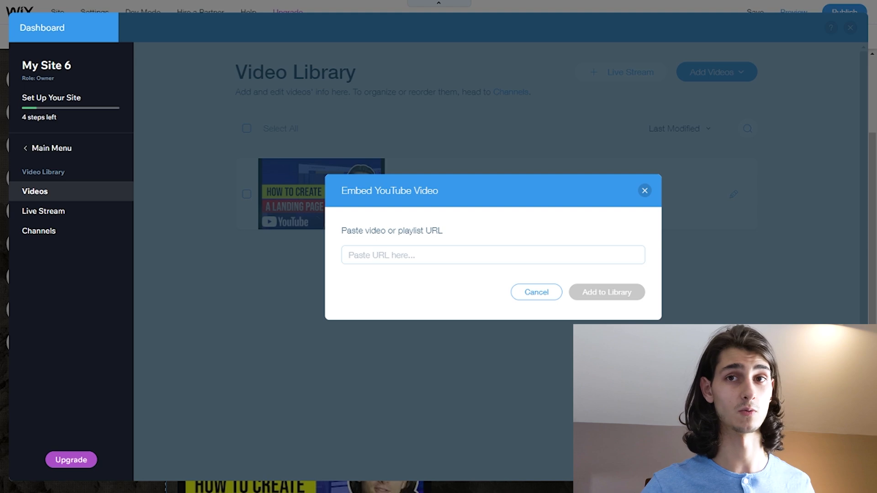
{"action": "mouse_move", "coordinate": [634, 237]}
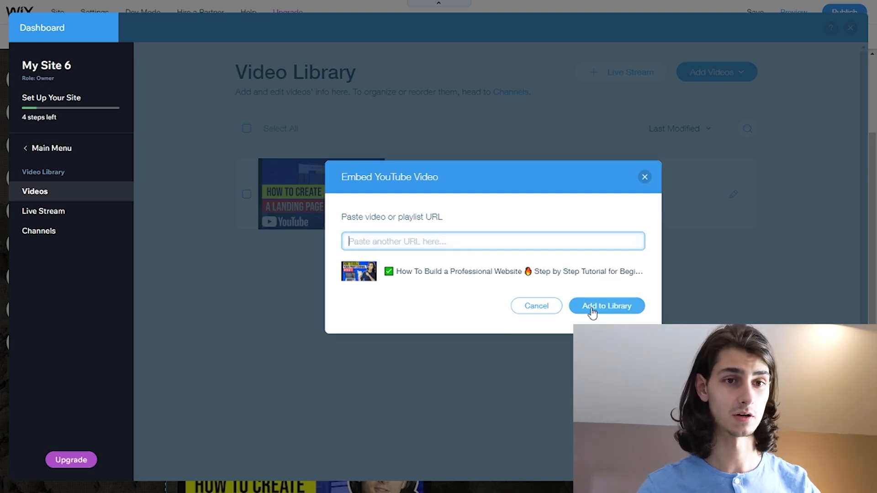
{"action": "left_click", "coordinate": [606, 306]}
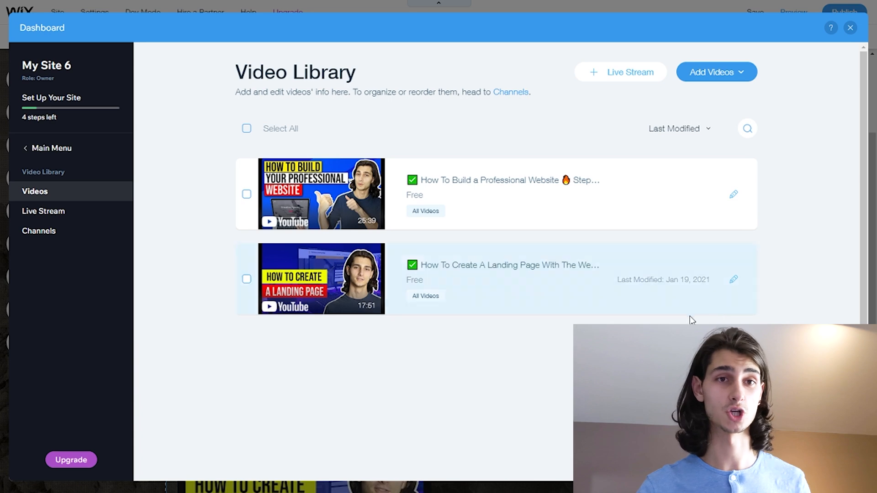
{"action": "mouse_move", "coordinate": [666, 322]}
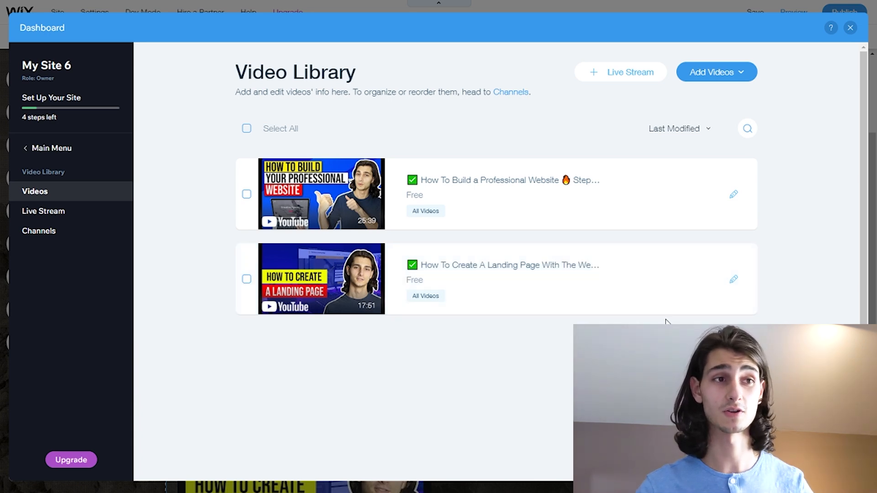
{"action": "mouse_move", "coordinate": [83, 242]}
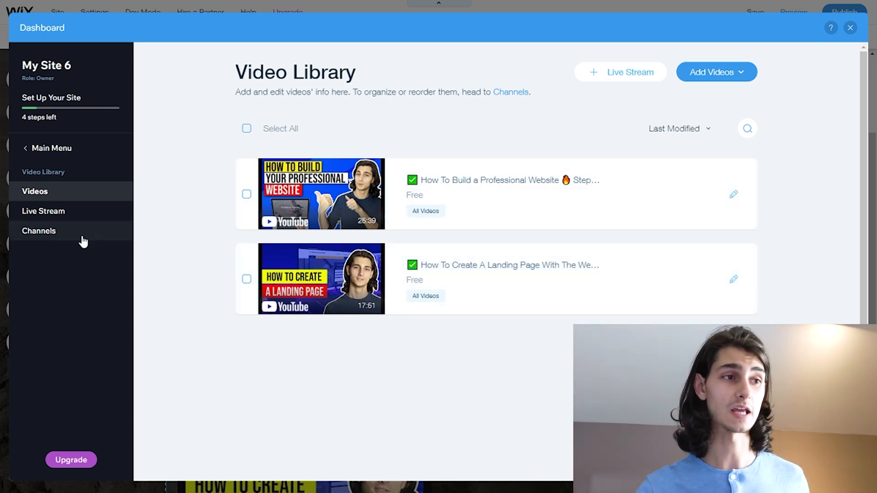
Open the Channels page, which lists only the default All Videos channel.
{"action": "left_click", "coordinate": [39, 231]}
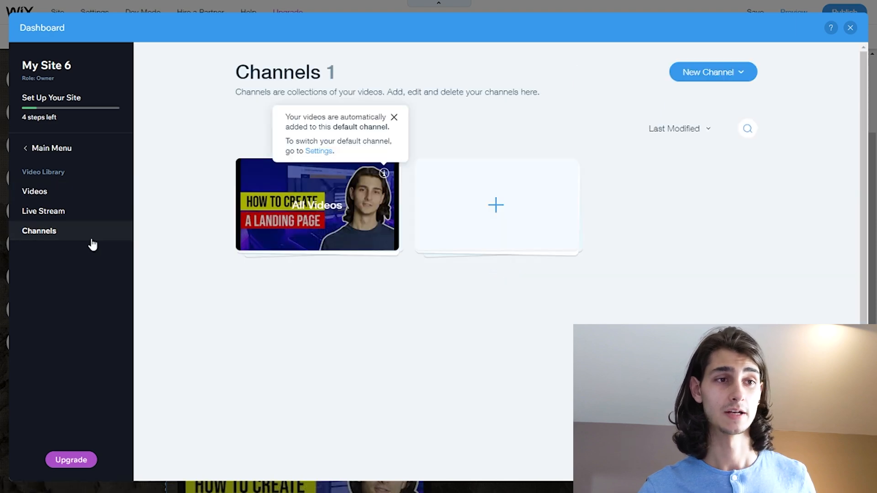
{"action": "mouse_move", "coordinate": [342, 309]}
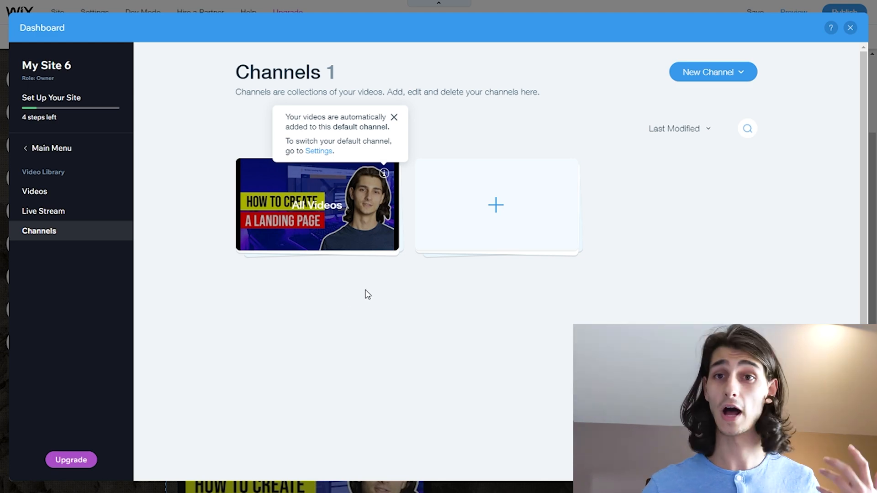
{"action": "mouse_move", "coordinate": [381, 272]}
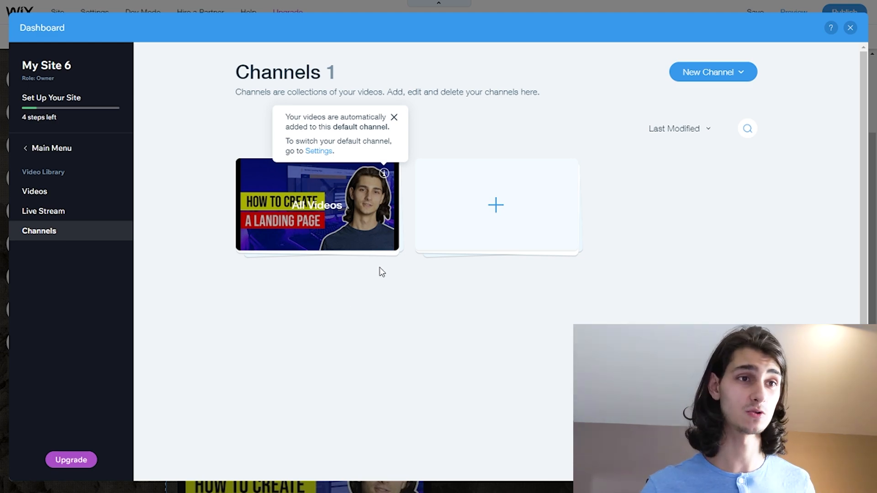
Create My New Channel and add the How To Build a Professional Website video.
{"action": "left_click", "coordinate": [495, 205]}
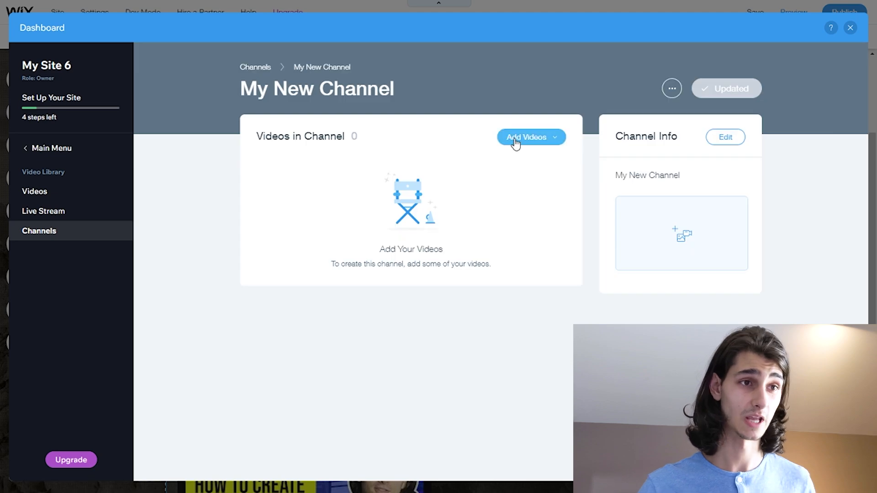
{"action": "left_click", "coordinate": [530, 137]}
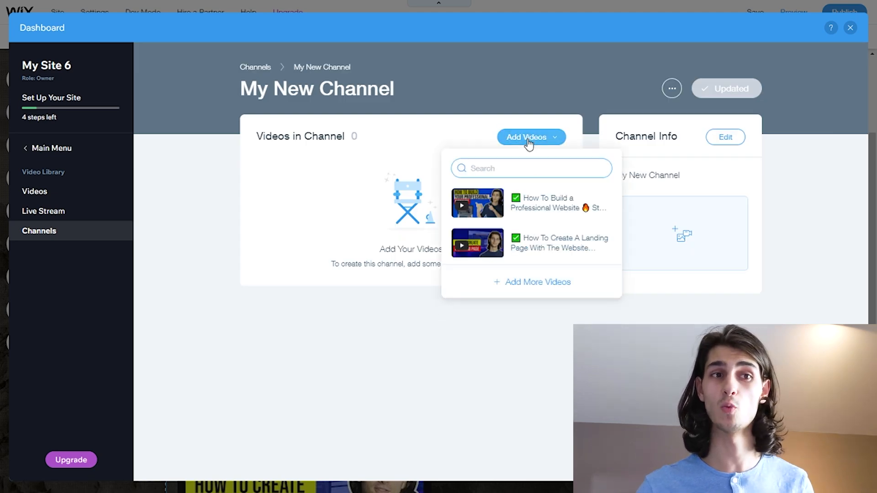
{"action": "mouse_move", "coordinate": [541, 234]}
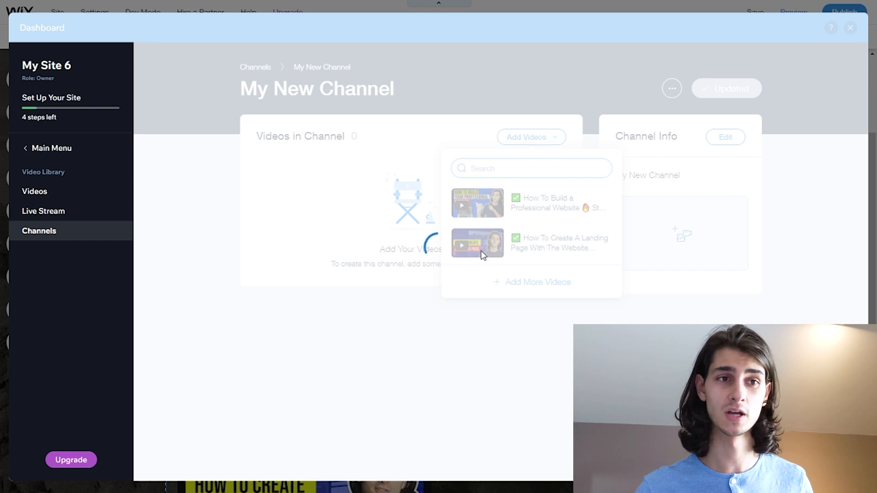
{"action": "left_click", "coordinate": [477, 202]}
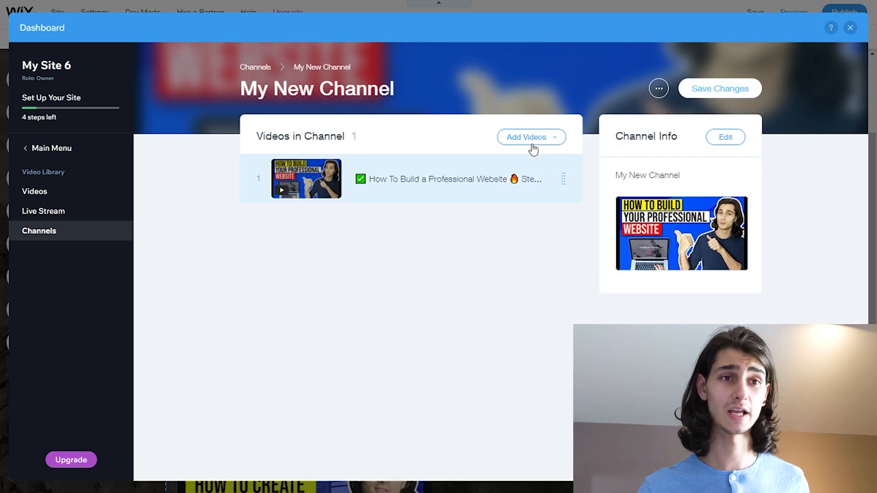
{"action": "left_click", "coordinate": [526, 137]}
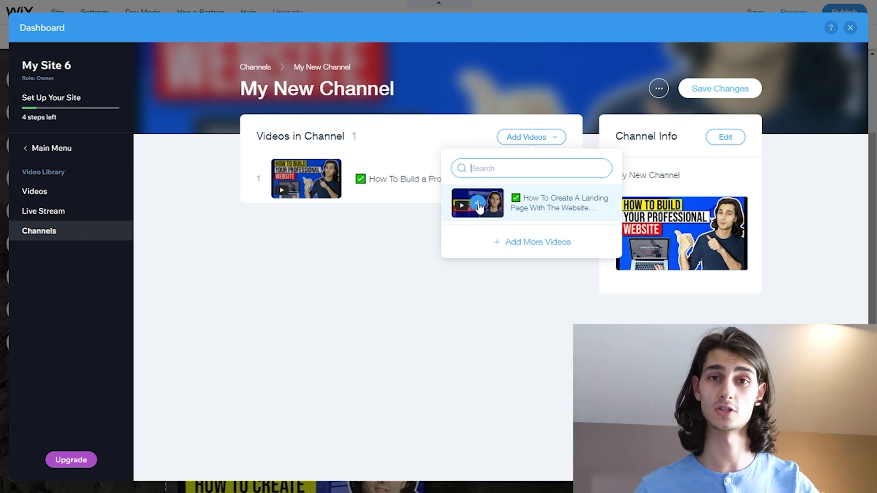
{"action": "mouse_move", "coordinate": [478, 202]}
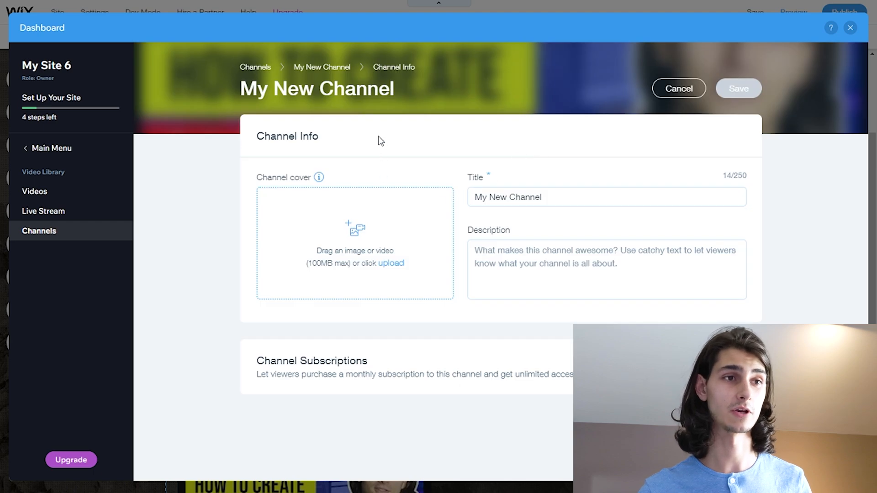
Retitle the new channel 'The Best Channel', save its changes, and return to Channels.
{"action": "left_click", "coordinate": [606, 197]}
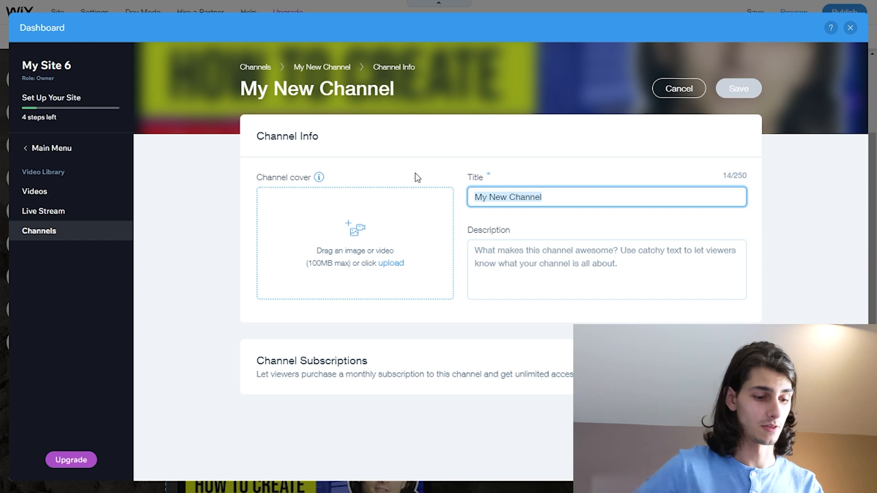
{"action": "type", "text": "The Best Channel"}
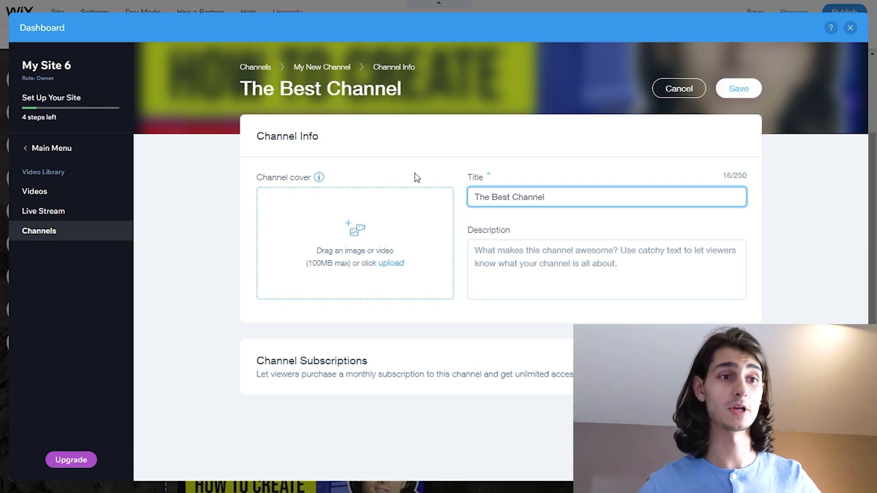
{"action": "mouse_move", "coordinate": [413, 246]}
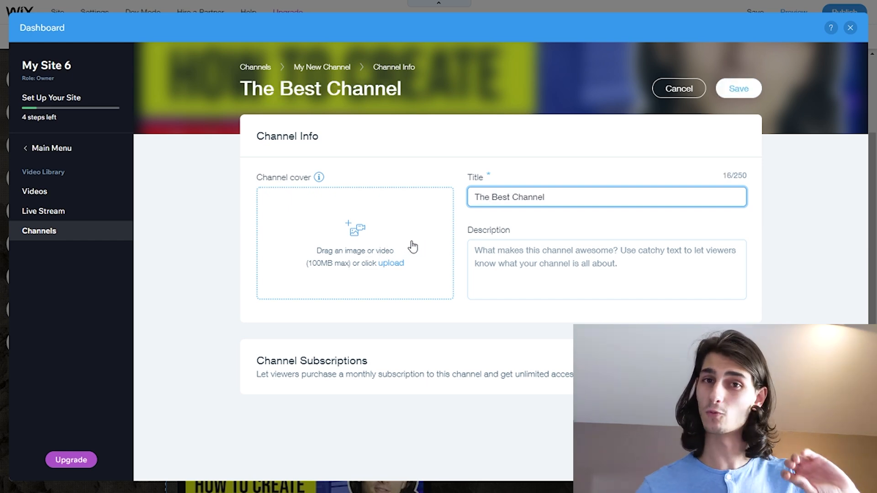
{"action": "mouse_move", "coordinate": [401, 250]}
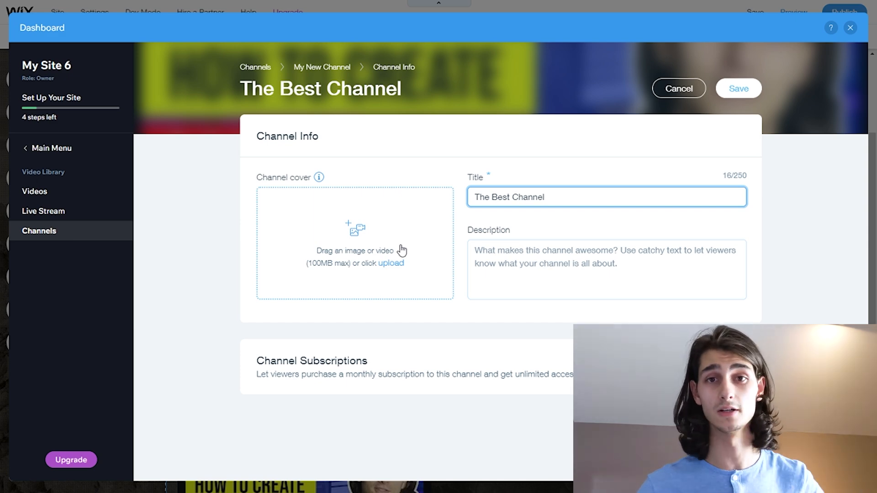
{"action": "mouse_move", "coordinate": [397, 248]}
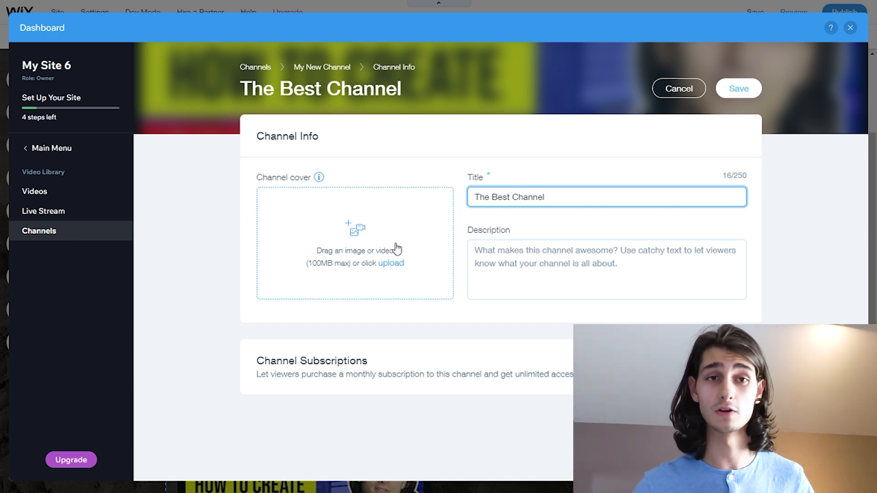
{"action": "mouse_move", "coordinate": [479, 316]}
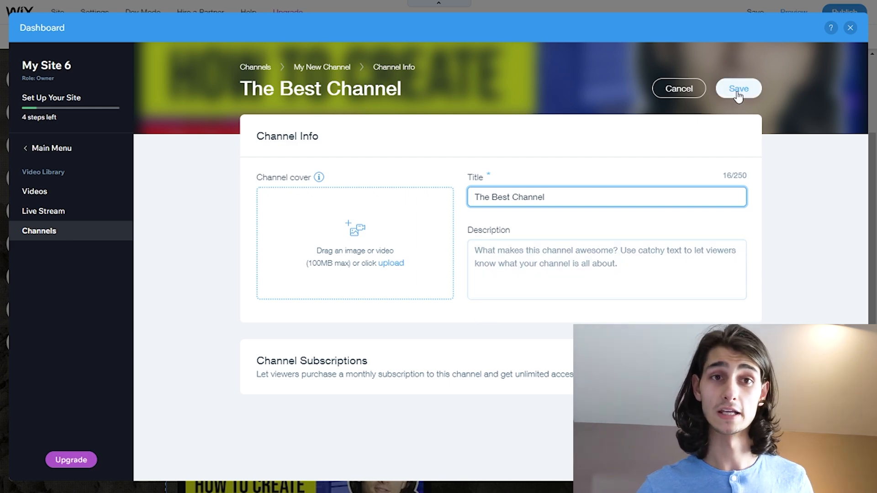
{"action": "left_click", "coordinate": [738, 89]}
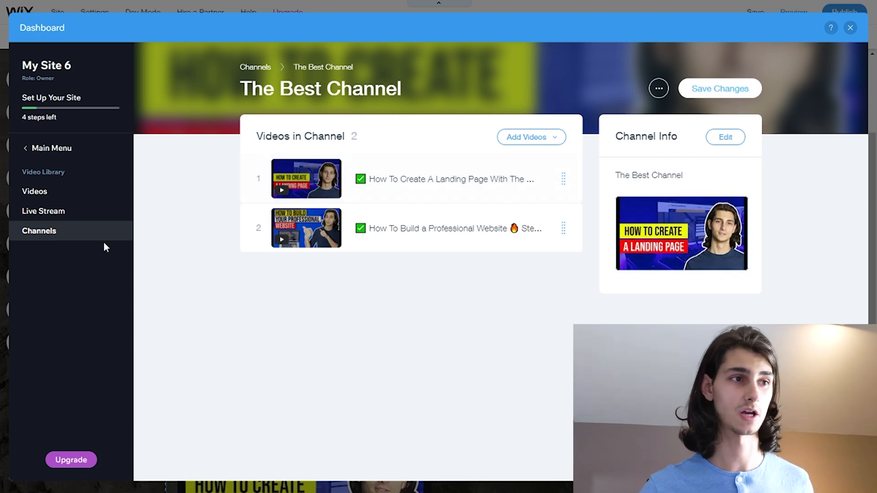
{"action": "mouse_move", "coordinate": [615, 219]}
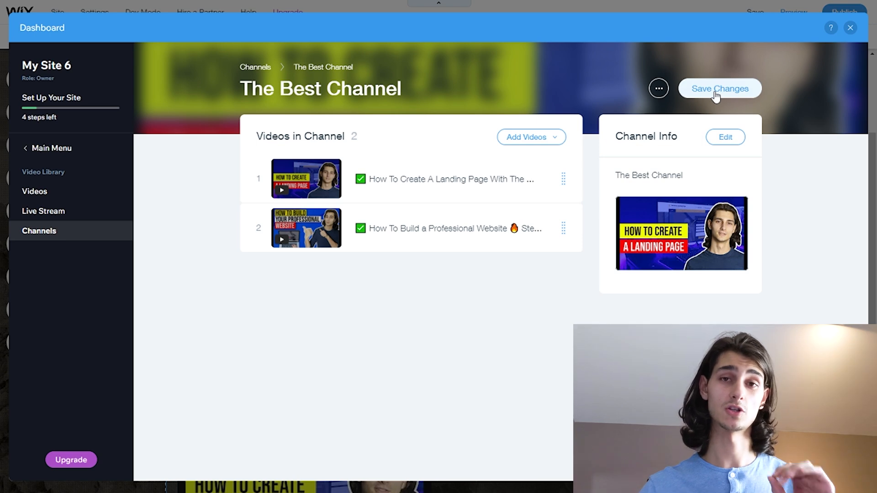
{"action": "left_click", "coordinate": [719, 88]}
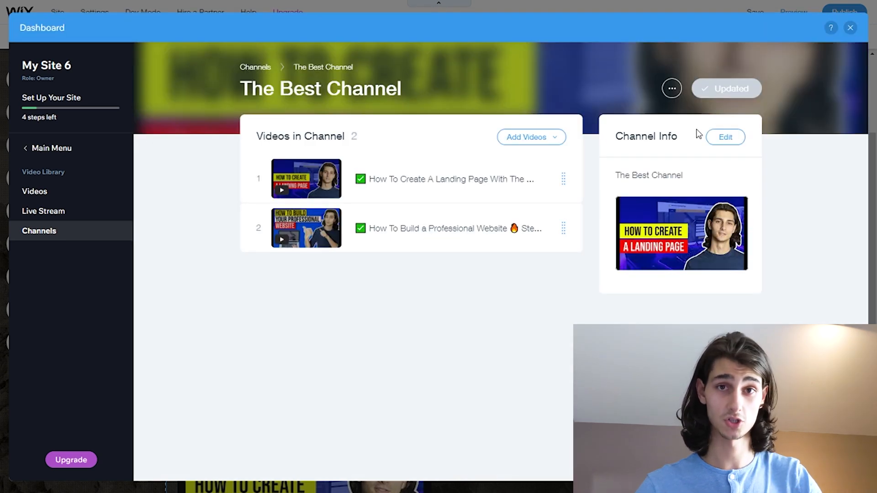
{"action": "mouse_move", "coordinate": [214, 164]}
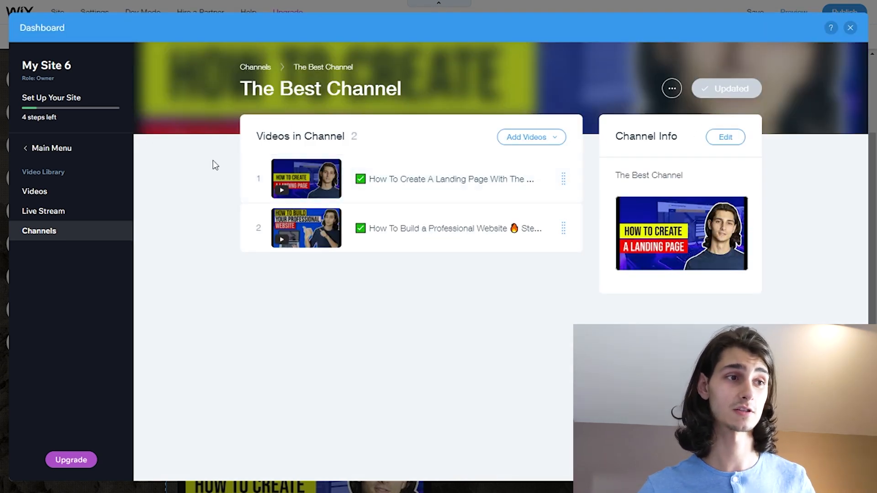
{"action": "left_click", "coordinate": [255, 67]}
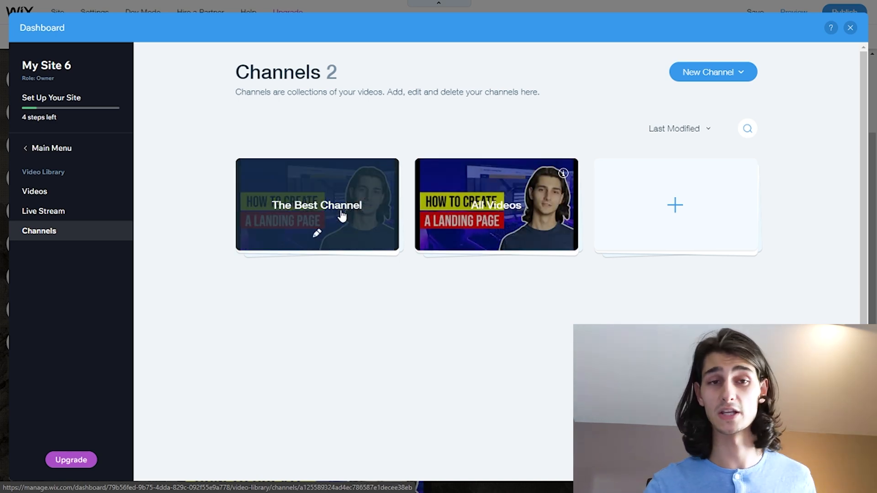
{"action": "mouse_move", "coordinate": [865, 38]}
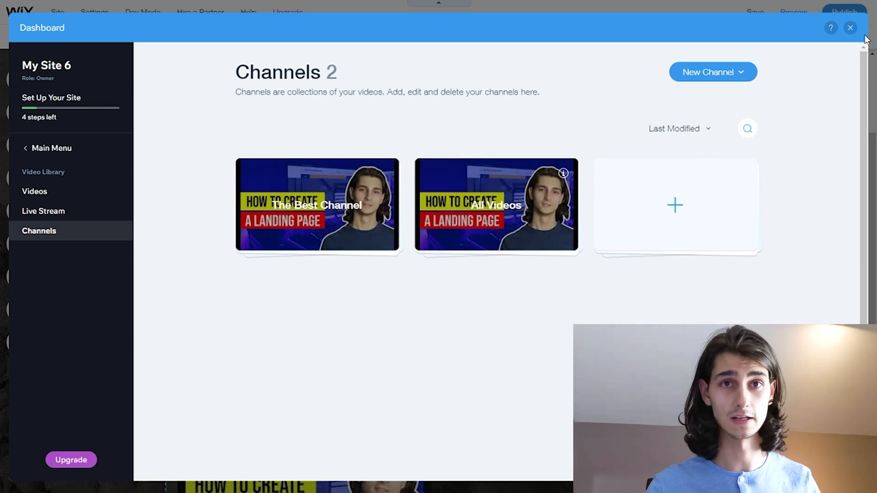
Close the Wix Video dashboard to return to the Showreel page editor.
{"action": "left_click", "coordinate": [850, 28]}
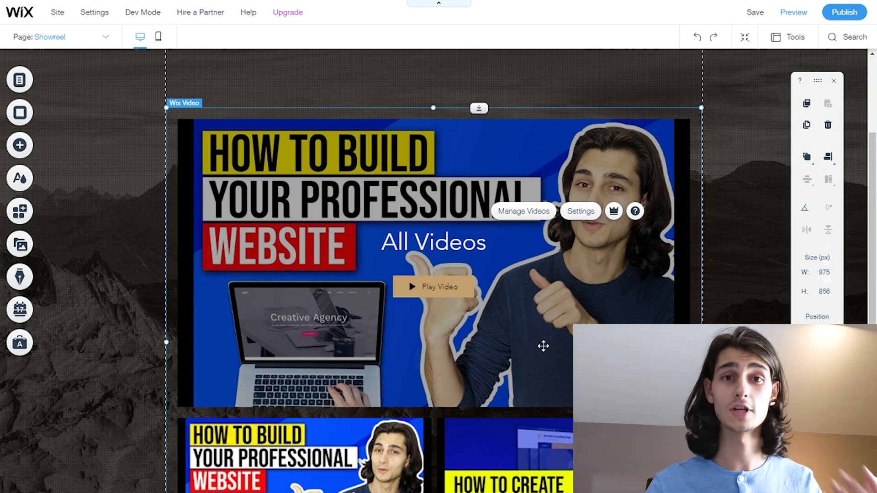
Set the Showreel video player to the All Videos channel after briefly trying a single video.
{"action": "left_click", "coordinate": [580, 211]}
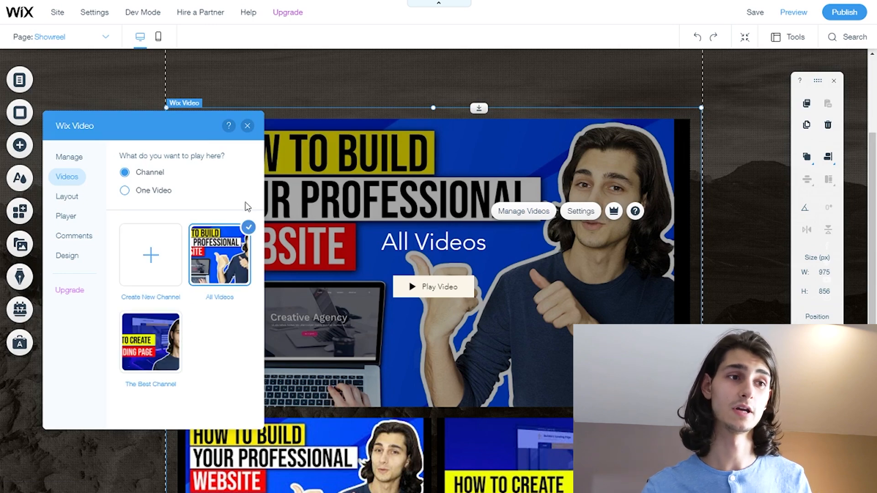
{"action": "left_click", "coordinate": [124, 190]}
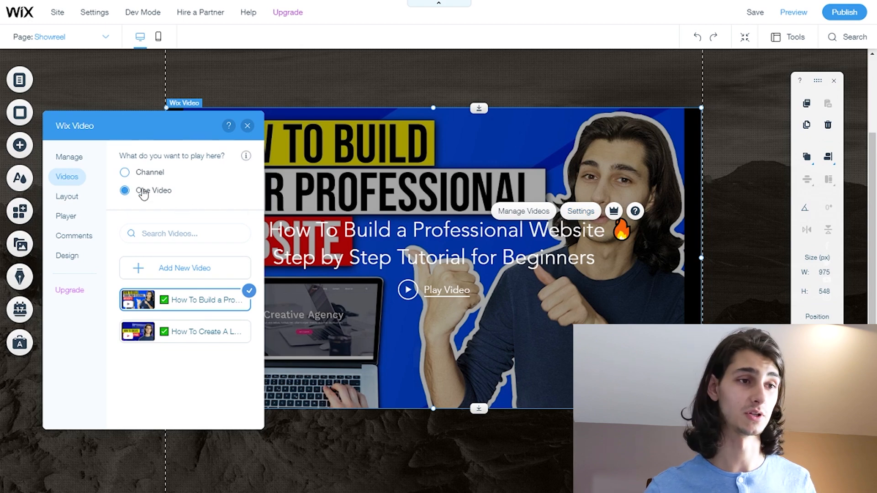
{"action": "left_click", "coordinate": [203, 331]}
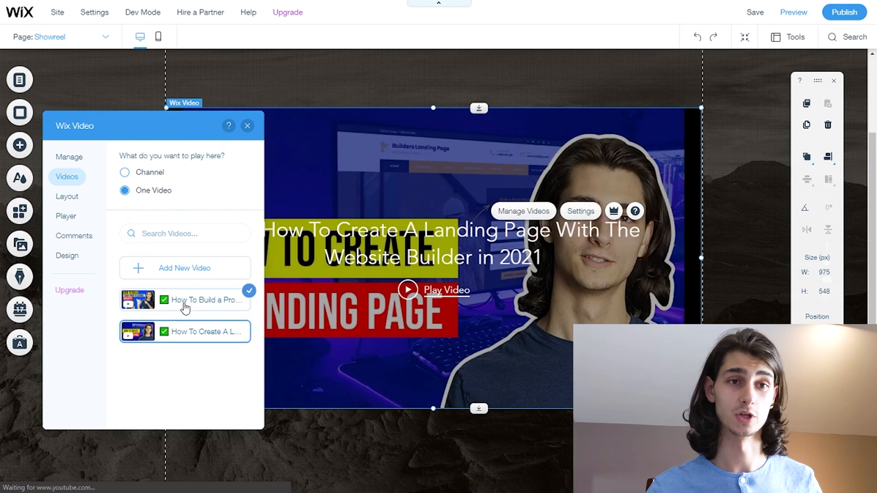
{"action": "left_click", "coordinate": [201, 300]}
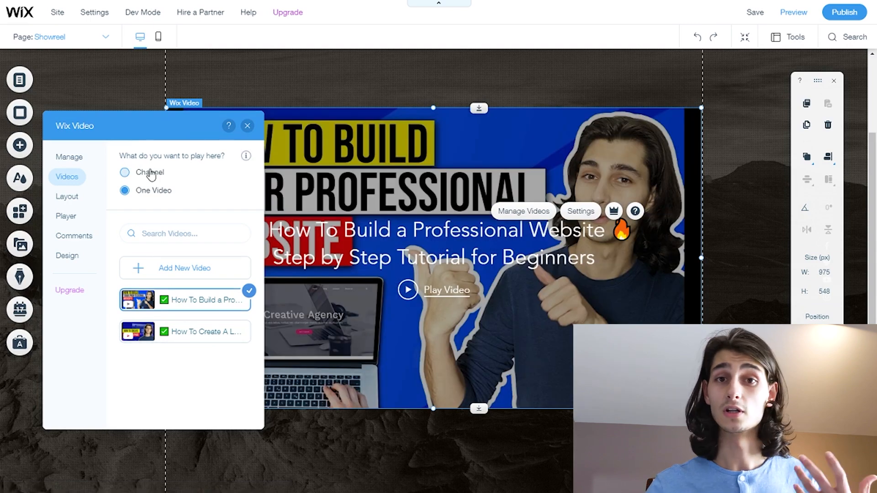
{"action": "left_click", "coordinate": [125, 173]}
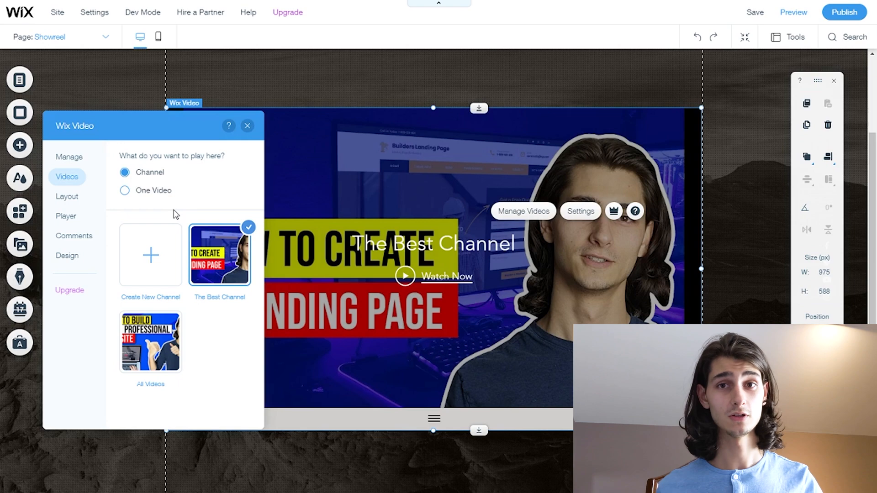
{"action": "mouse_move", "coordinate": [178, 219]}
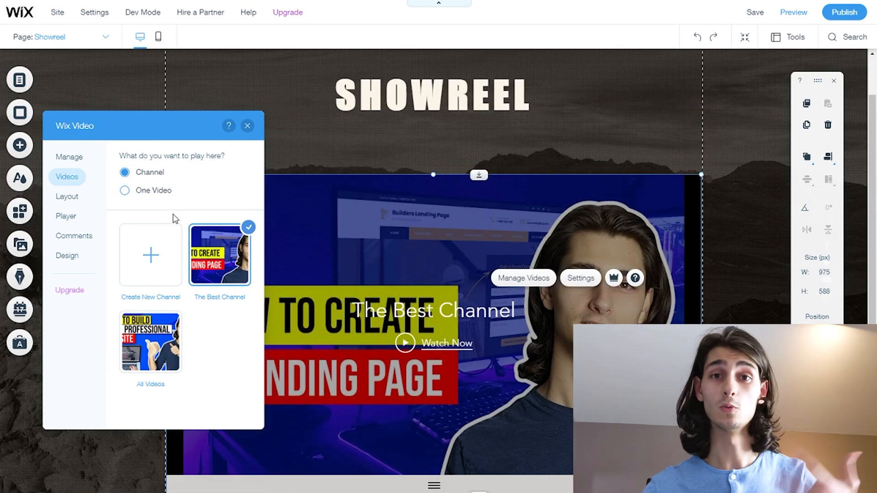
{"action": "left_click", "coordinate": [150, 342]}
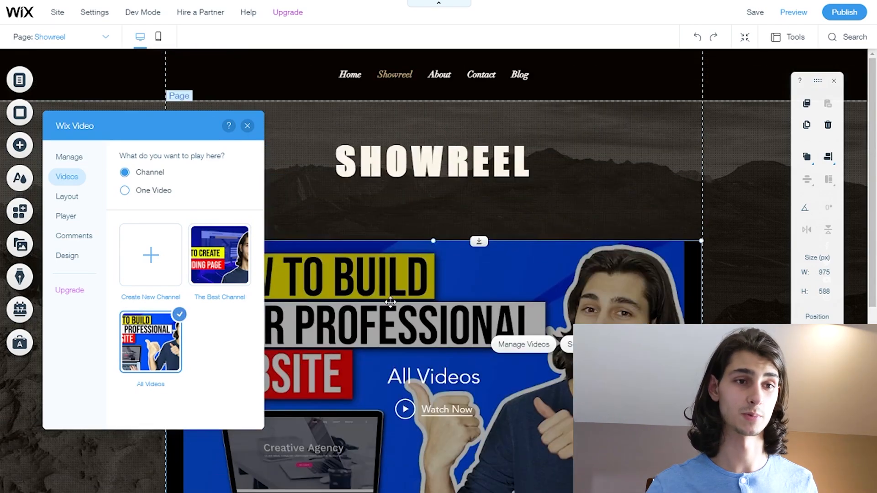
{"action": "left_click", "coordinate": [247, 127]}
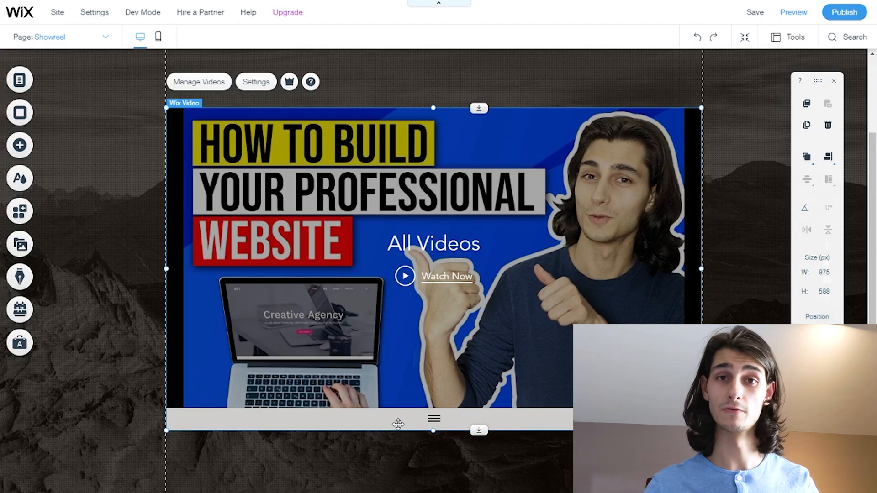
Scroll the Showreel page to position the video player beneath the SHOWREEL heading.
{"action": "scroll", "scroll_direction": "down", "scroll_amount": 3}
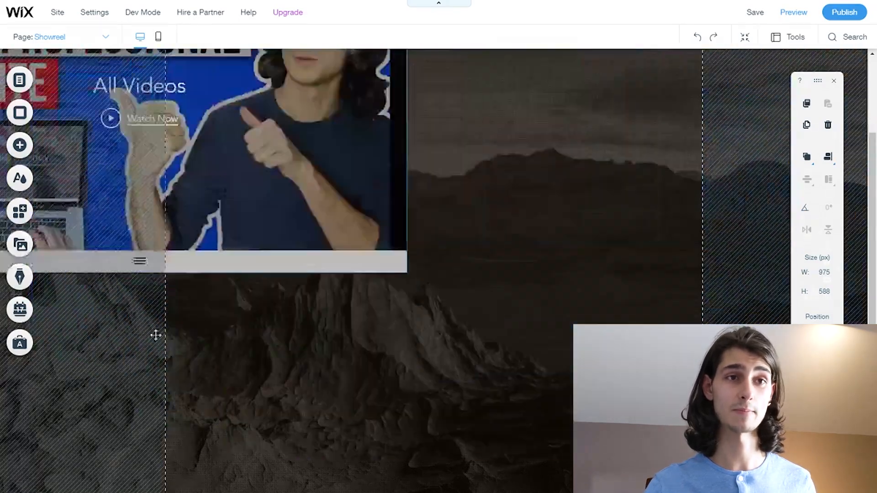
{"action": "scroll", "scroll_direction": "up", "scroll_amount": 3}
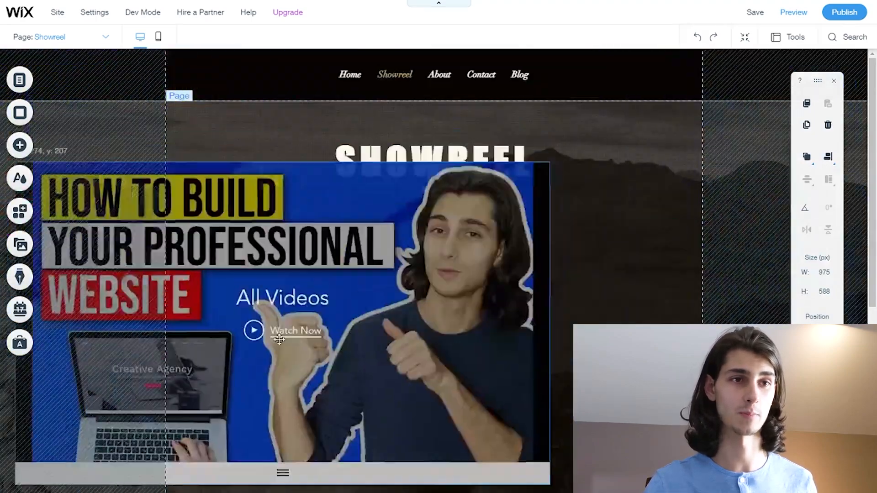
{"action": "scroll", "scroll_direction": "down", "scroll_amount": 3}
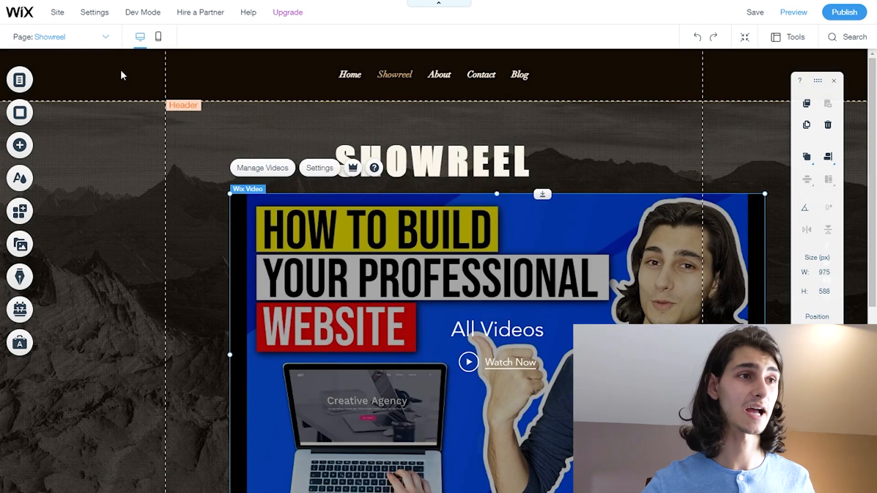
On the Home page, set the video player to the single How To Build Your Professional Website video.
{"action": "left_click", "coordinate": [349, 74]}
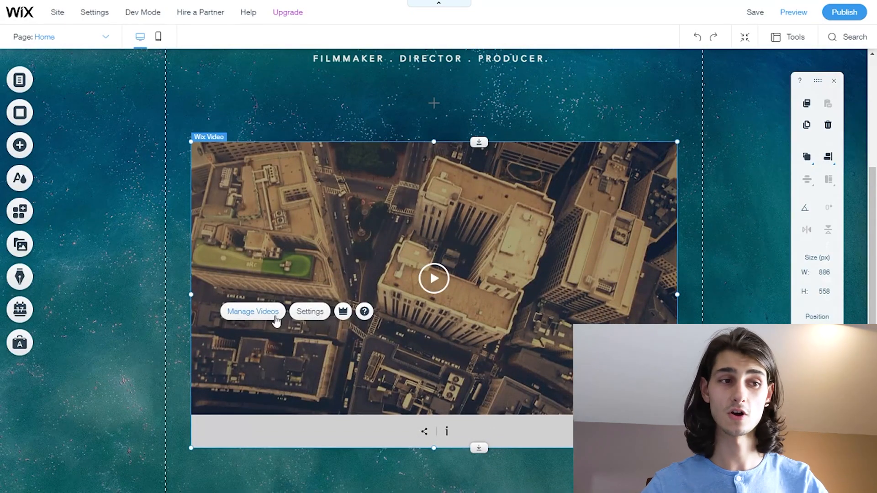
{"action": "left_click", "coordinate": [252, 311]}
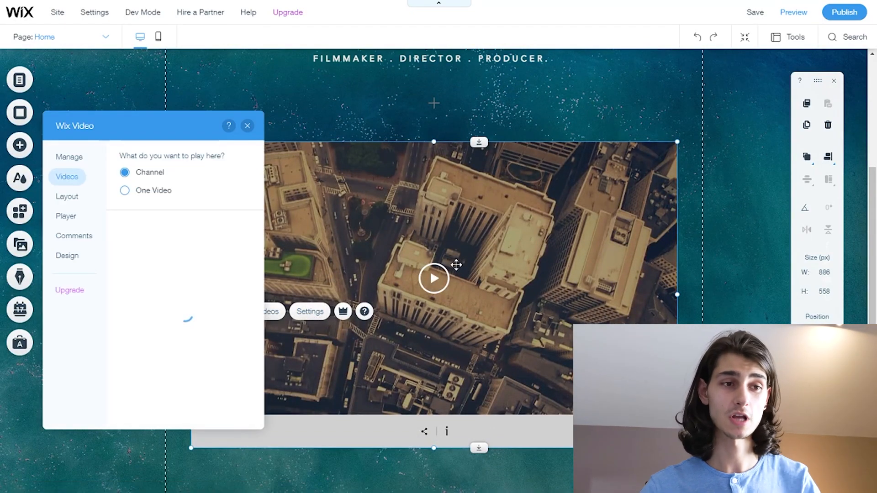
{"action": "left_click", "coordinate": [124, 190]}
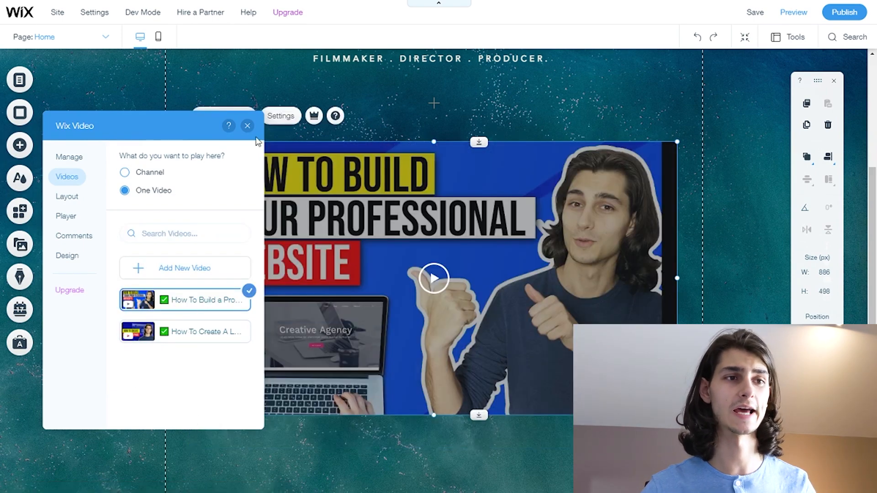
{"action": "left_click", "coordinate": [247, 125]}
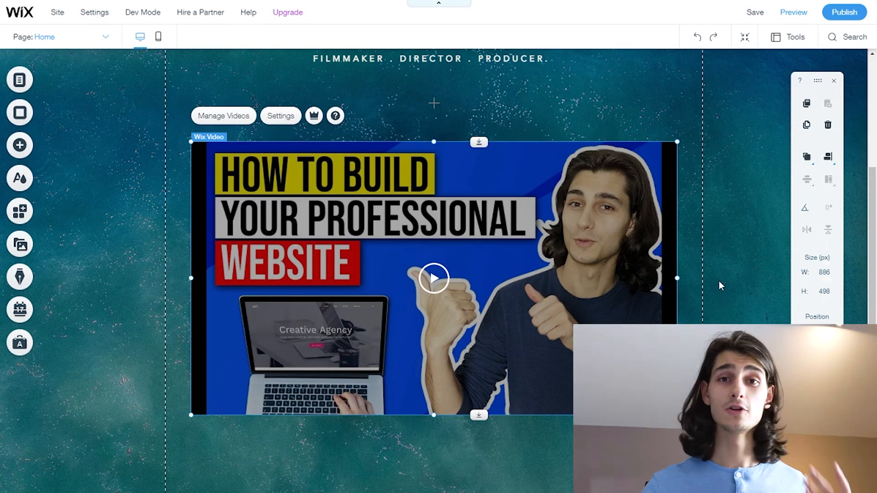
Publish the site to qiclaq.wixsite.com/my-site-6 and view the live site.
{"action": "scroll", "scroll_direction": "up", "scroll_amount": 3}
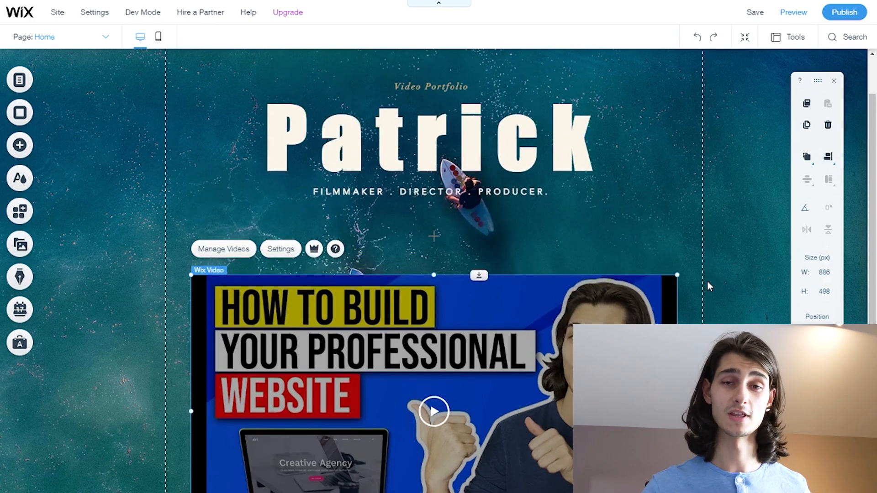
{"action": "mouse_move", "coordinate": [832, 37]}
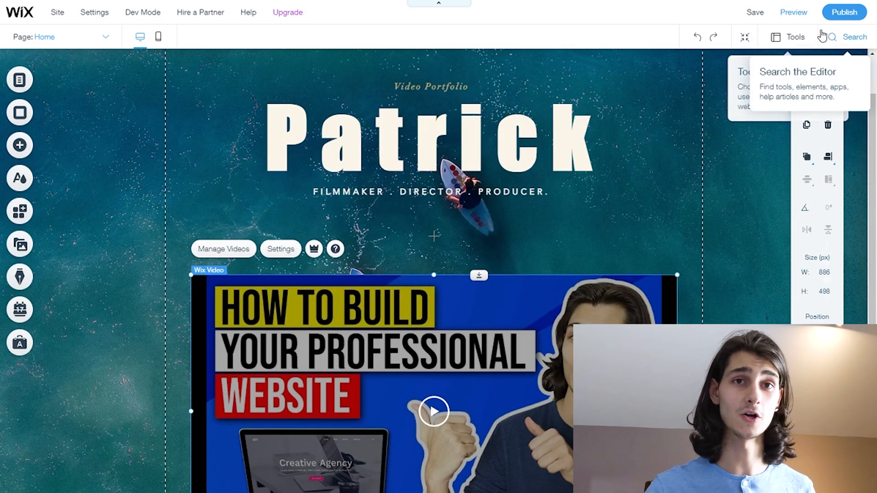
{"action": "mouse_move", "coordinate": [844, 12]}
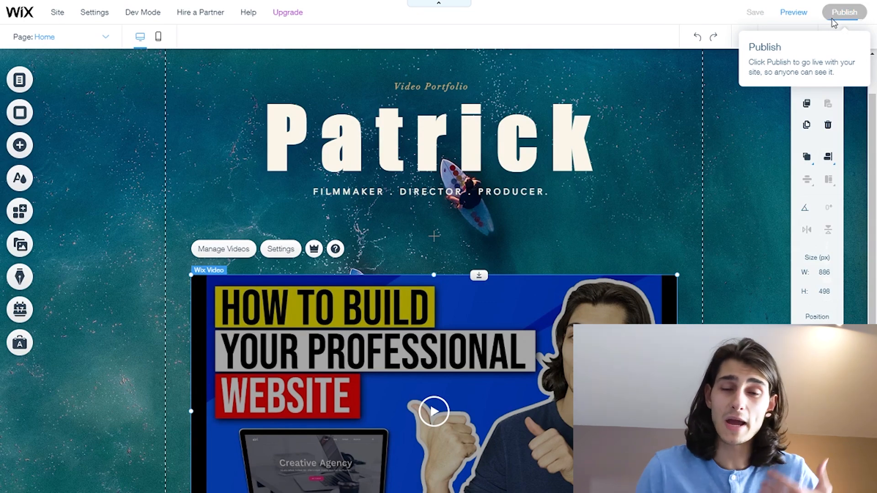
{"action": "left_click", "coordinate": [845, 12]}
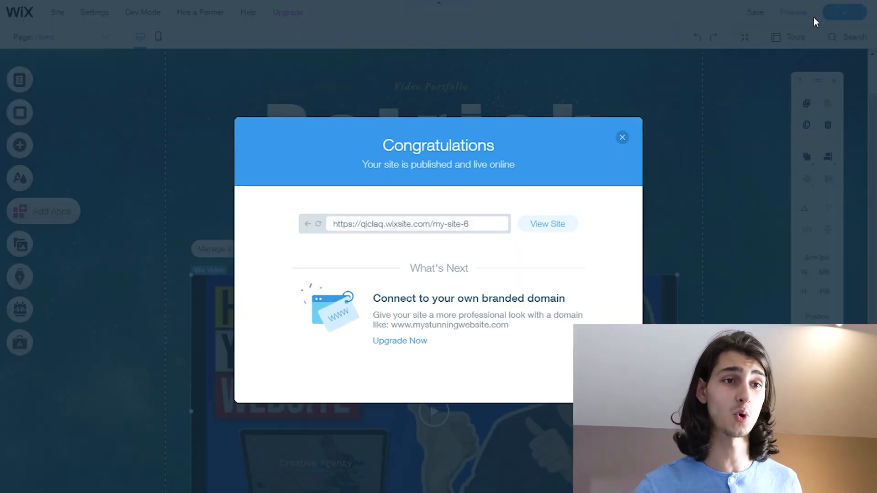
{"action": "mouse_move", "coordinate": [616, 227]}
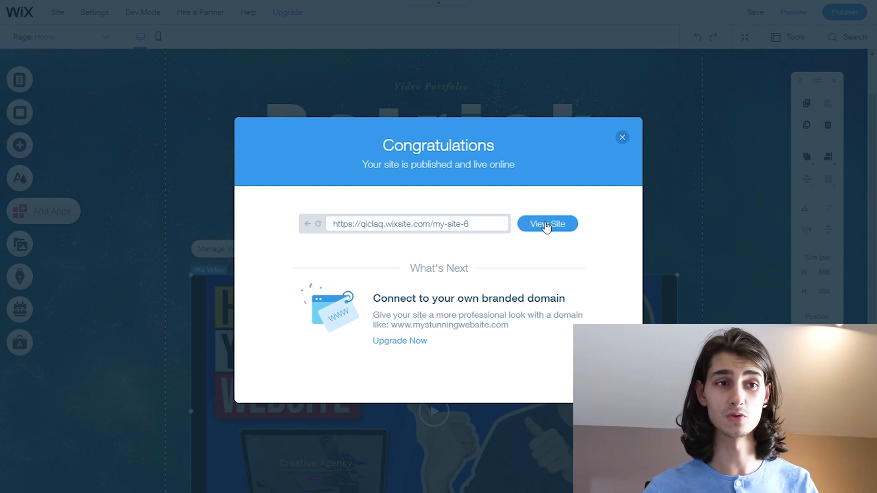
{"action": "left_click", "coordinate": [548, 223]}
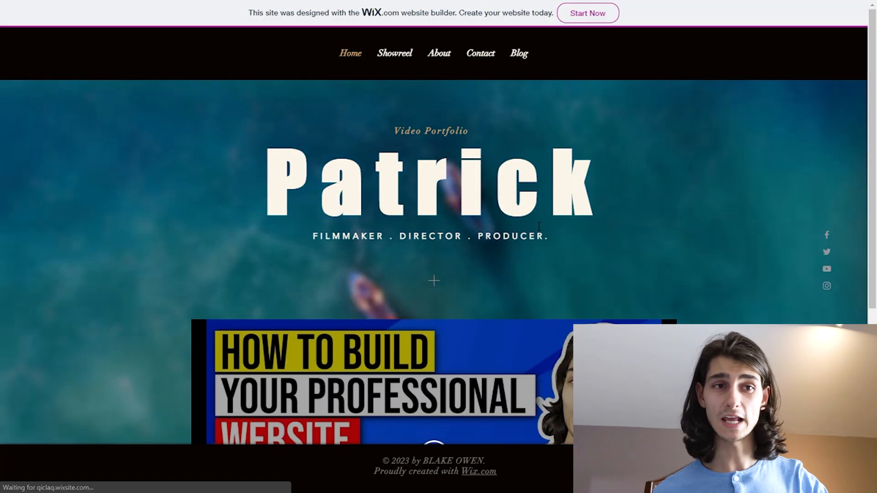
Browse the live About and Showreel pages, then return to the live Home page.
{"action": "scroll", "scroll_direction": "down", "scroll_amount": 3}
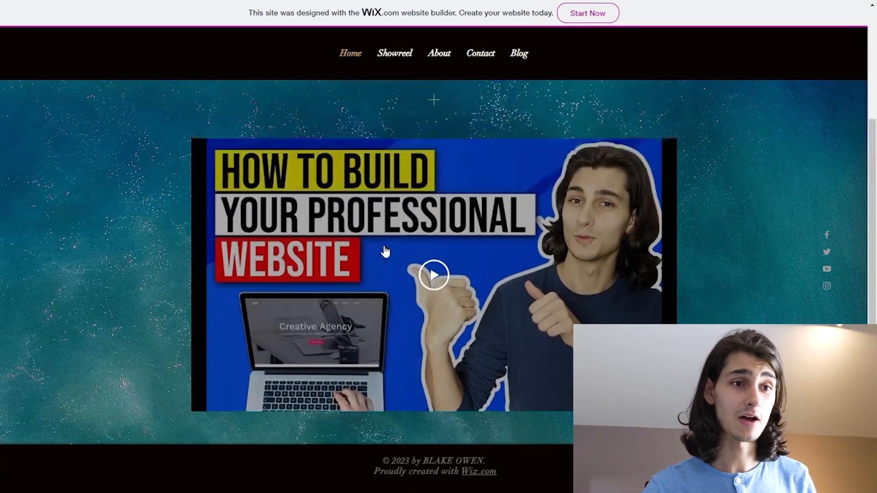
{"action": "scroll", "scroll_direction": "up", "scroll_amount": 3}
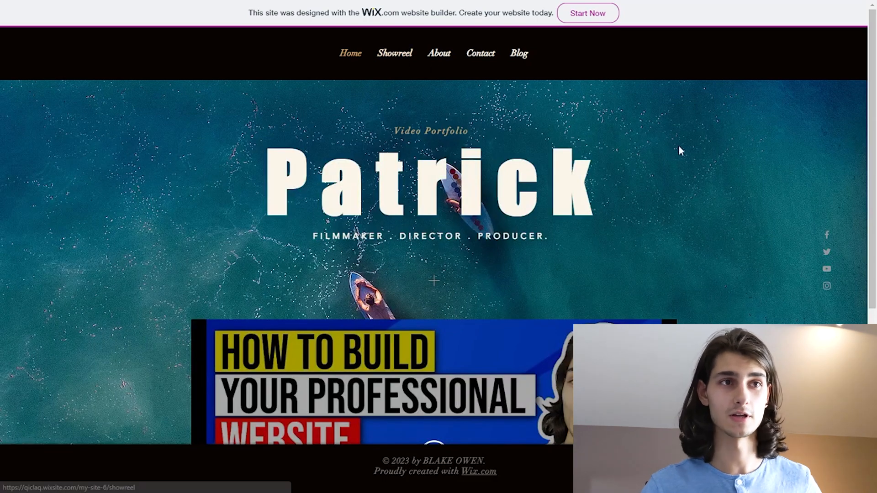
{"action": "left_click", "coordinate": [439, 53]}
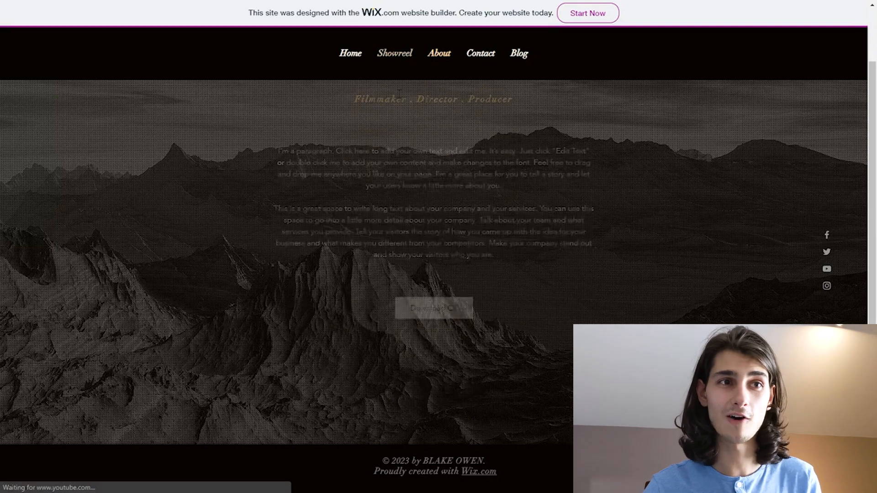
{"action": "left_click", "coordinate": [394, 53]}
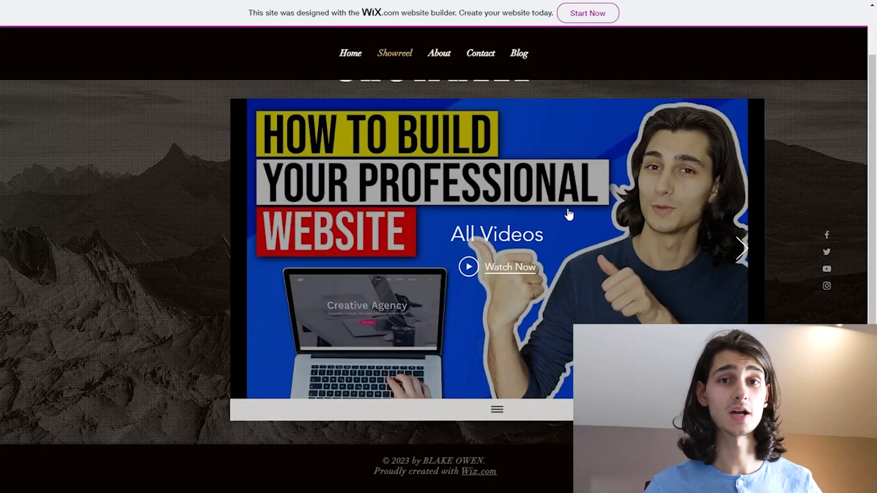
{"action": "mouse_move", "coordinate": [558, 203]}
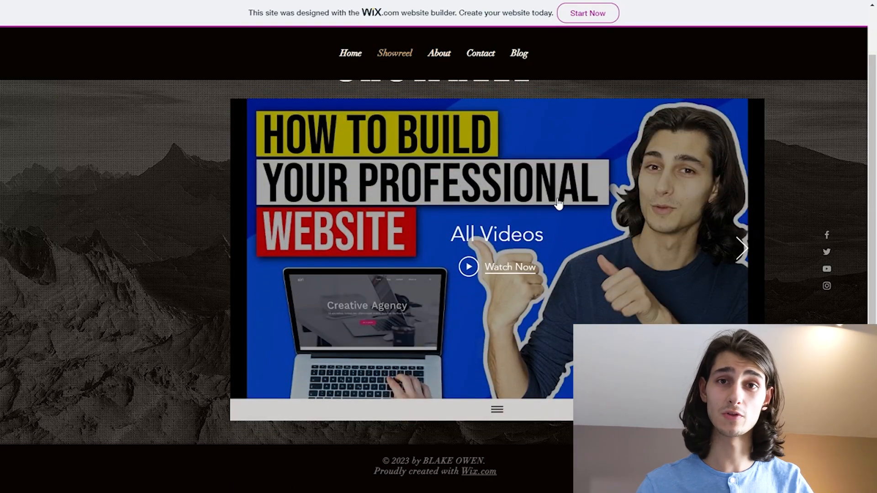
{"action": "mouse_move", "coordinate": [545, 238]}
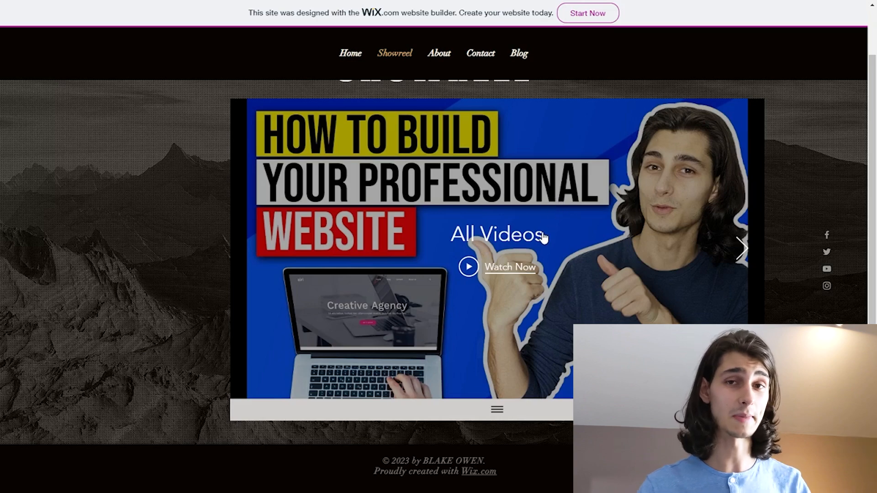
{"action": "mouse_move", "coordinate": [551, 237]}
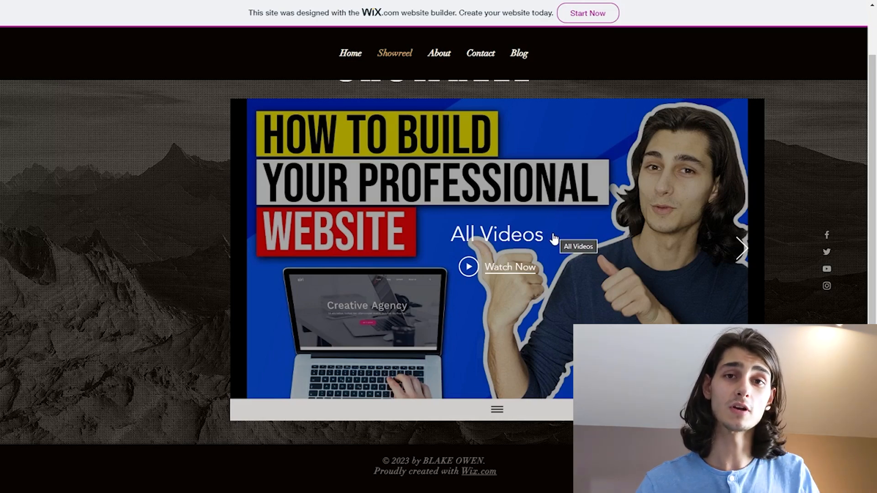
{"action": "mouse_move", "coordinate": [521, 202]}
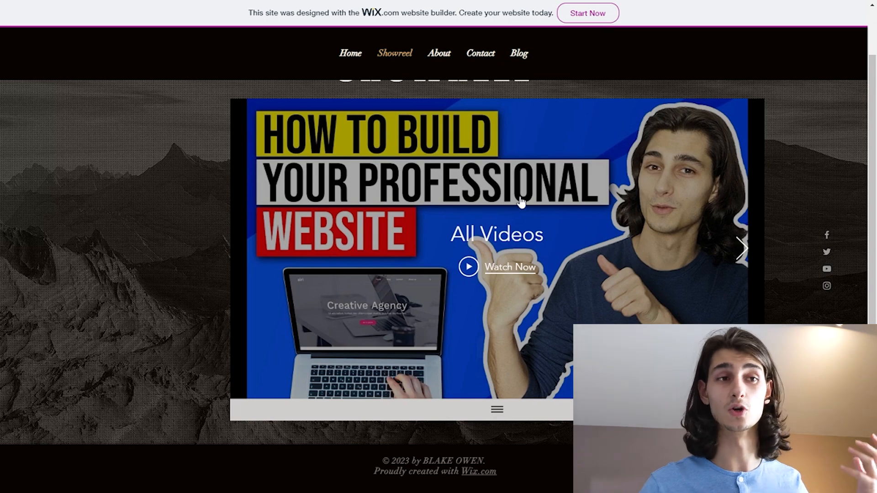
{"action": "scroll", "scroll_direction": "up", "scroll_amount": 3}
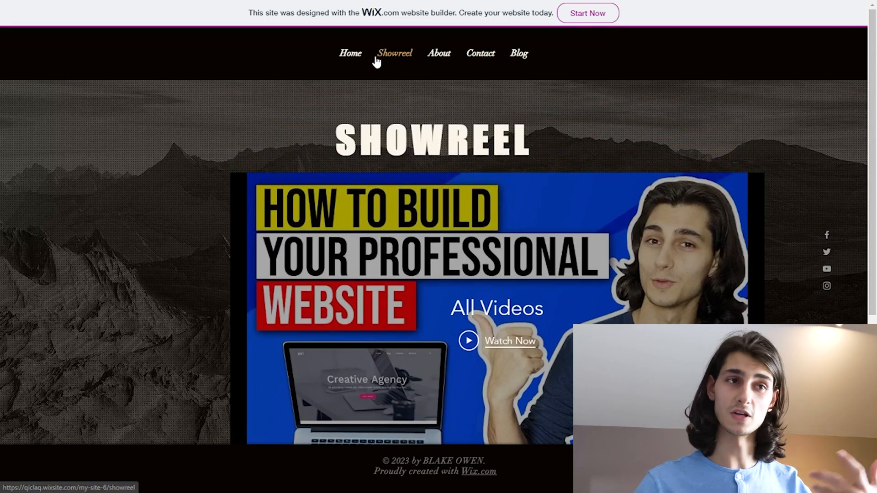
{"action": "left_click", "coordinate": [350, 53]}
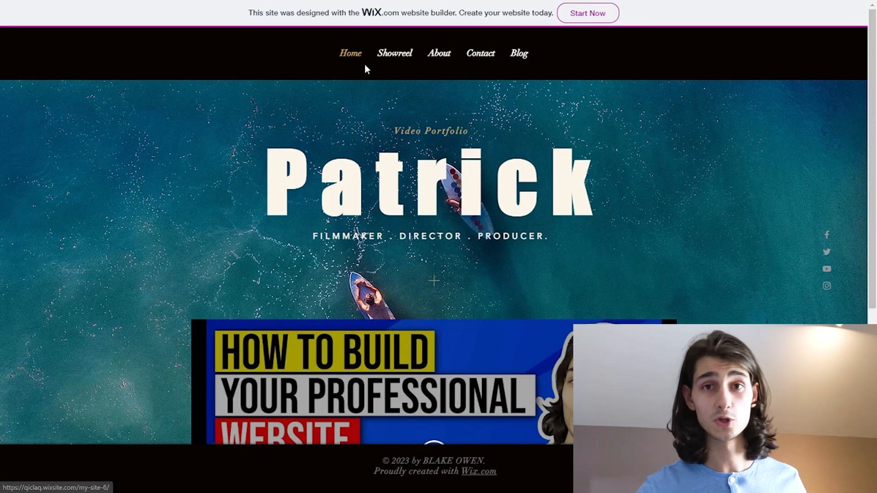
{"action": "mouse_move", "coordinate": [624, 234]}
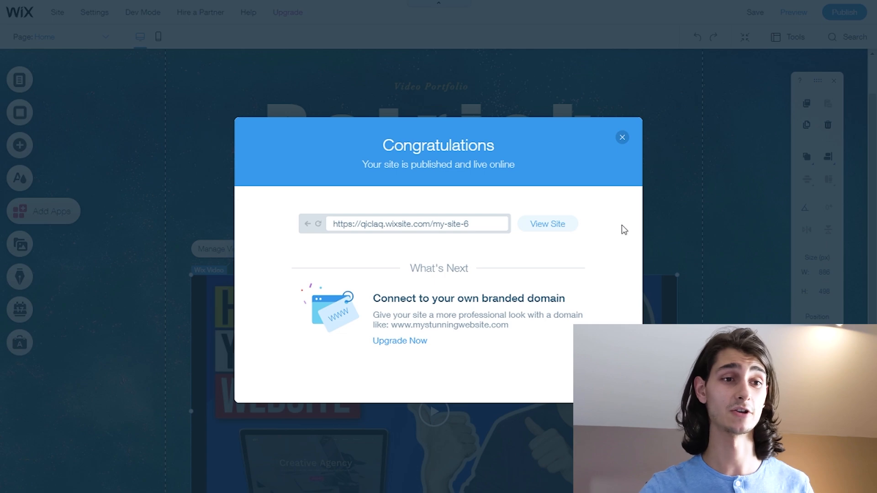
{"action": "mouse_move", "coordinate": [571, 322]}
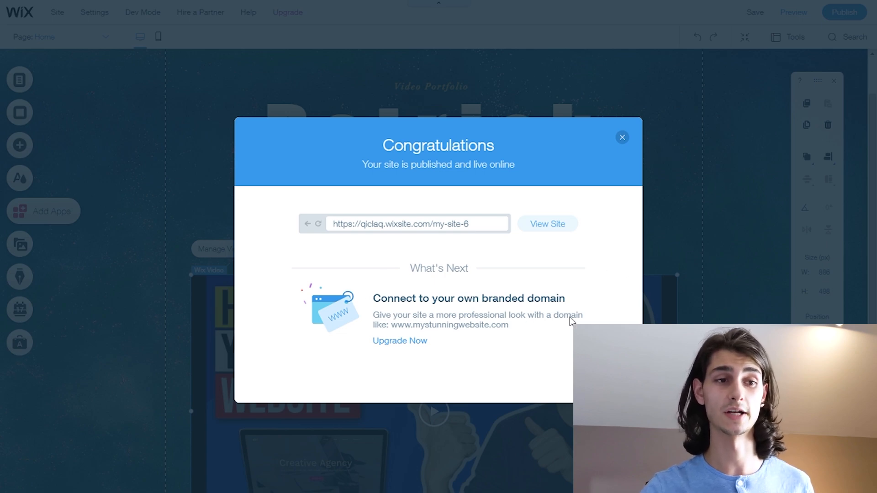
{"action": "mouse_move", "coordinate": [621, 180]}
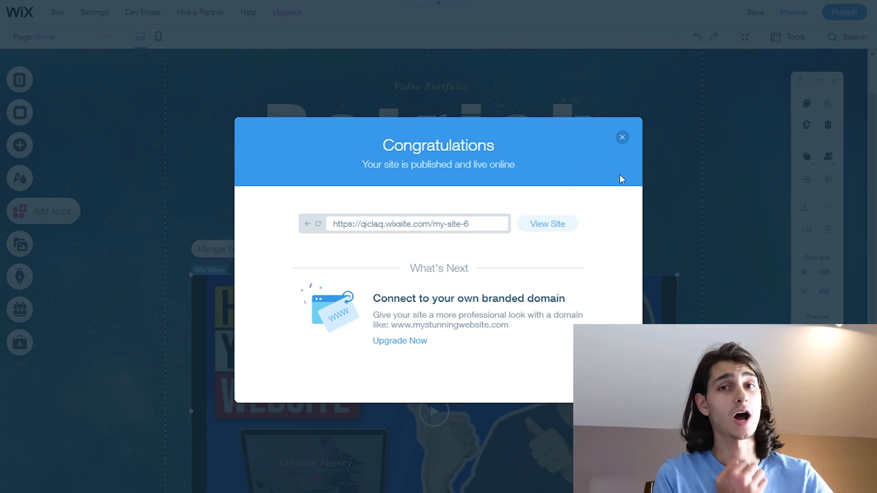